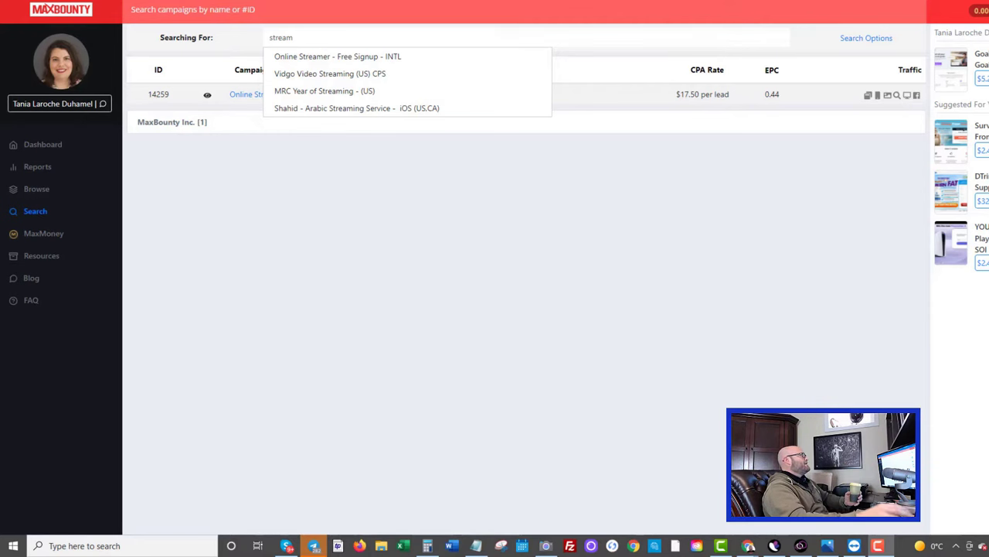
mouse_move(360, 226)
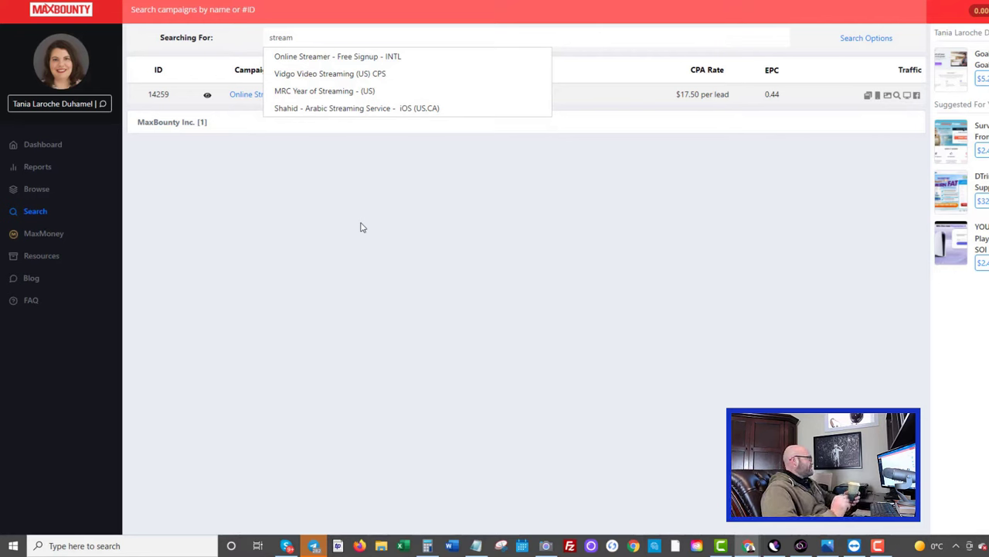
mouse_move(309, 203)
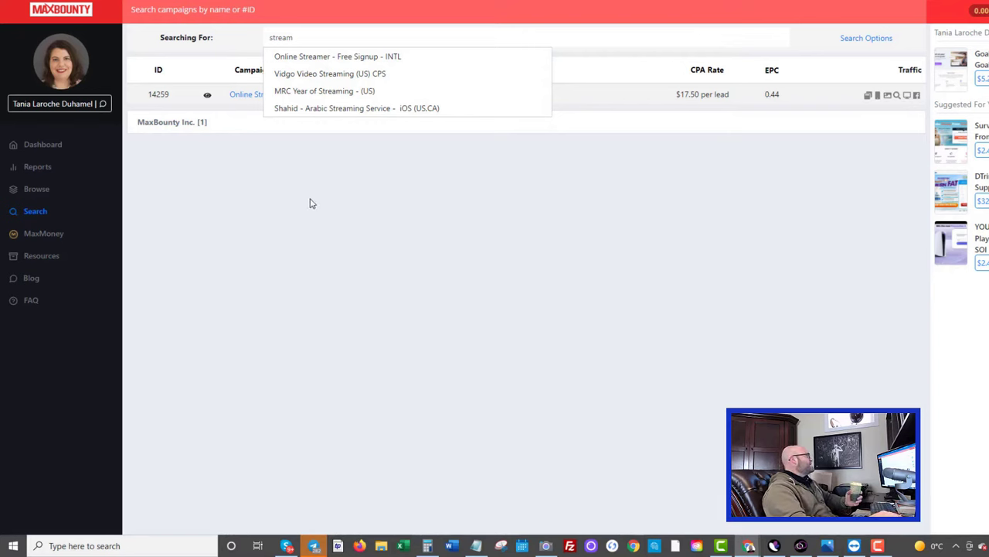
mouse_move(262, 208)
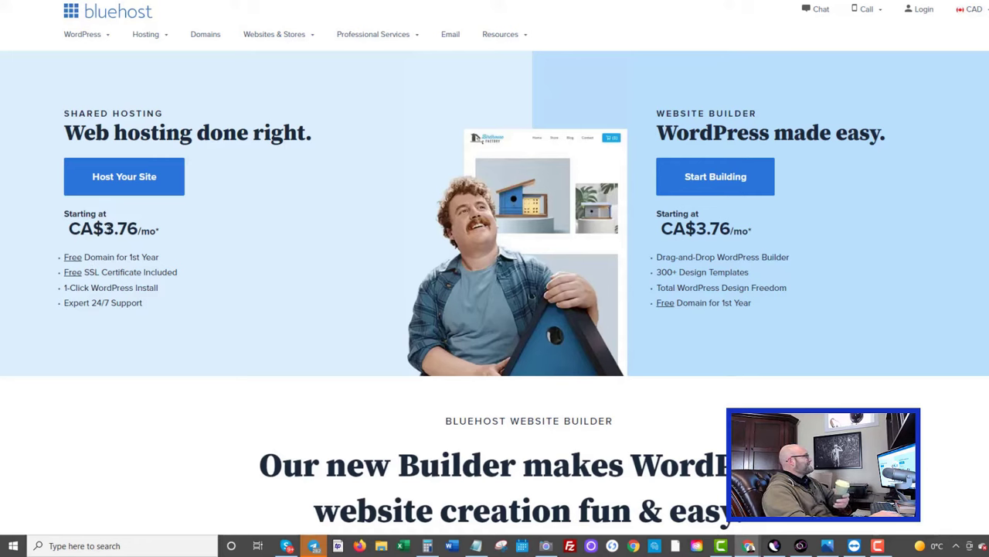
mouse_move(77, 236)
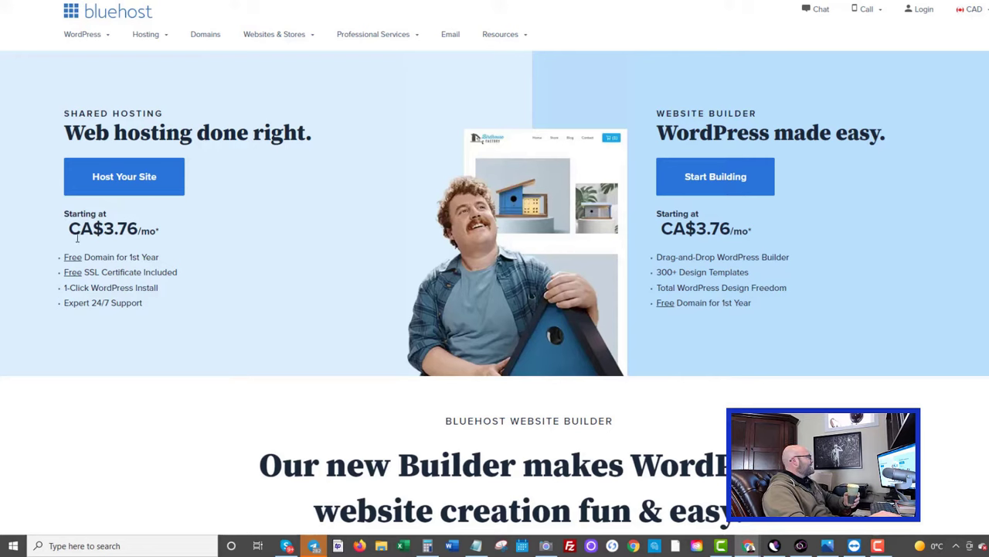
mouse_move(192, 240)
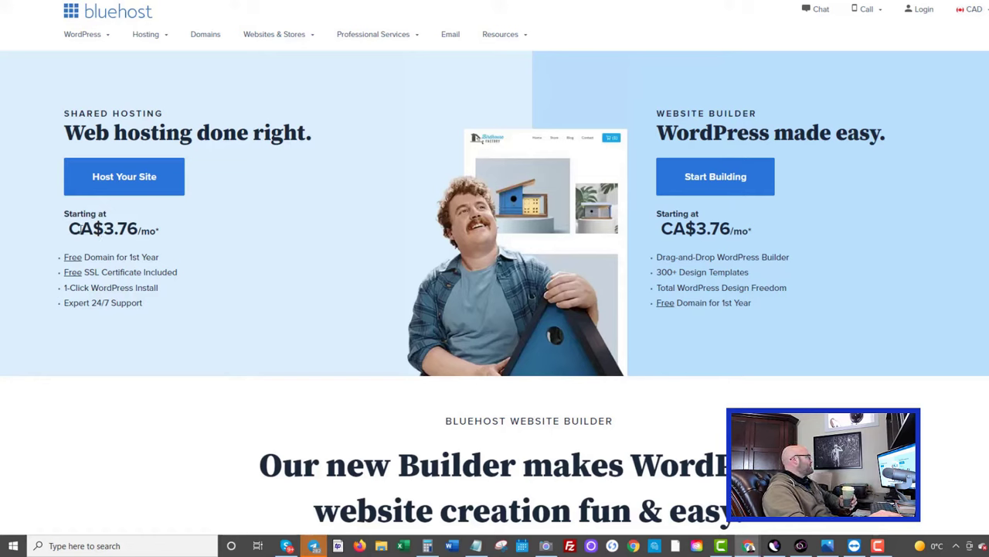
mouse_move(260, 287)
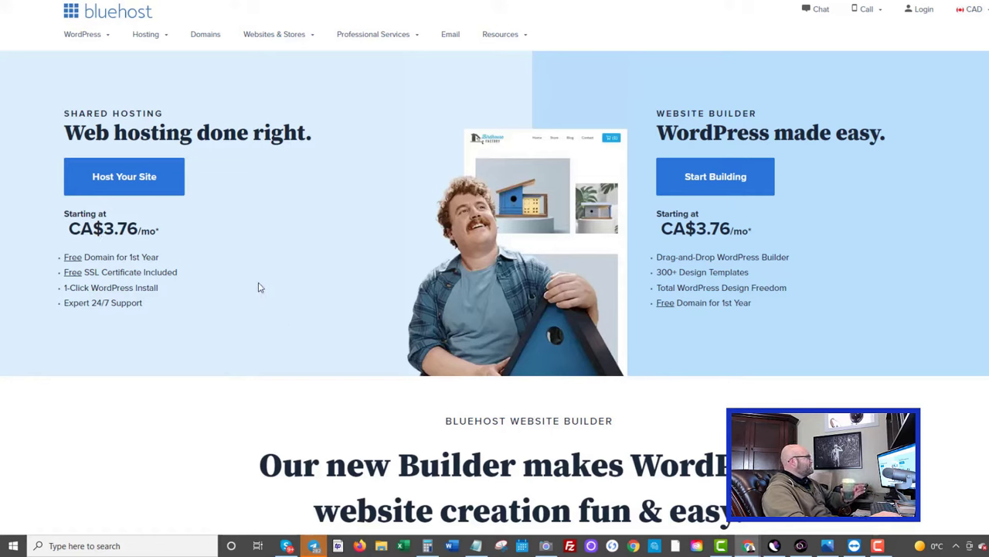
mouse_move(260, 358)
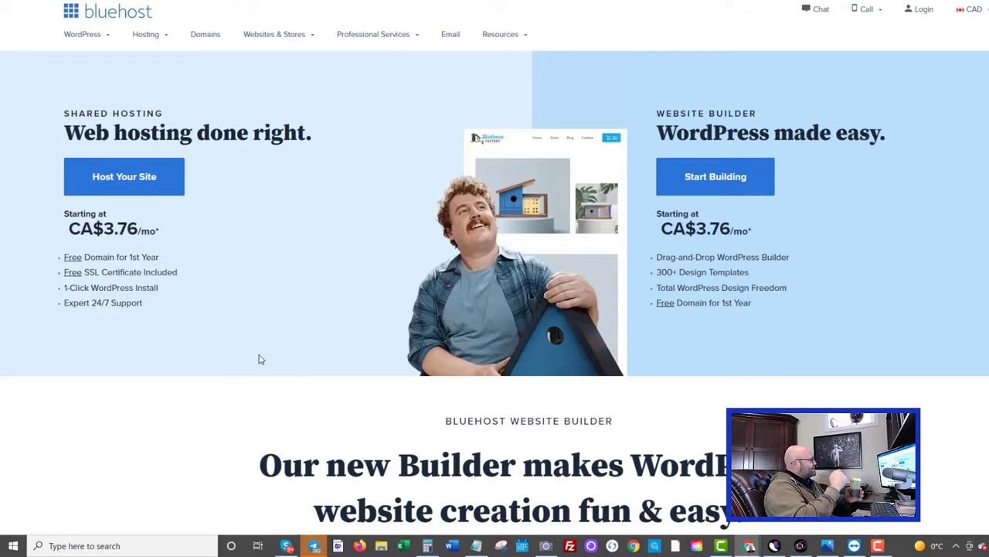
mouse_move(198, 307)
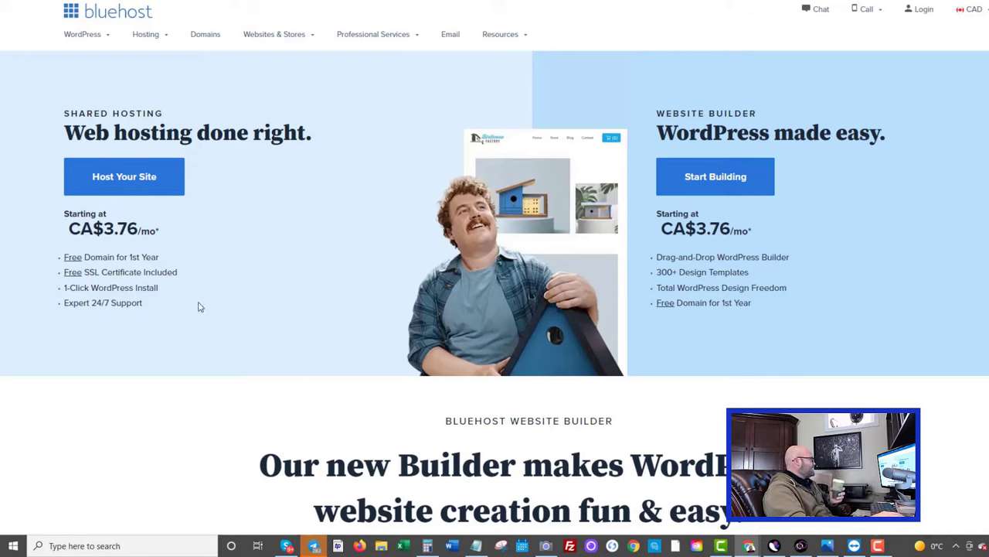
Scroll the Bluehost homepage to Website Builder and back to the CA$3.76/month offer.
scroll("down", 3)
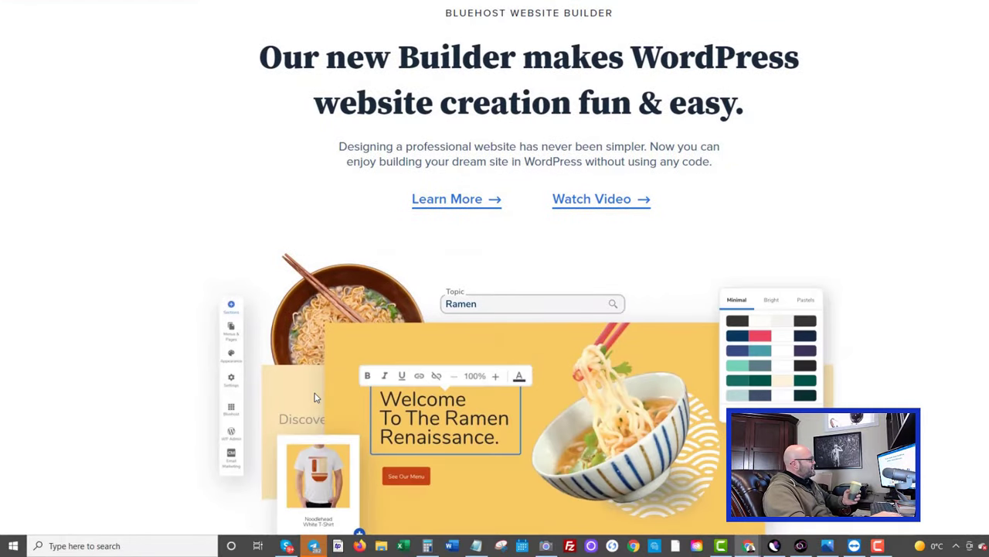
scroll("up", 3)
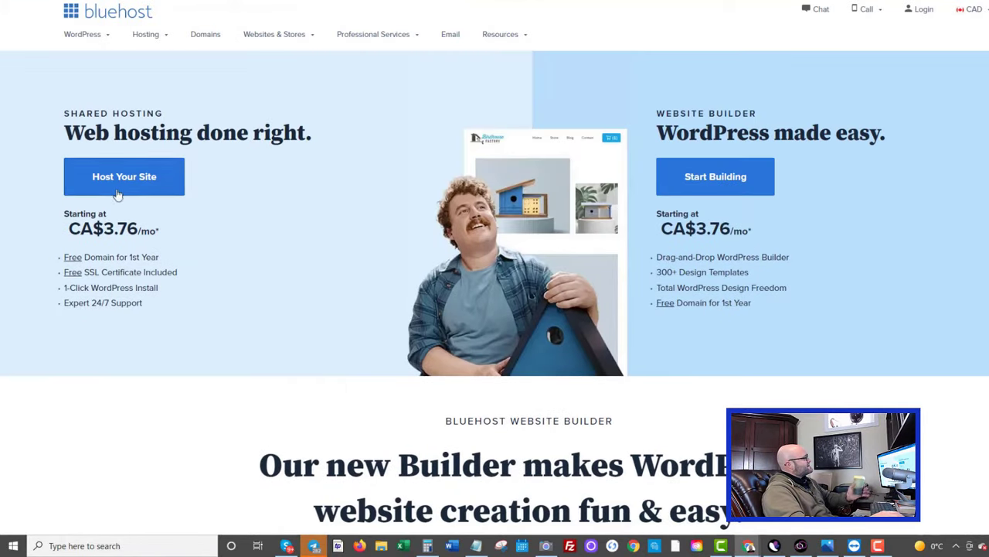
mouse_move(201, 204)
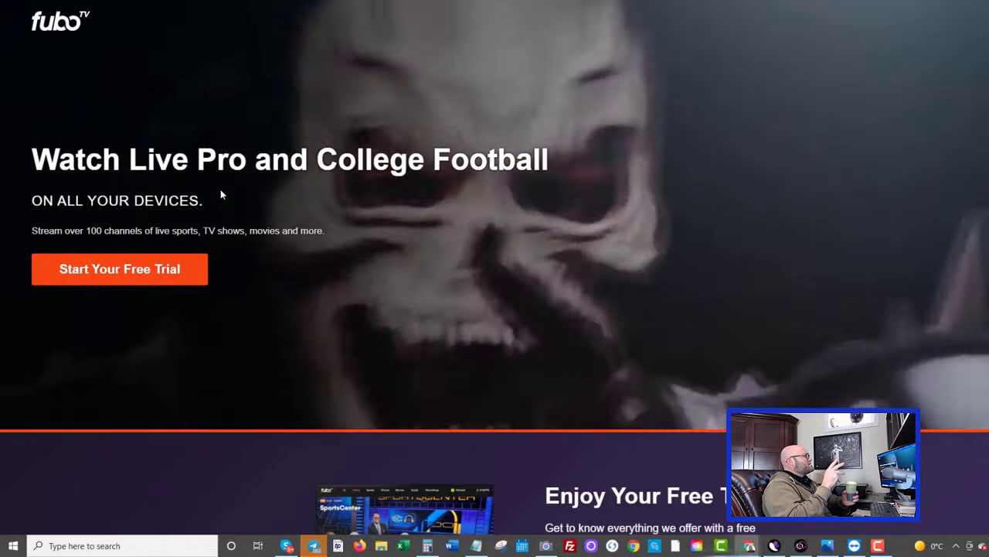
mouse_move(240, 12)
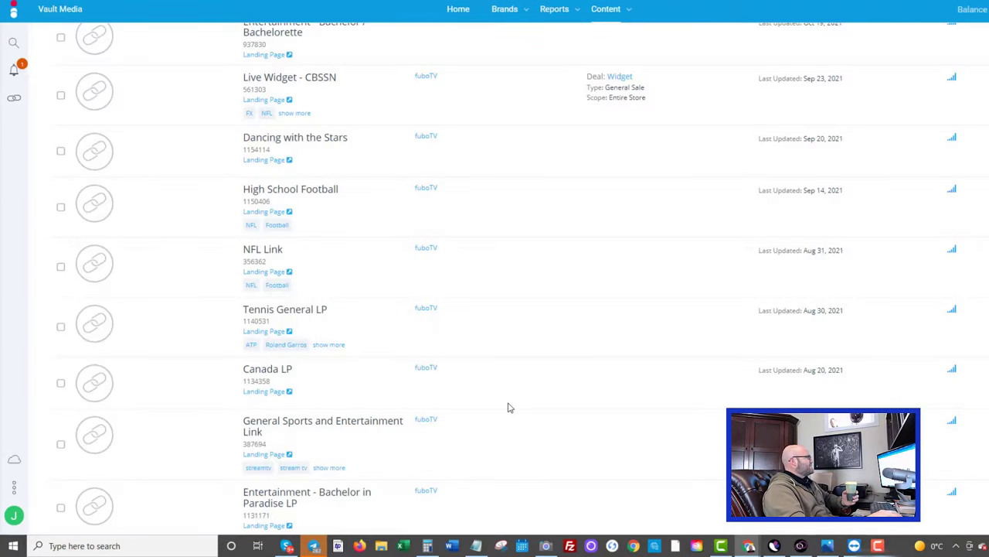
scroll("up", 3)
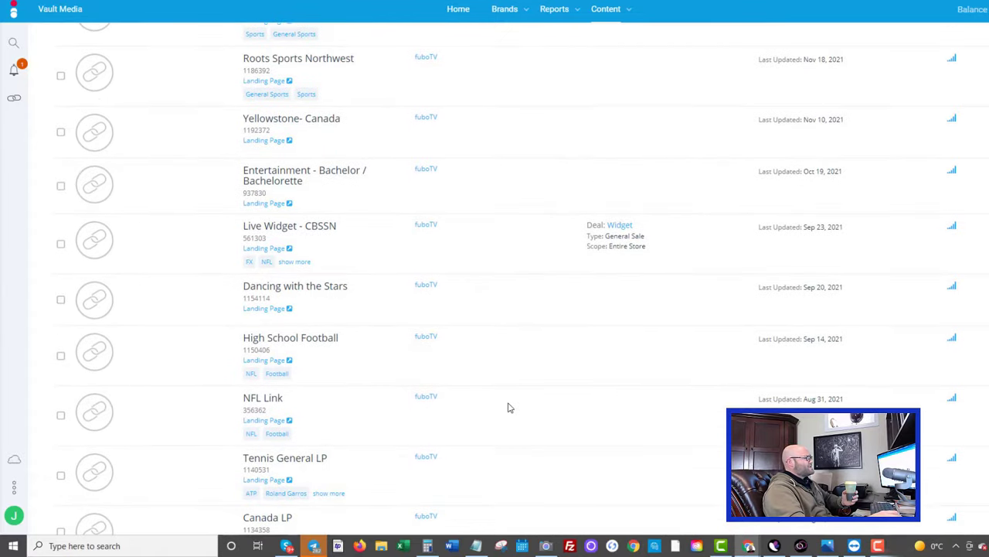
scroll("up", 3)
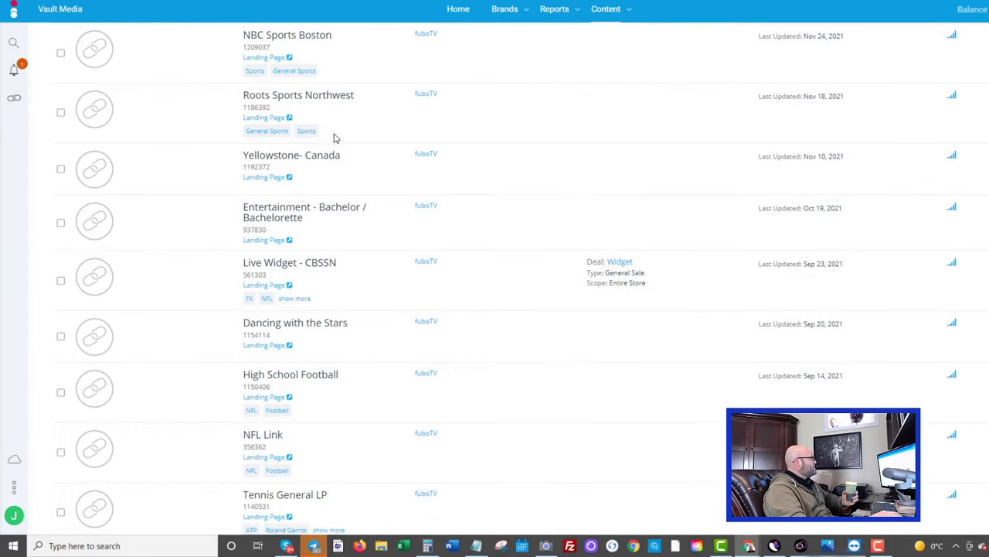
scroll("down", 3)
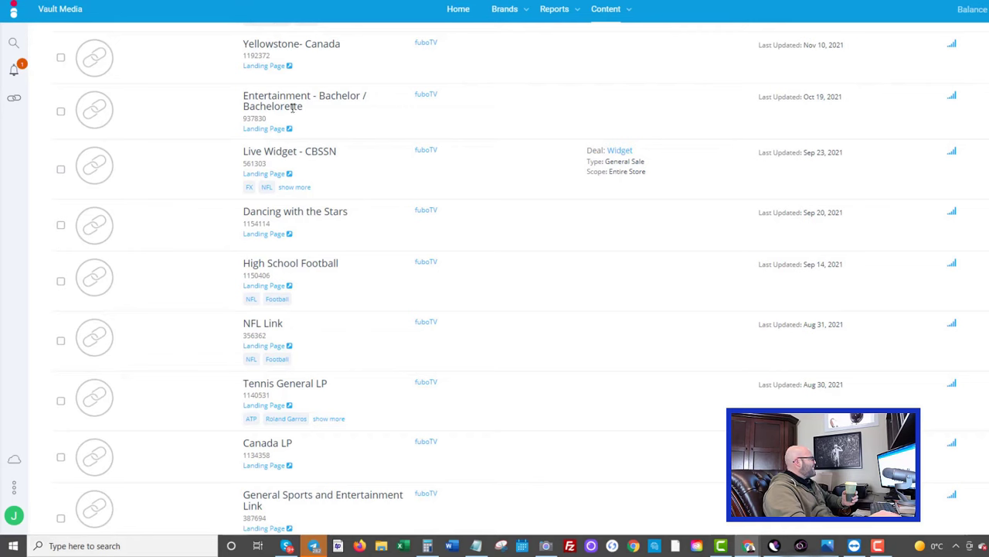
mouse_move(344, 106)
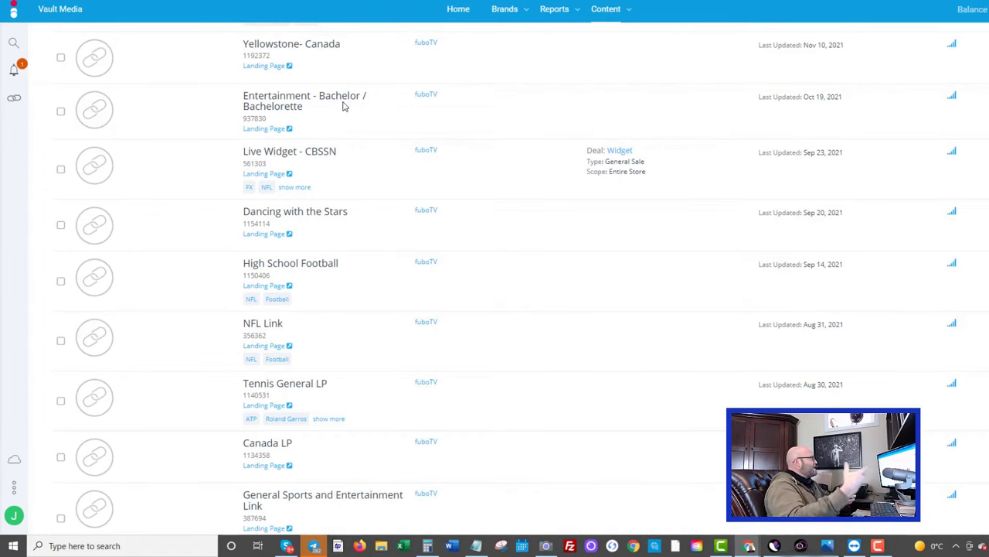
mouse_move(411, 111)
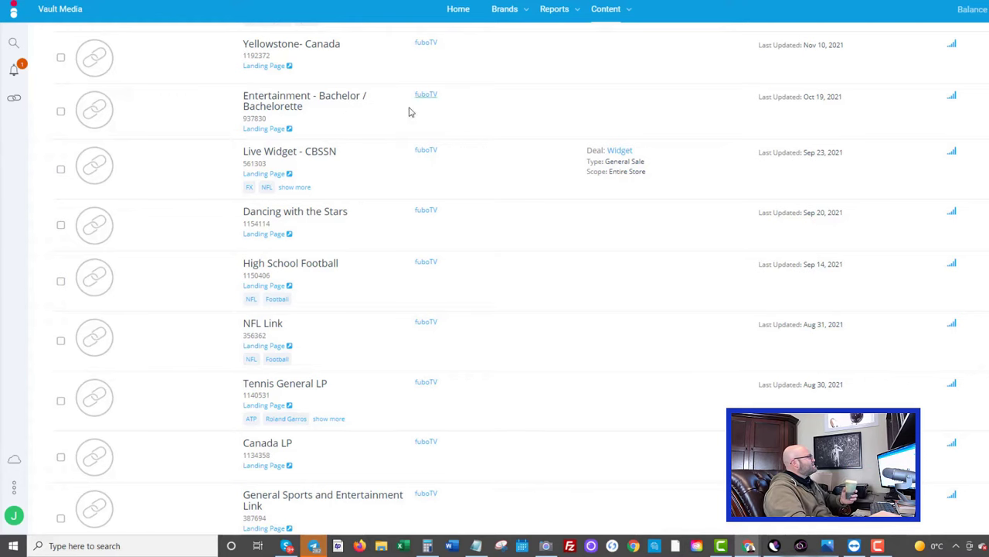
scroll("down", 3)
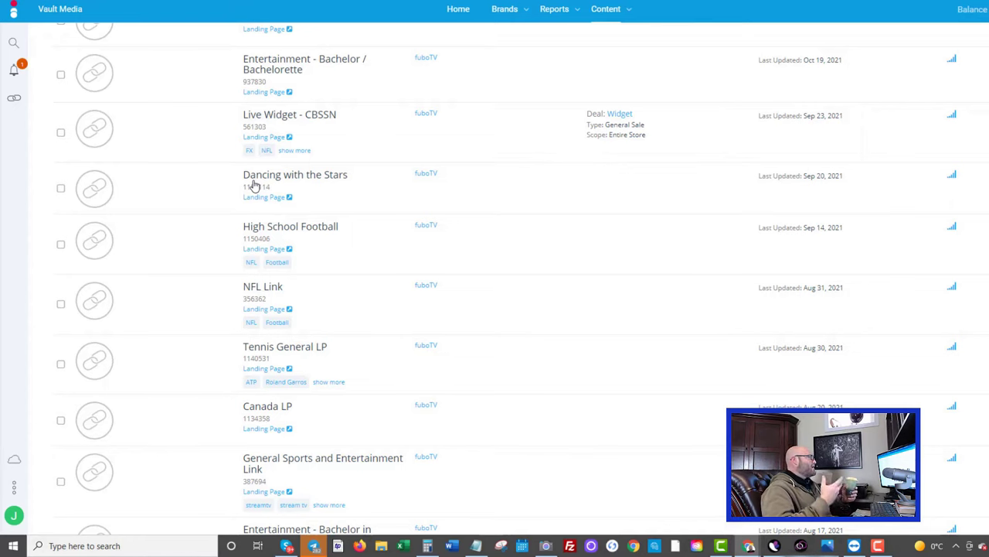
scroll("down", 3)
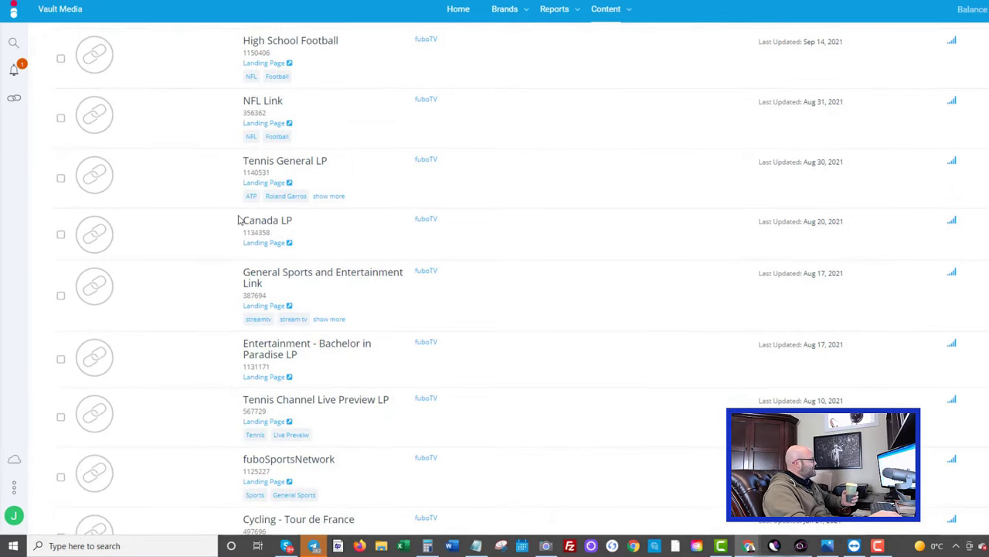
scroll("down", 3)
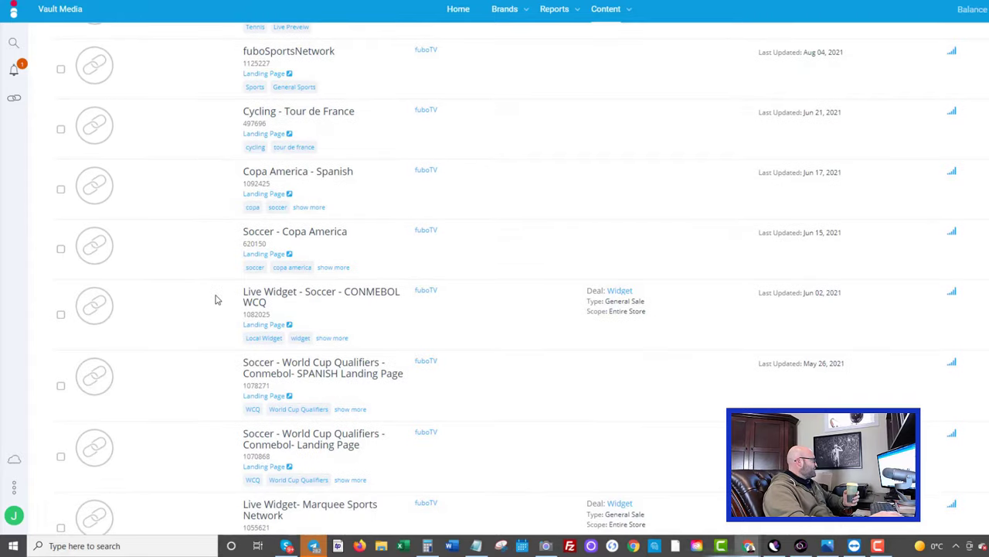
scroll("down", 3)
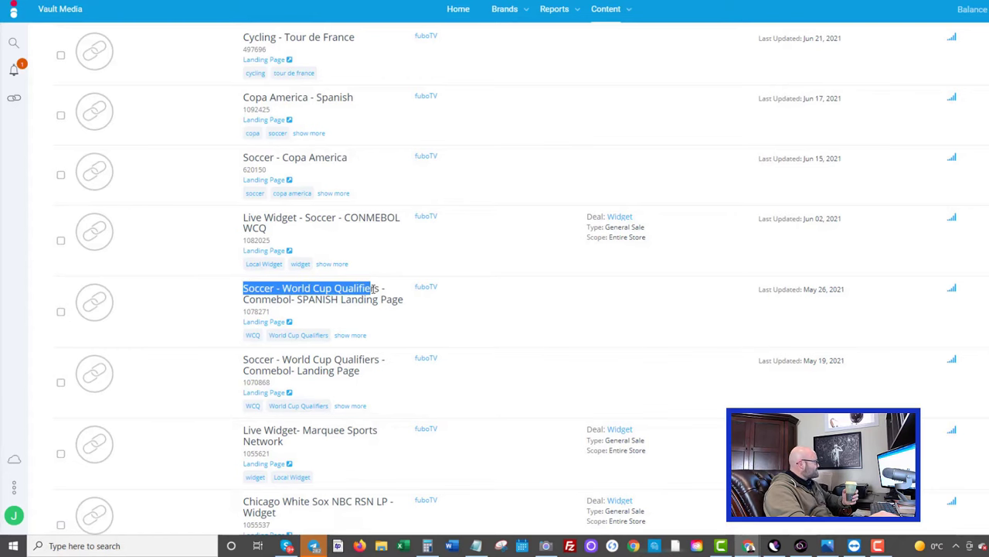
scroll("down", 3)
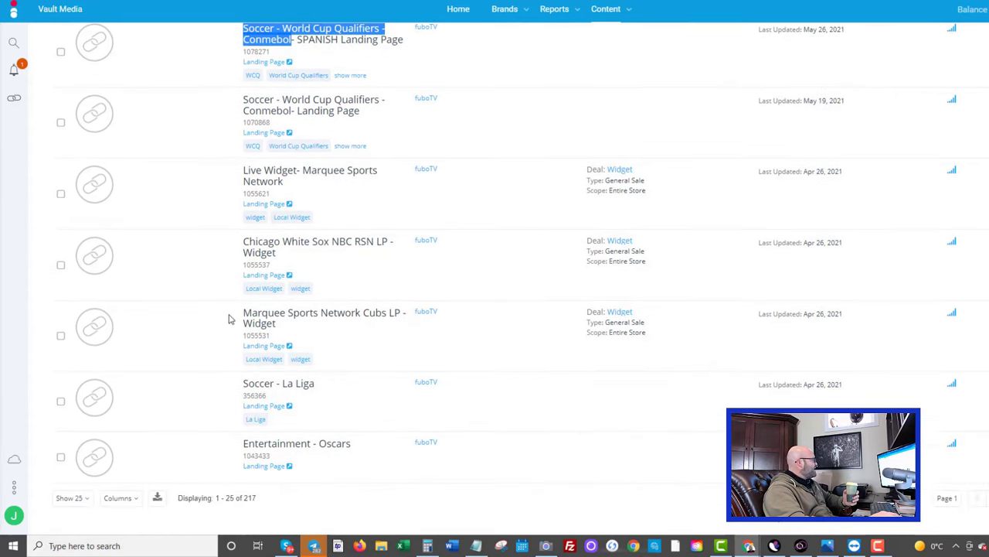
mouse_move(250, 516)
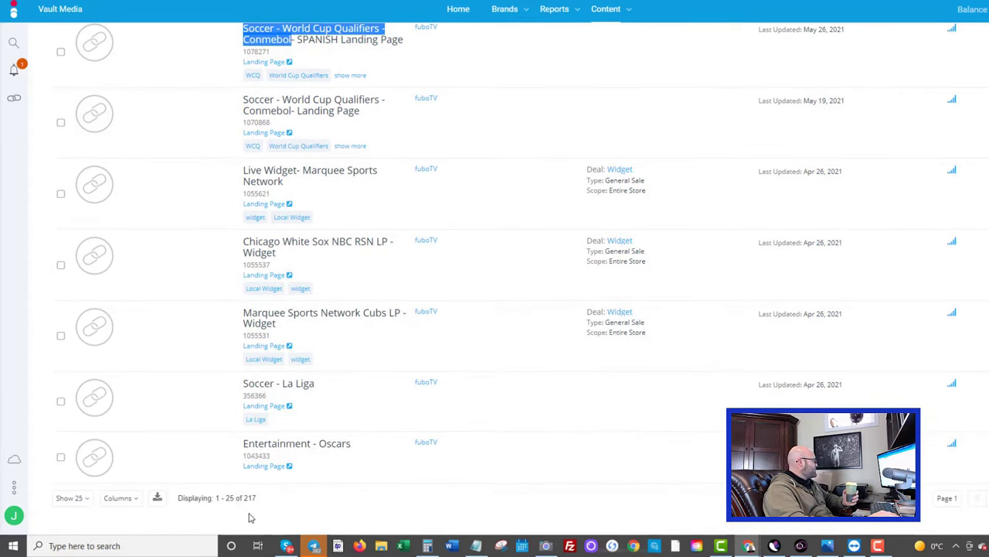
mouse_move(271, 507)
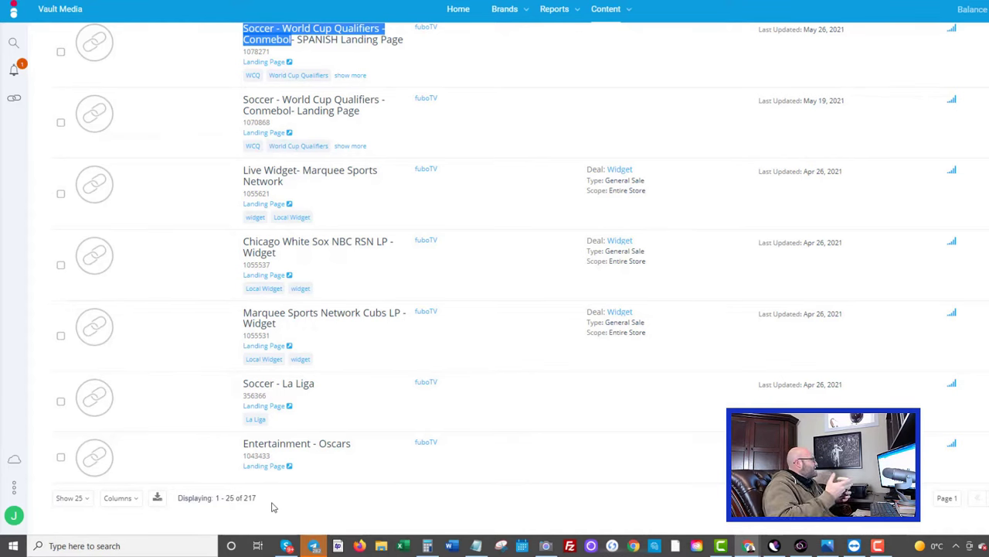
mouse_move(367, 244)
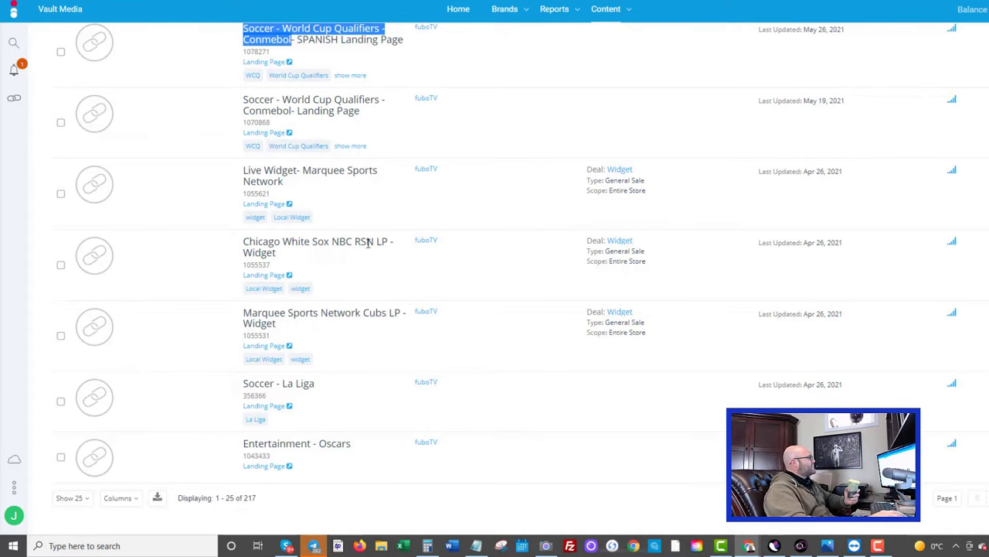
mouse_move(195, 205)
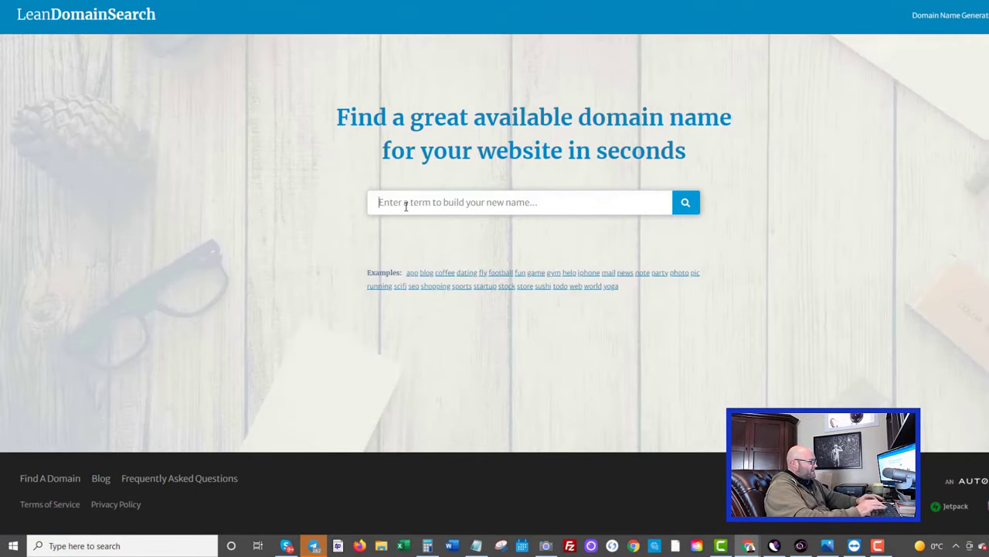
Search LeanDomainSearch for 'streaming' and scroll through the 3114 available .com domain ideas.
type("s")
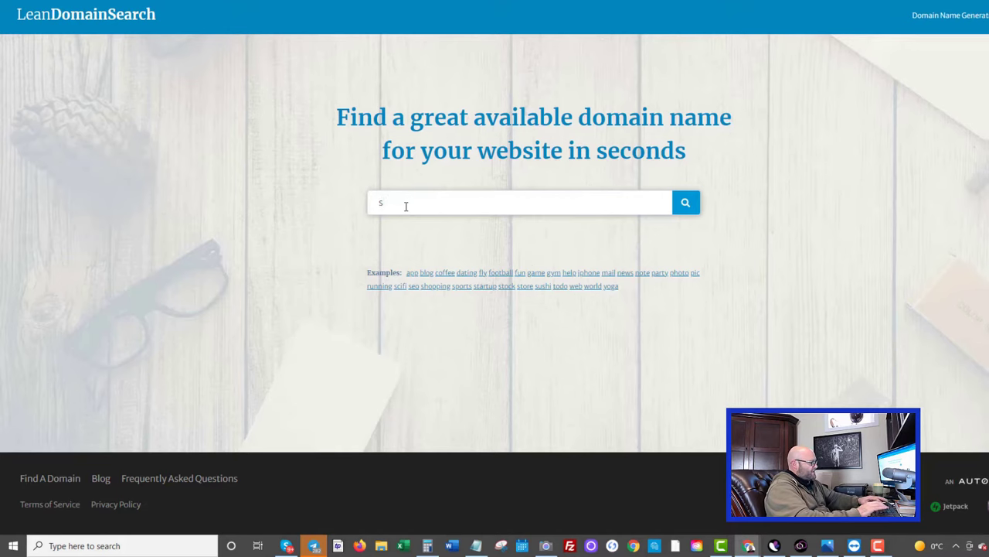
type("treaming")
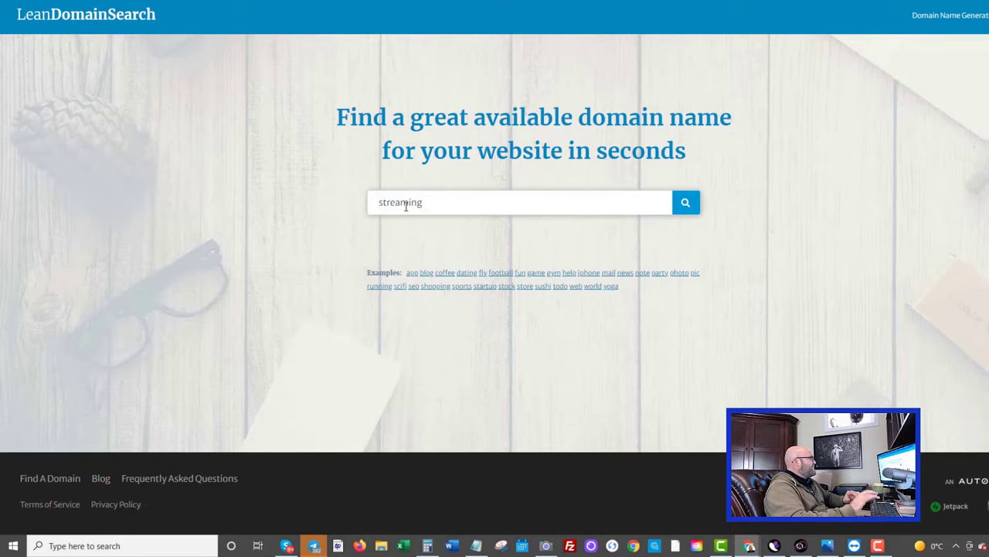
left_click(685, 202)
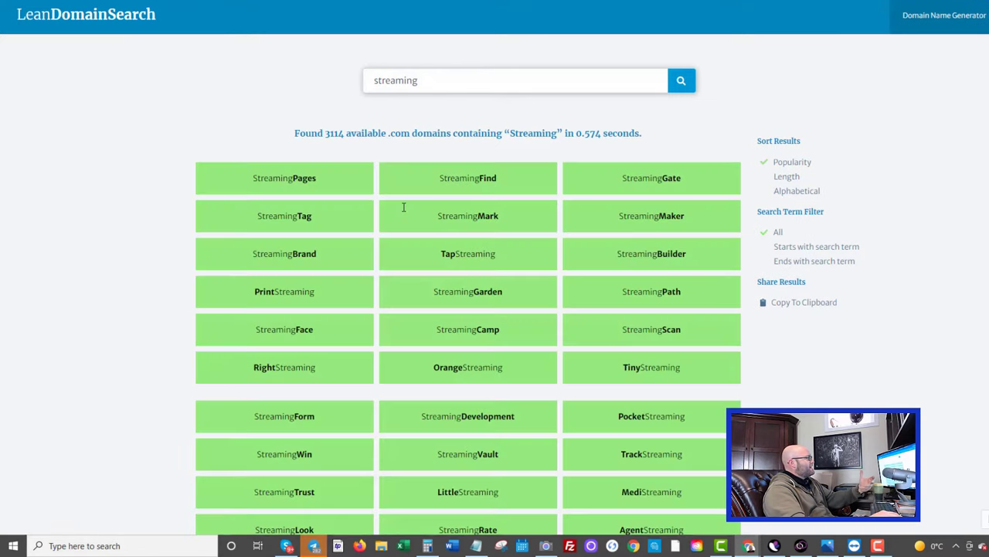
scroll("down", 3)
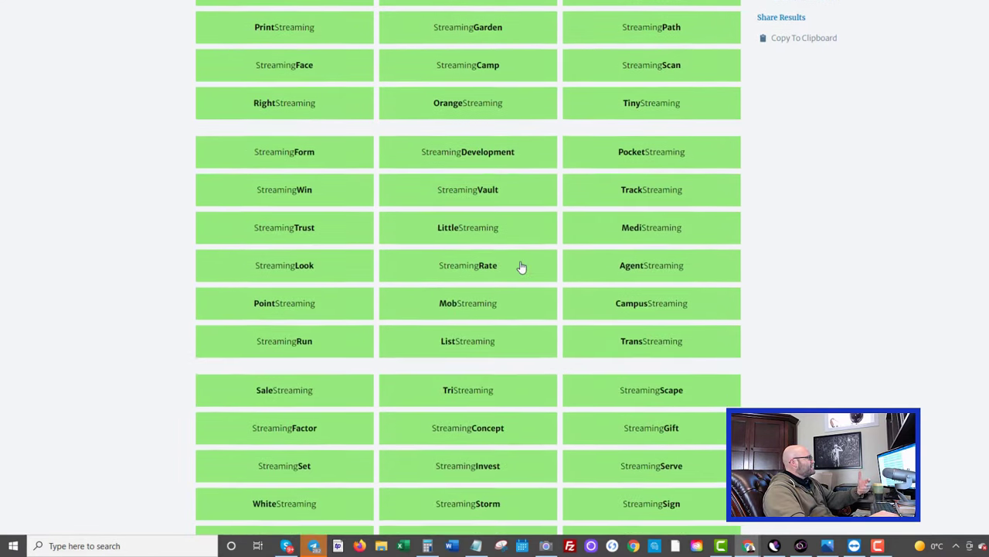
scroll("down", 3)
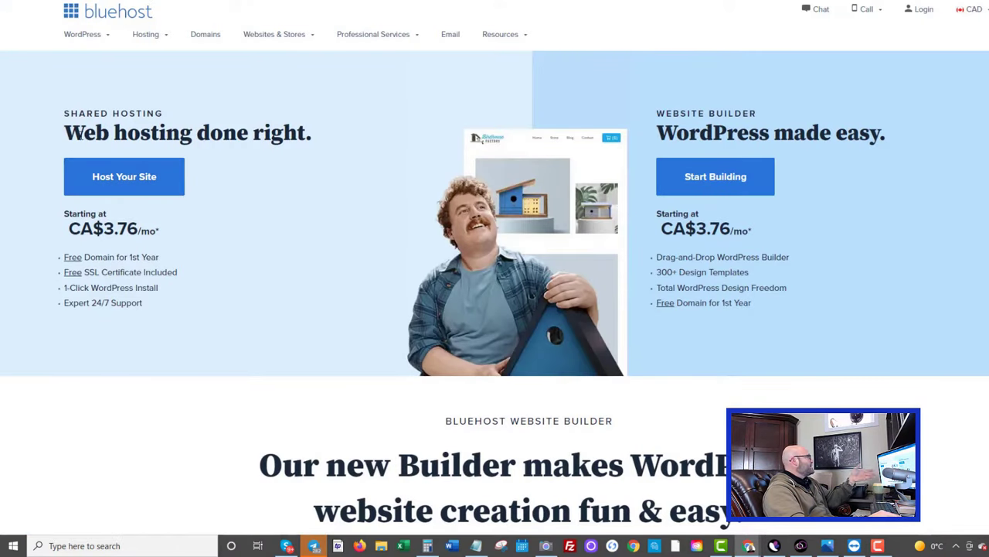
mouse_move(123, 176)
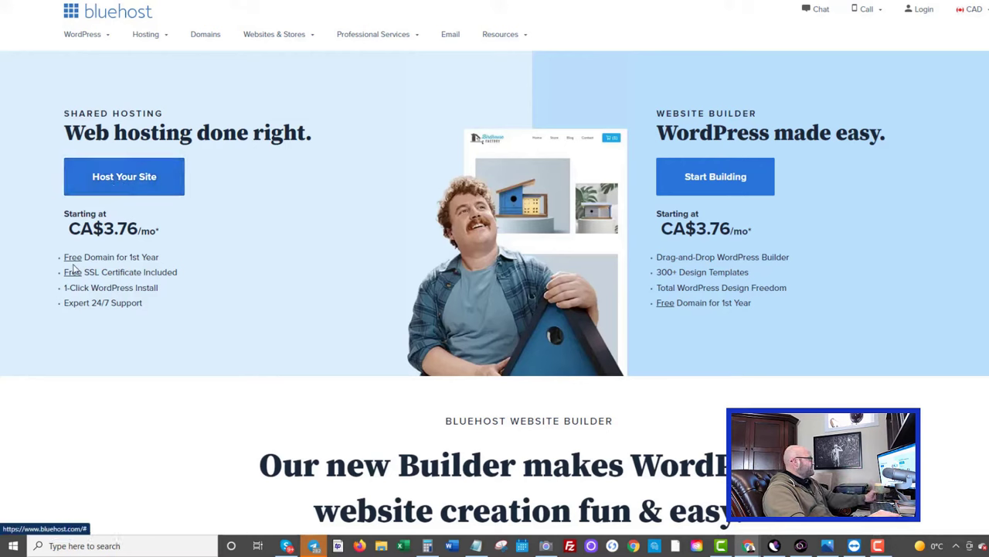
mouse_move(110, 271)
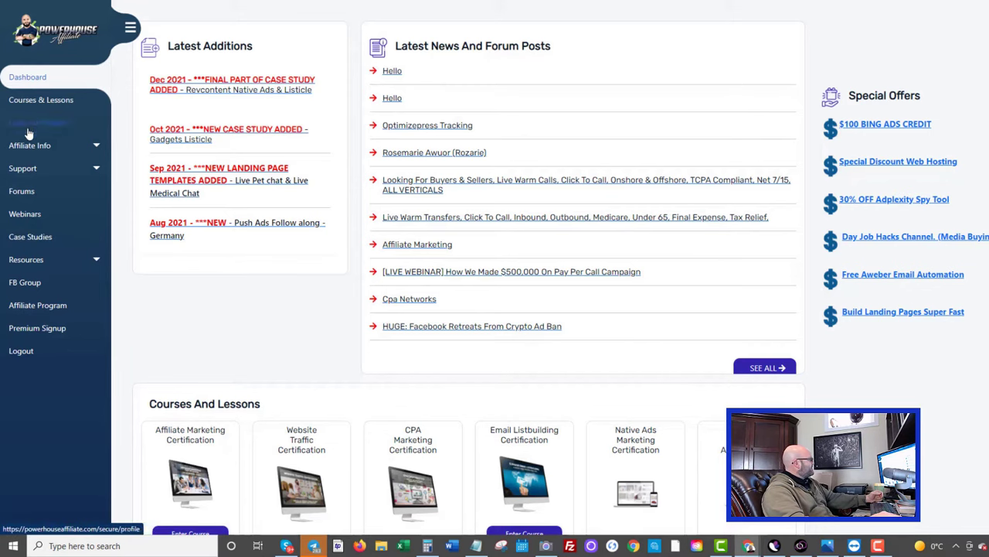
Browse Landing Pages down to Stream Sports and download it as streaming.zip.
left_click(26, 259)
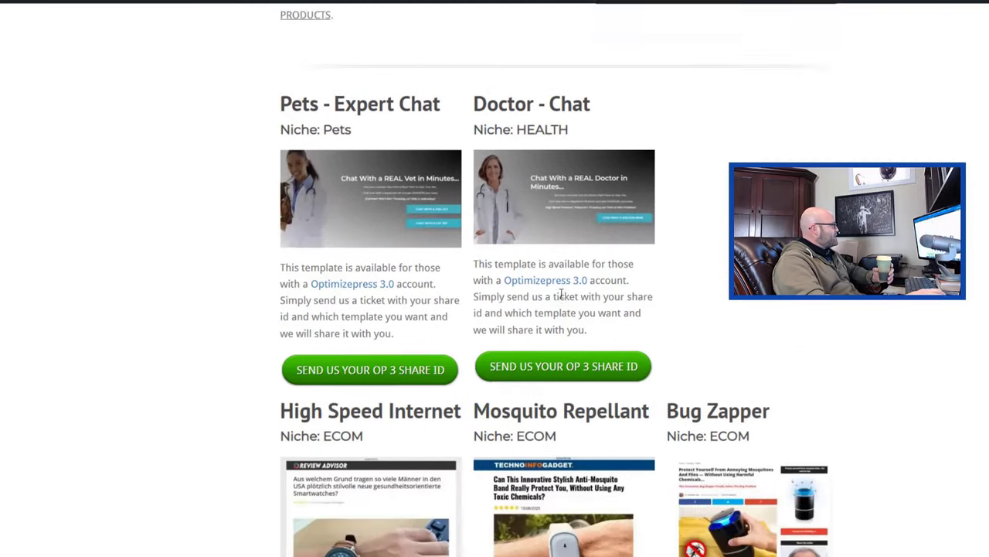
scroll("down", 3)
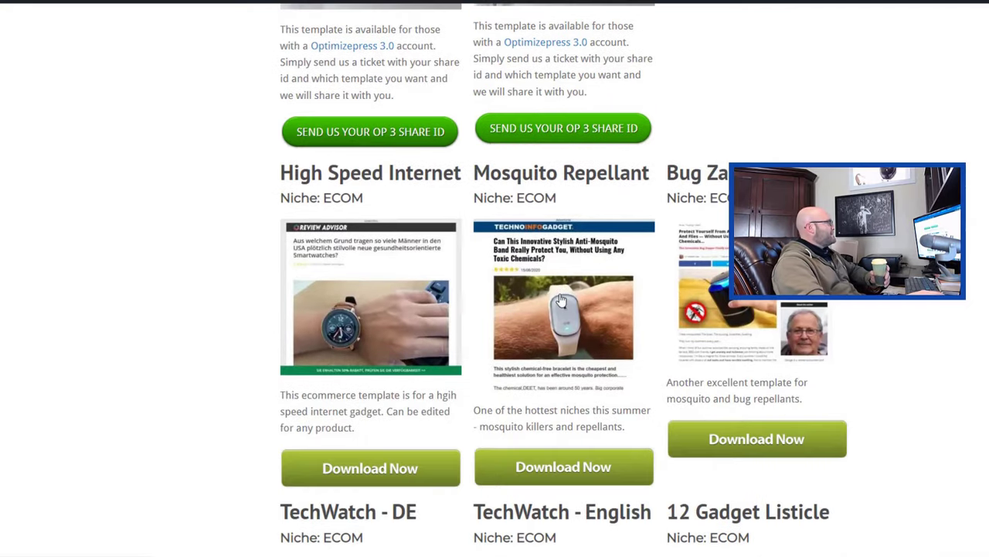
scroll("down", 3)
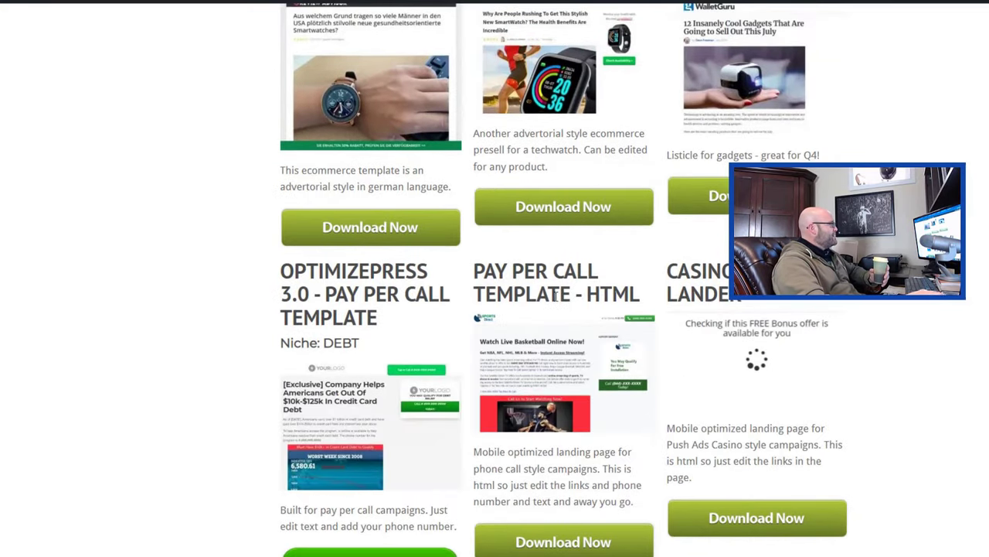
scroll("down", 3)
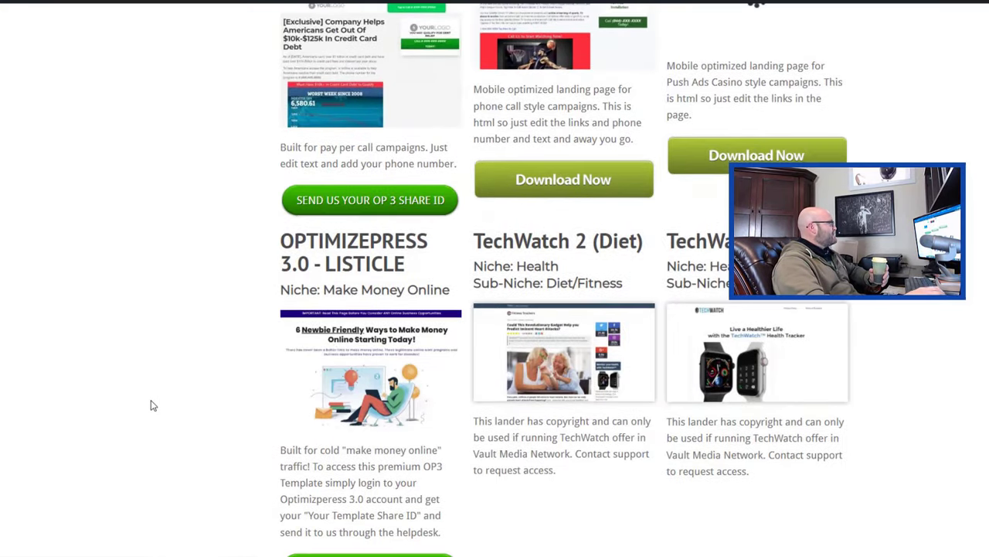
scroll("down", 3)
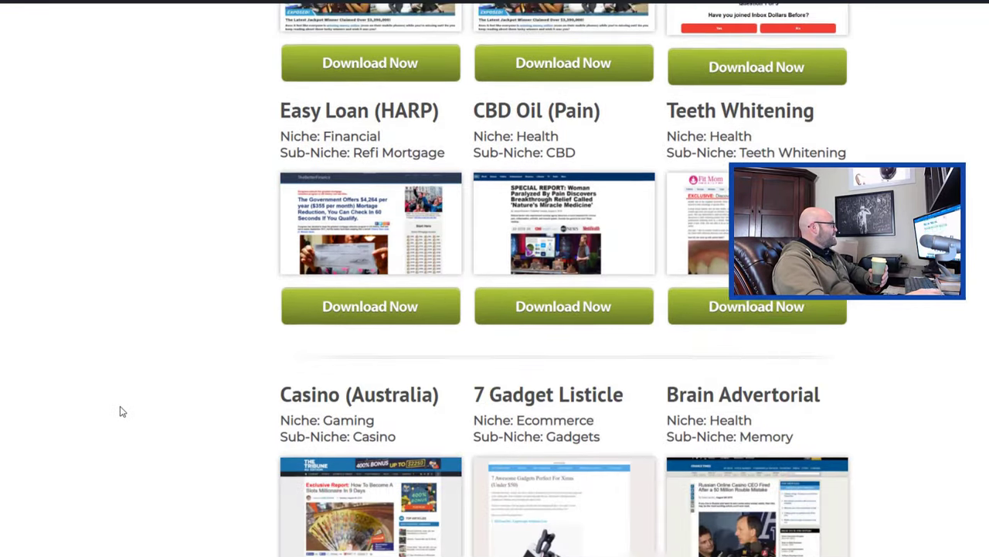
scroll("down", 3)
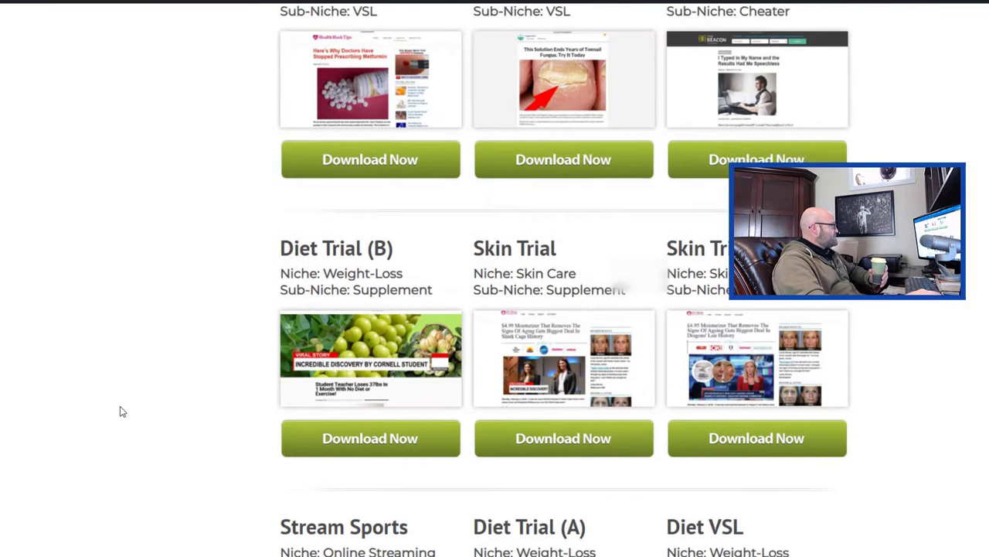
scroll("down", 3)
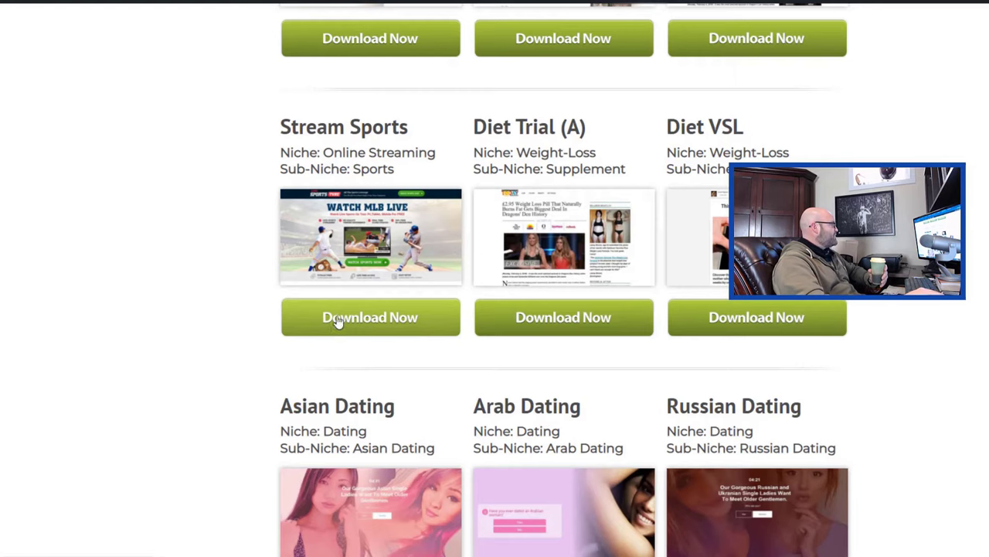
left_click(370, 317)
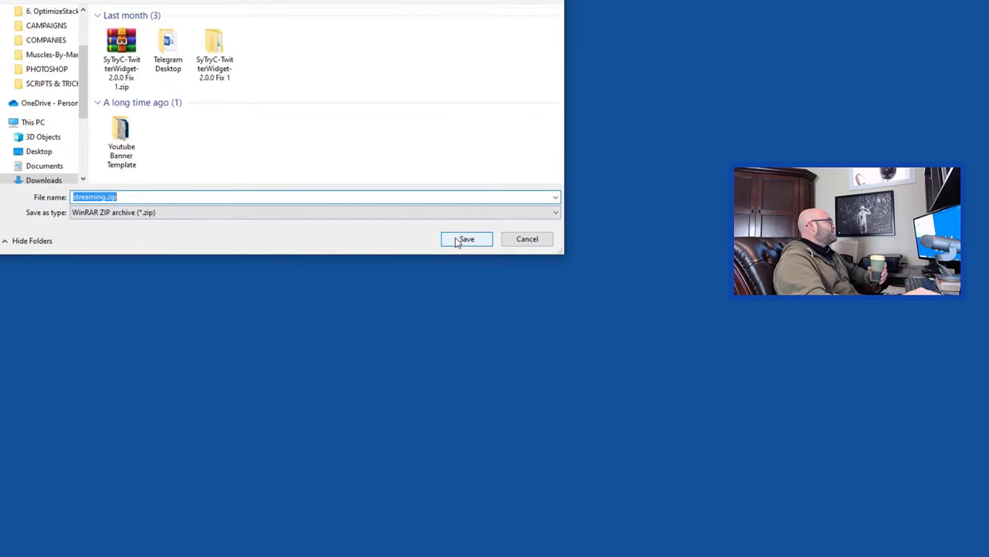
left_click(467, 239)
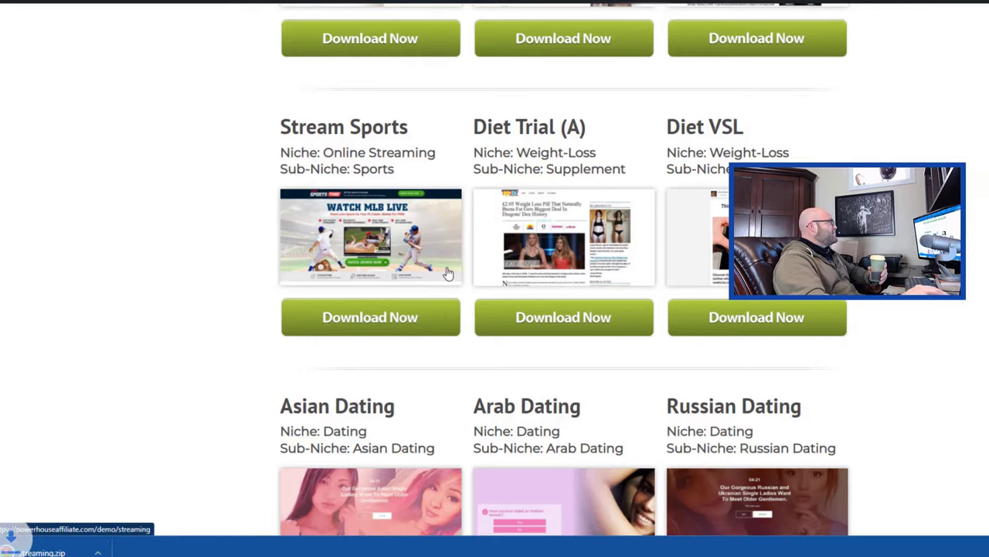
mouse_move(170, 429)
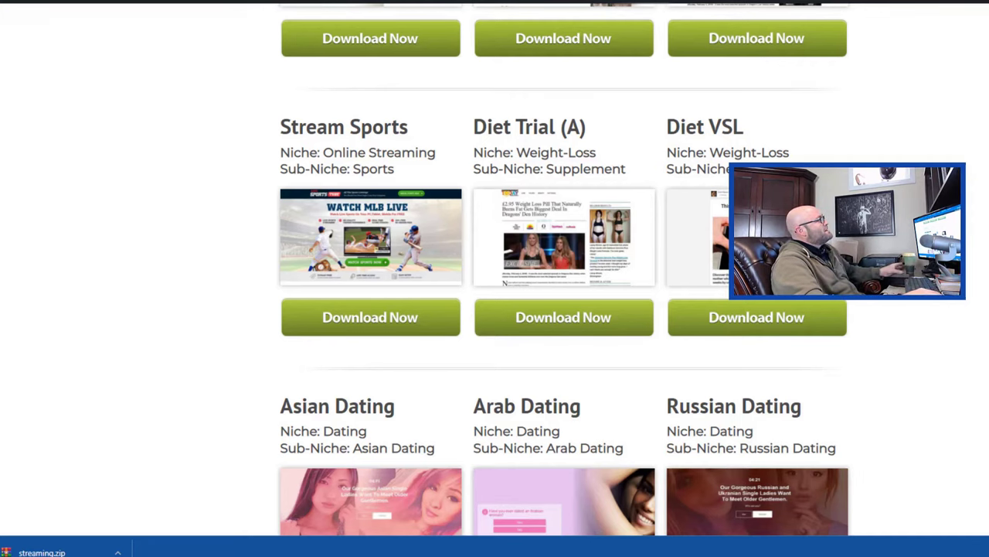
mouse_move(352, 246)
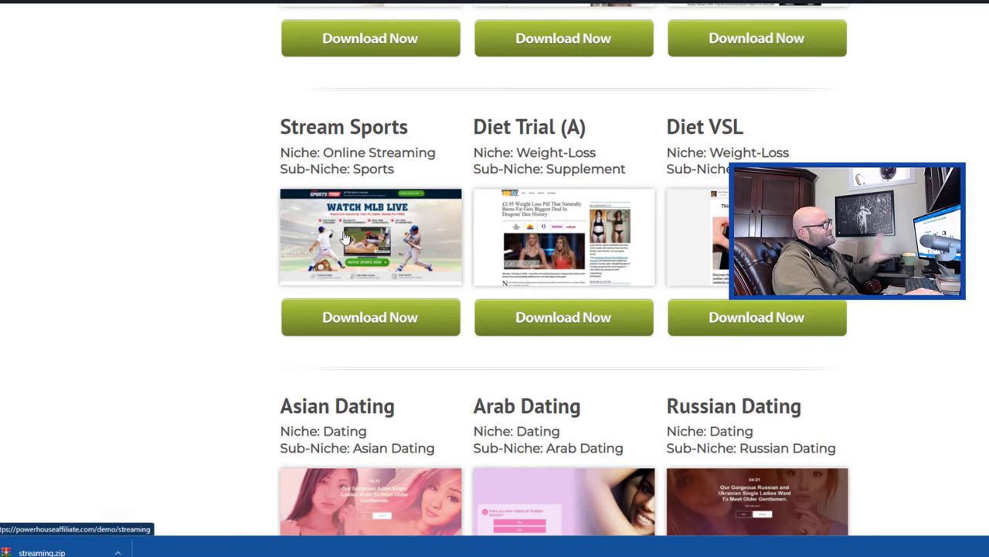
mouse_move(334, 246)
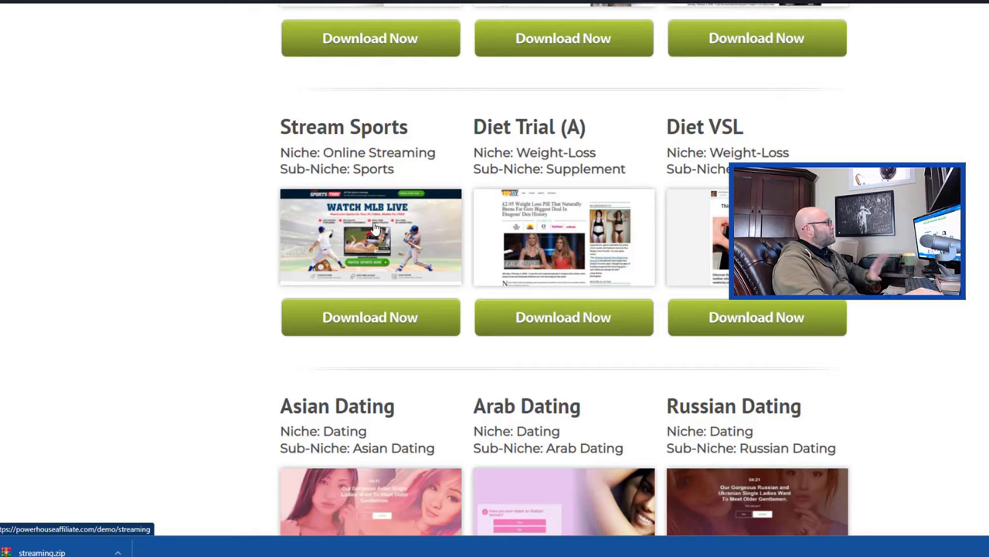
mouse_move(339, 223)
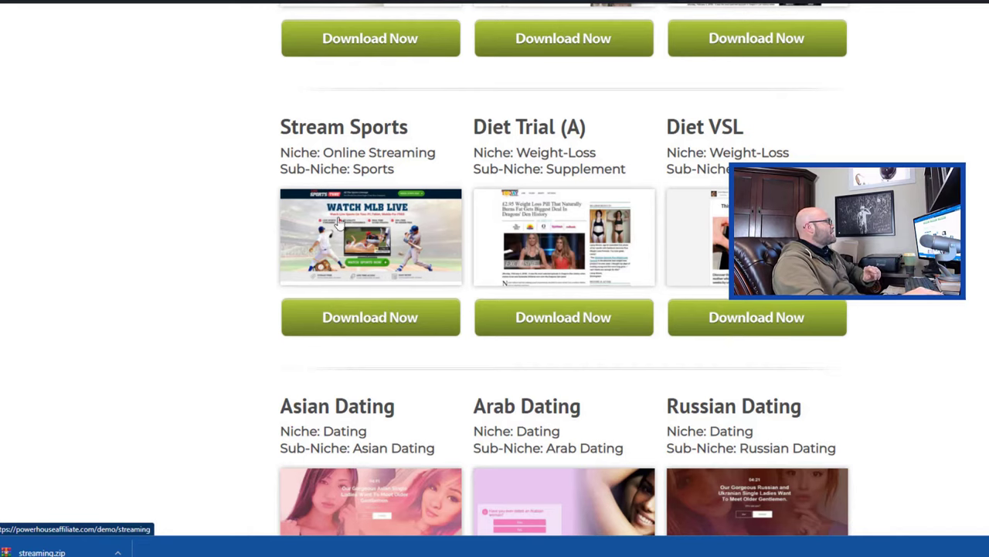
mouse_move(972, 13)
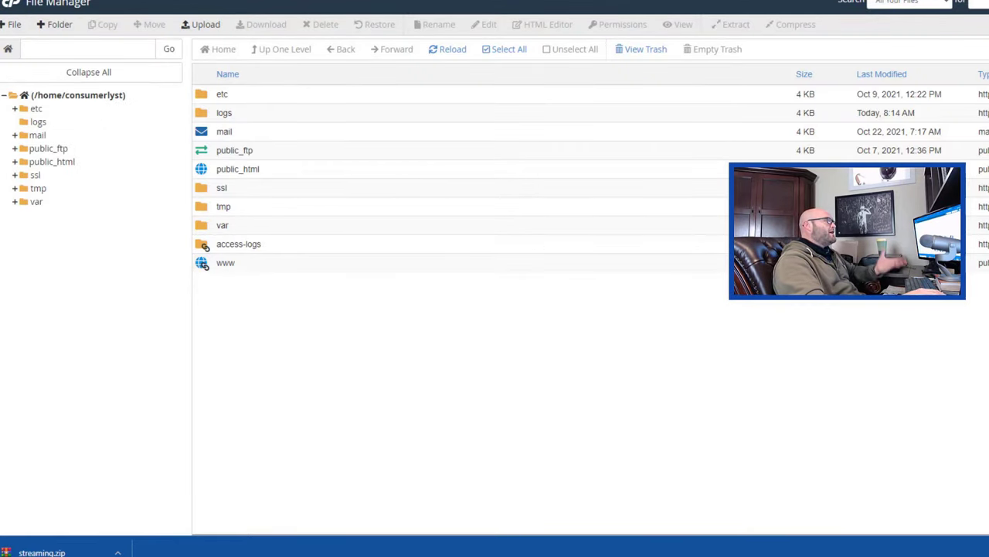
mouse_move(357, 367)
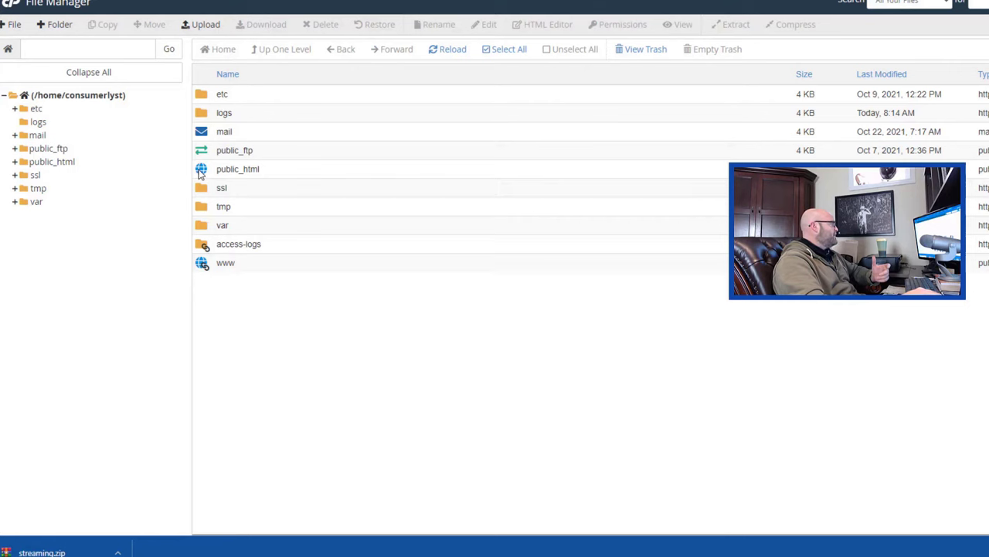
Inside public_html, add a new folder named mlb-streaming.
double_click(237, 169)
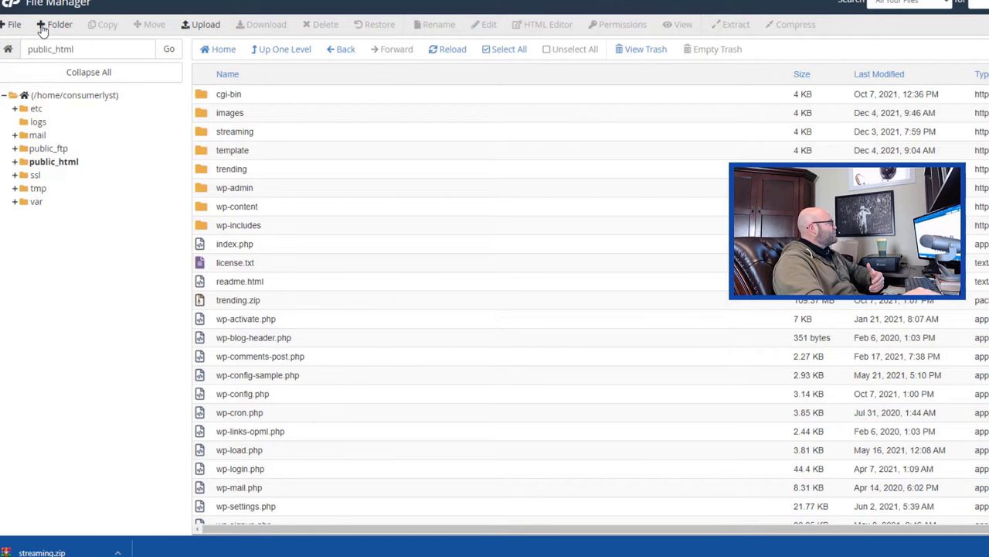
left_click(60, 24)
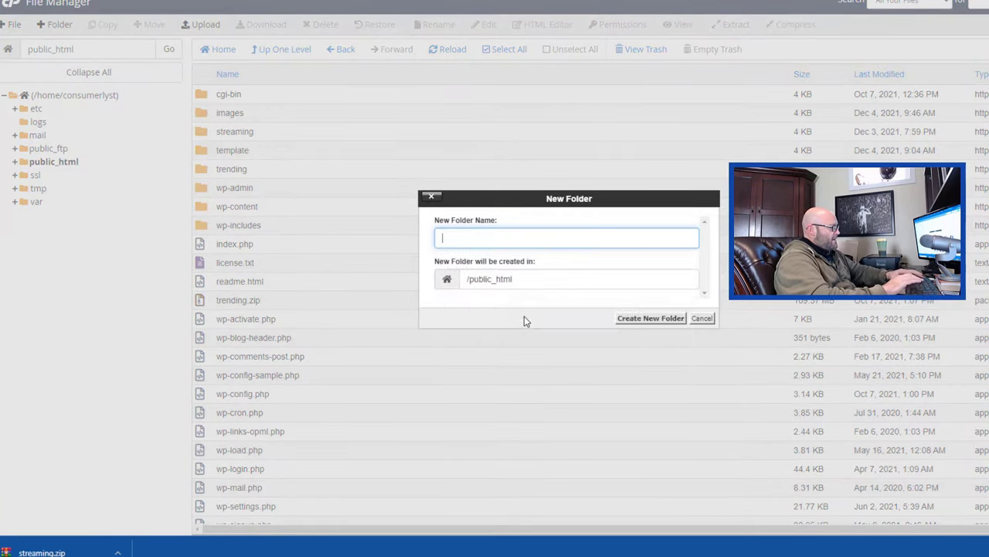
type("mlb-stre")
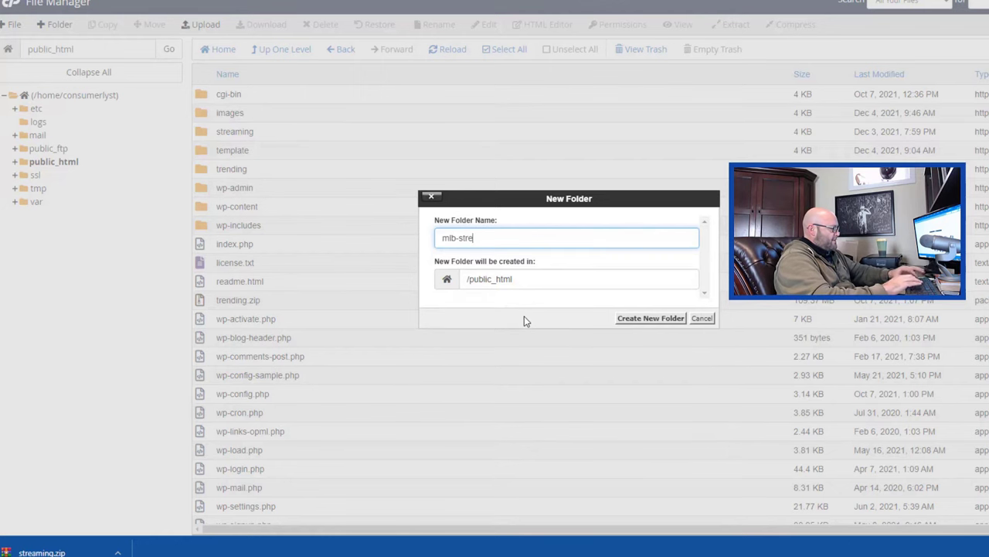
left_click(650, 318)
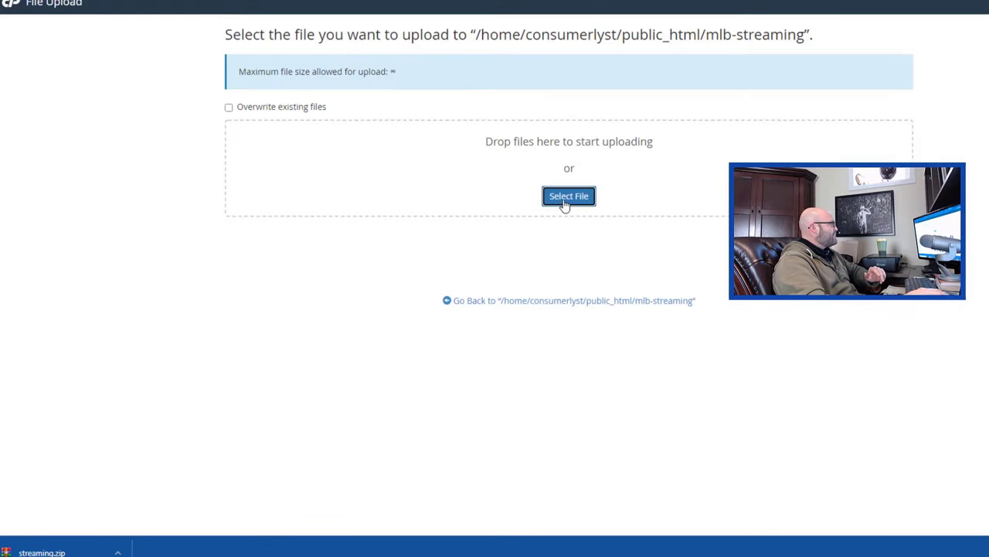
Upload streaming.zip into mlb-streaming and refresh the listing to show it.
left_click(569, 196)
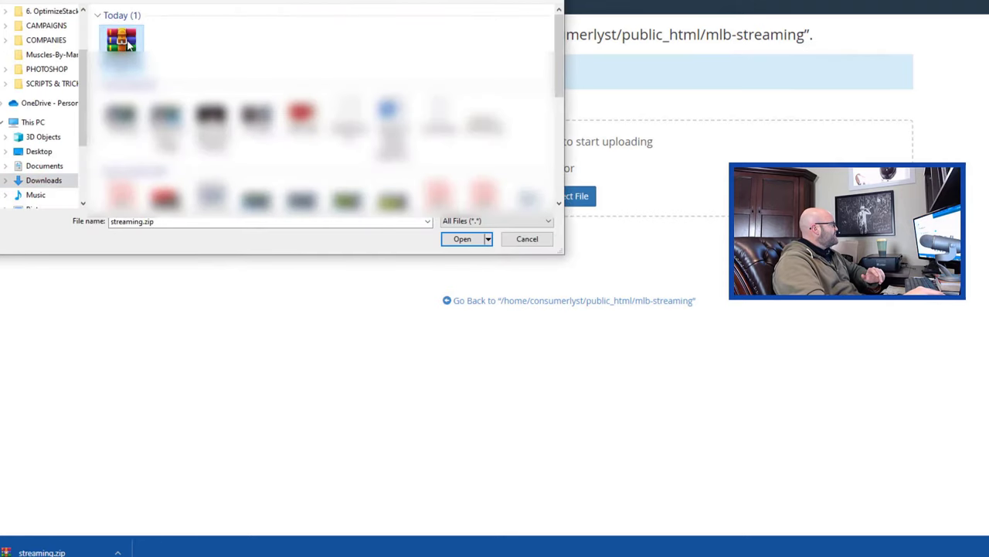
left_click(462, 238)
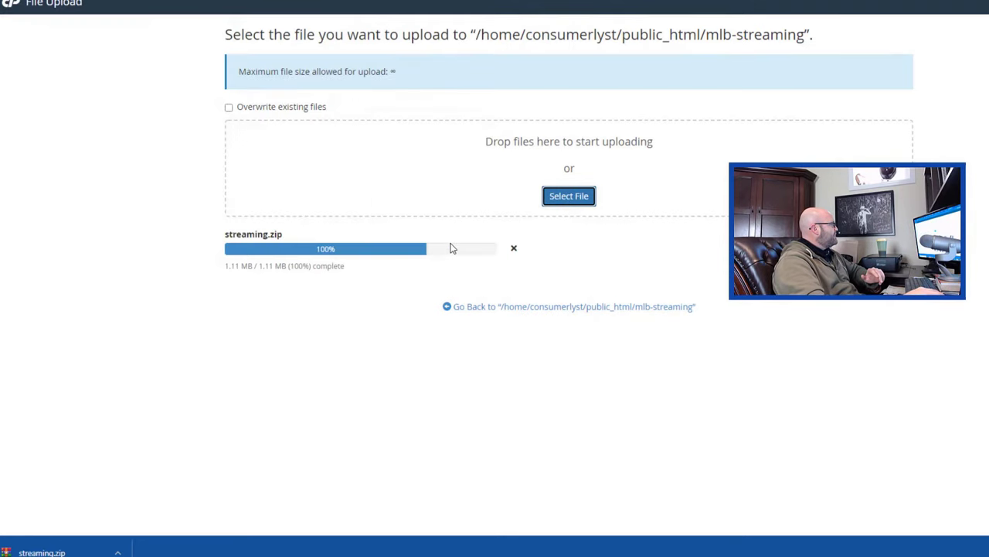
mouse_move(567, 306)
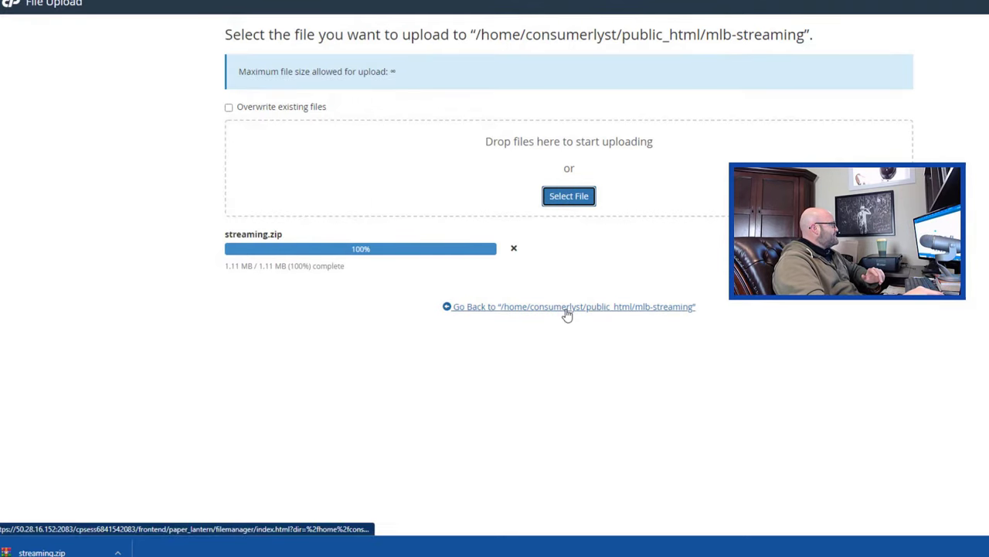
left_click(568, 306)
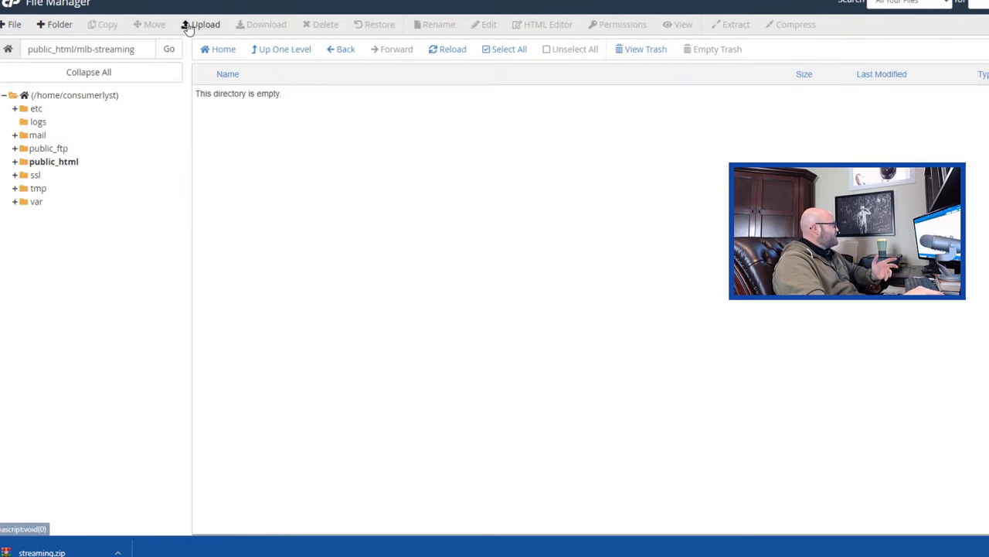
left_click(446, 49)
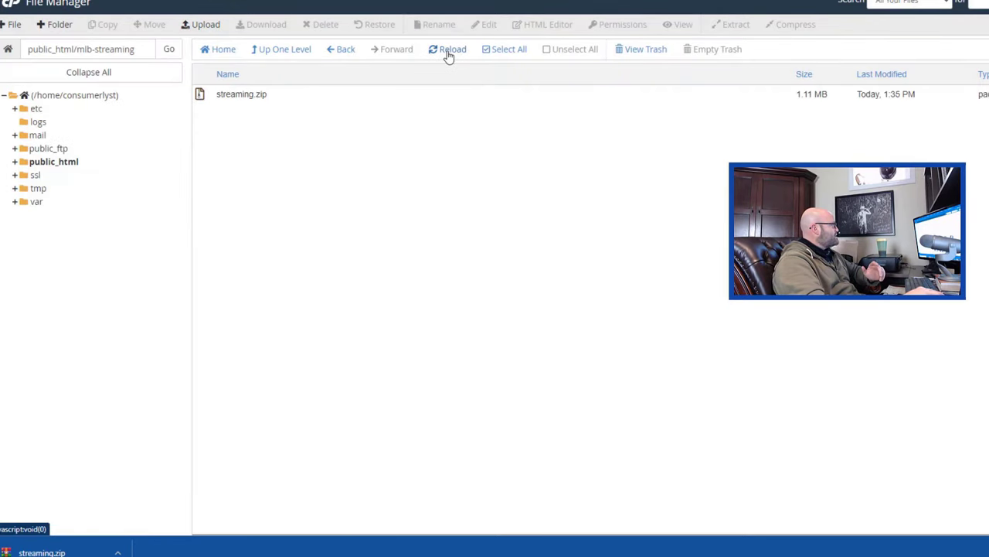
Extract streaming.zip and reload the folder to show the extracted files.
left_click(241, 93)
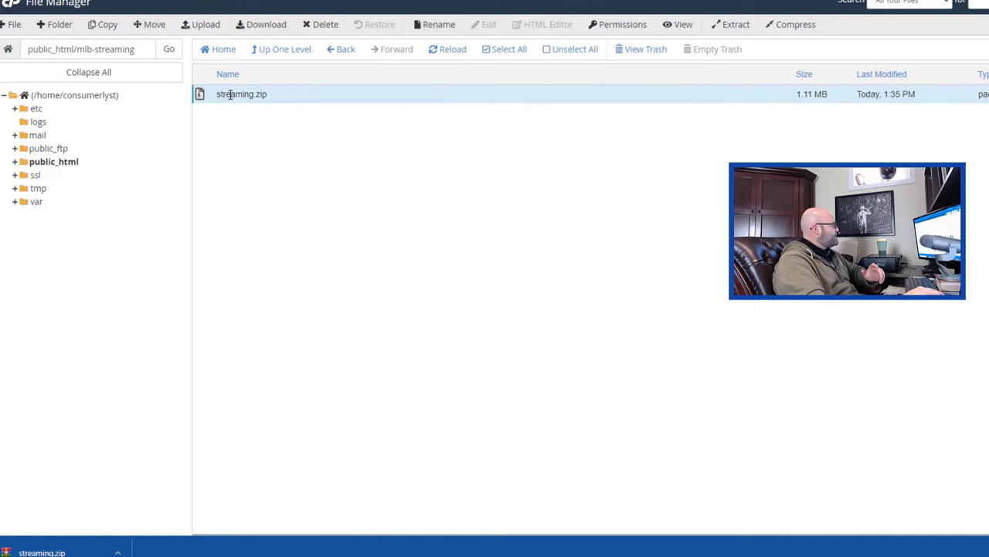
mouse_move(349, 123)
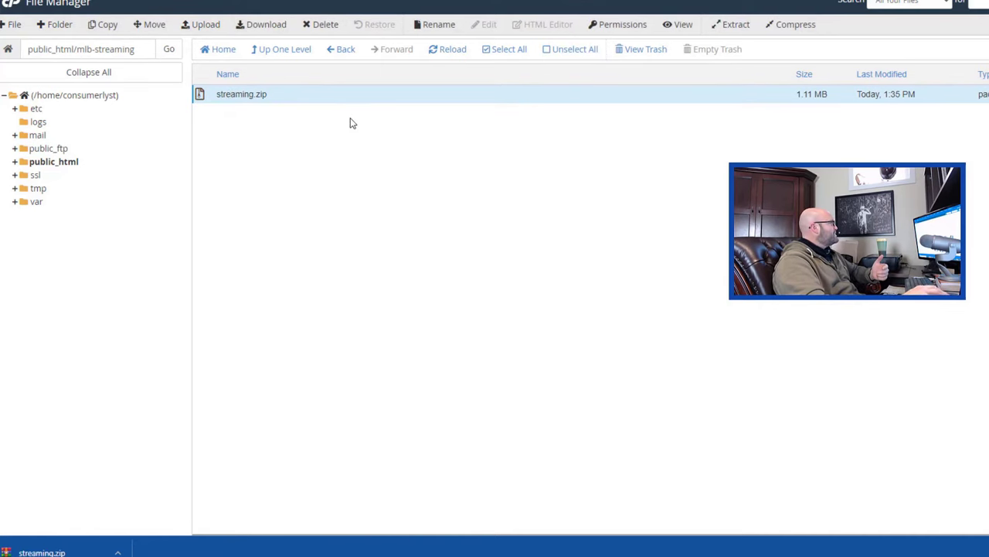
left_click(735, 24)
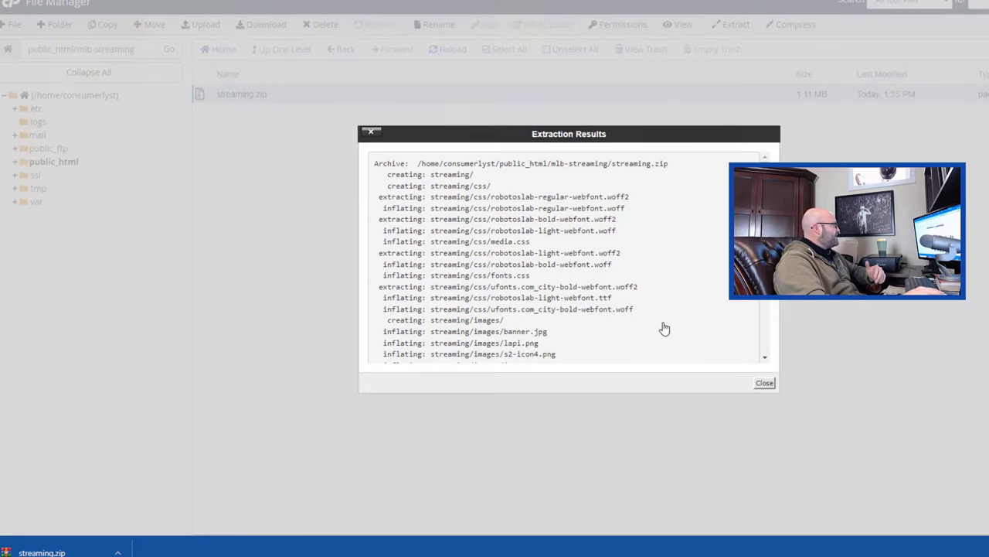
left_click(764, 382)
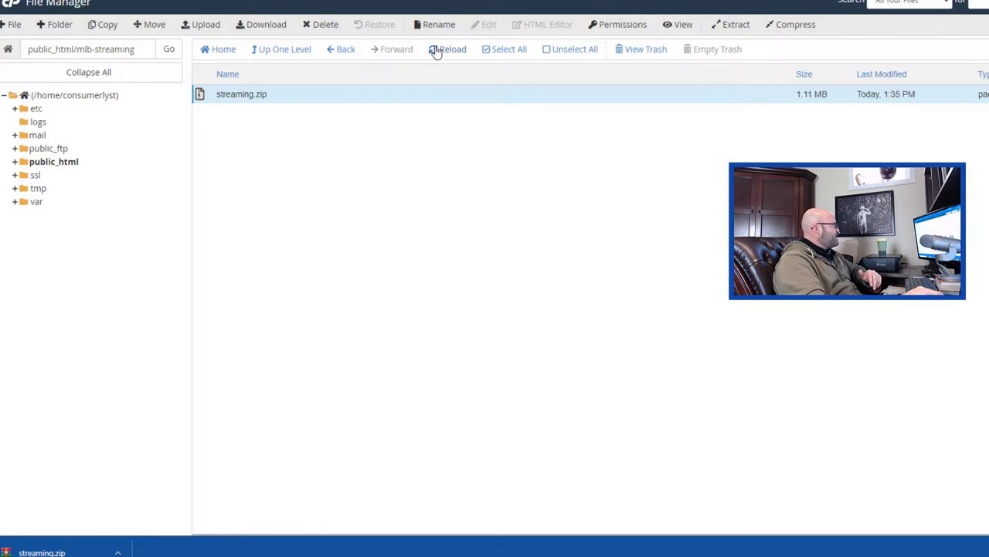
left_click(453, 49)
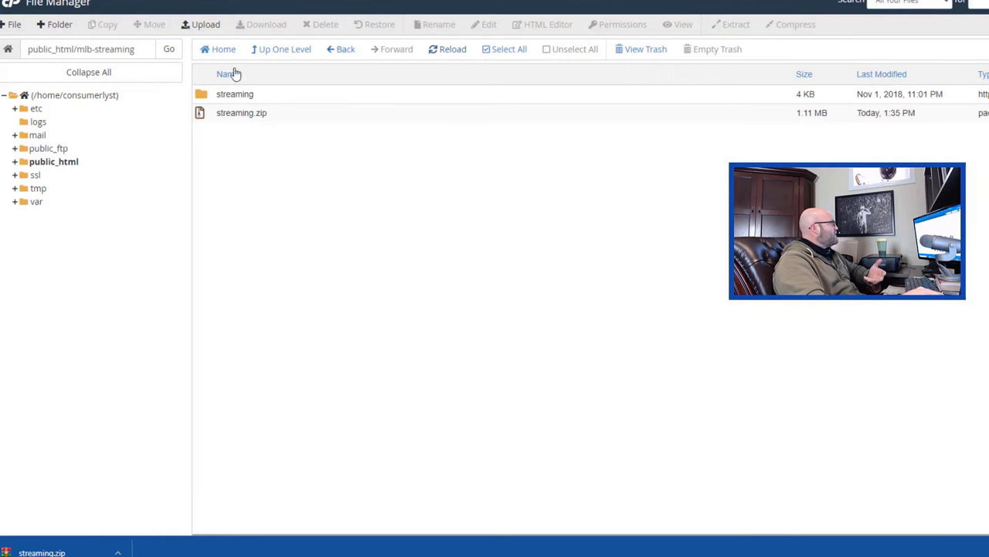
Reopen mlb-streaming, then load consumerlyst.com/mlb-streaming/streaming and scroll the page.
left_click(284, 49)
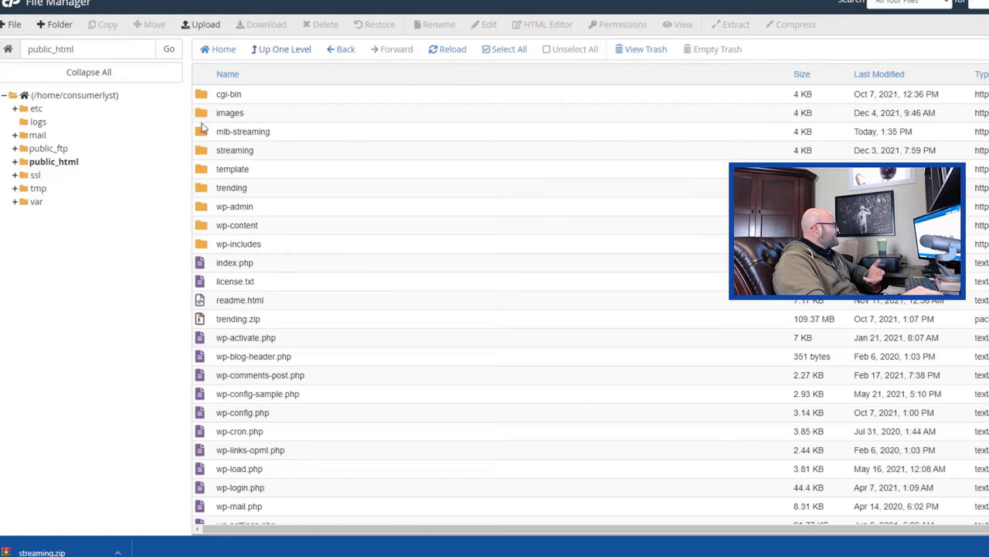
mouse_move(223, 133)
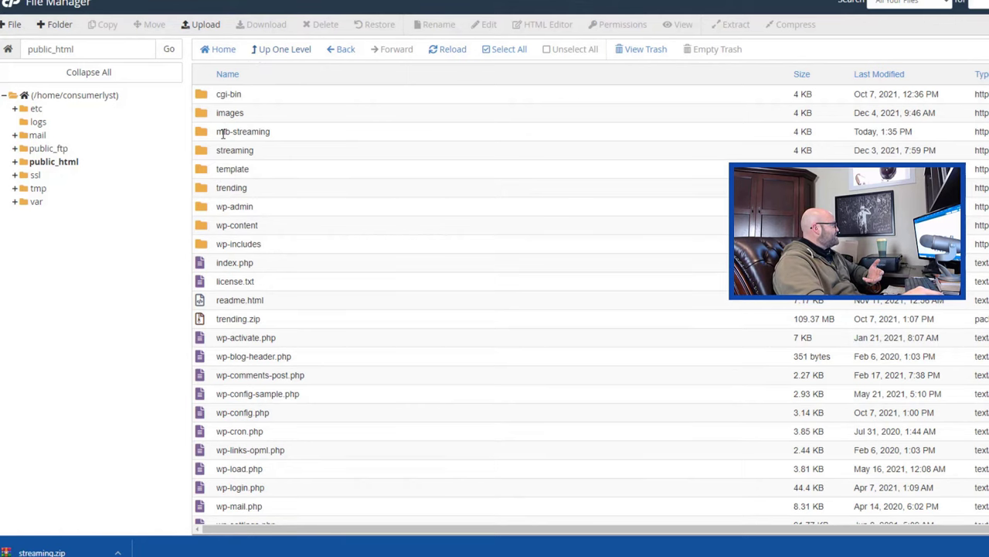
double_click(243, 132)
type("consumerlyst.com/mlb-s")
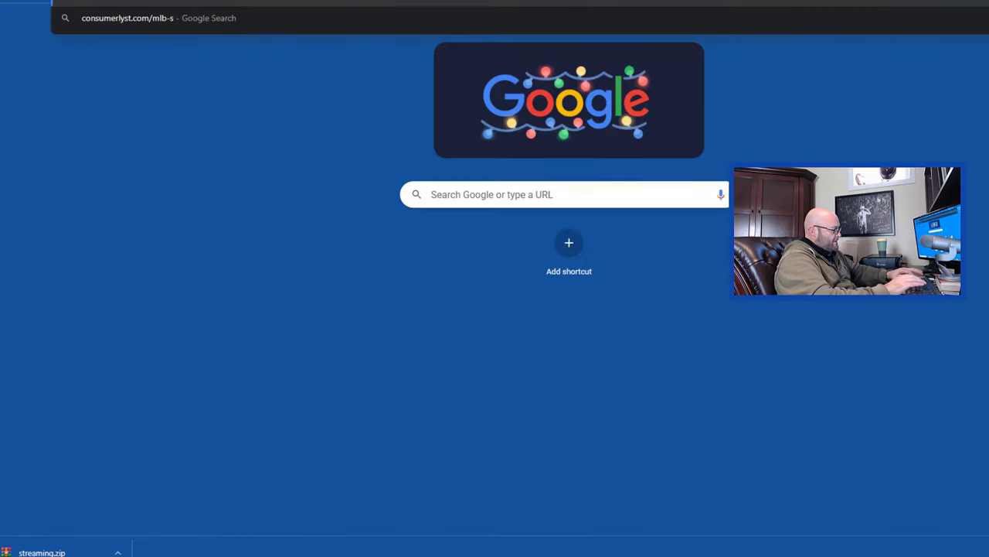
type("treaming")
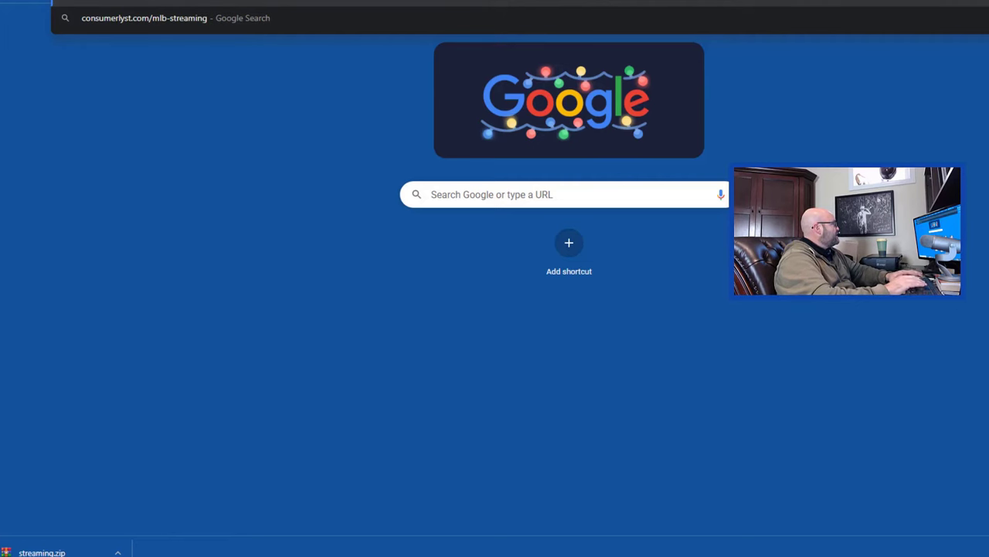
type("/stream")
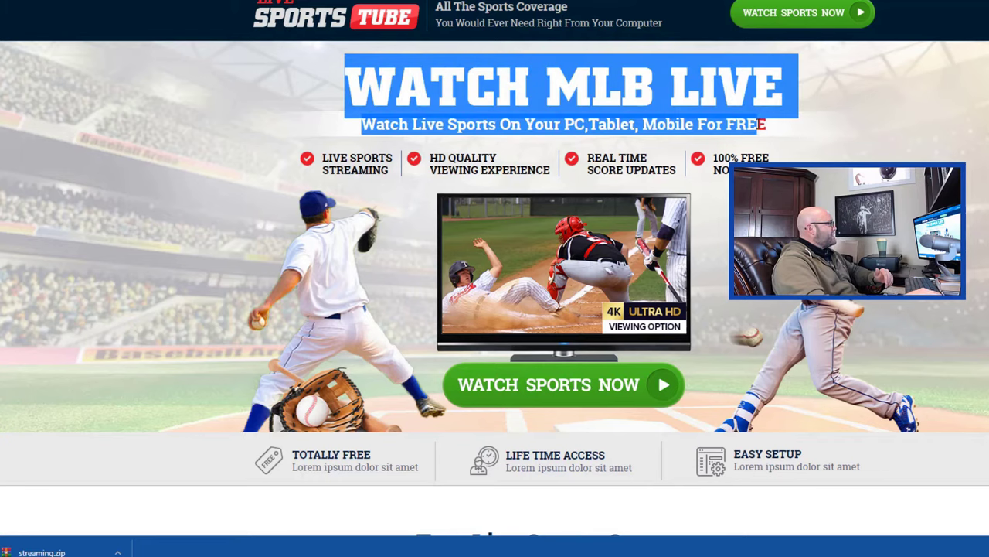
scroll("down", 3)
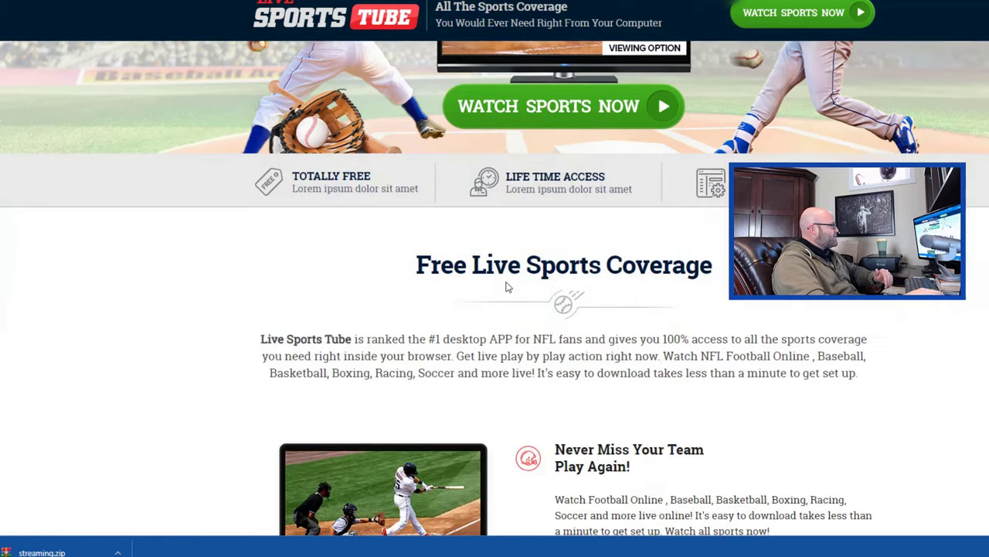
scroll("down", 3)
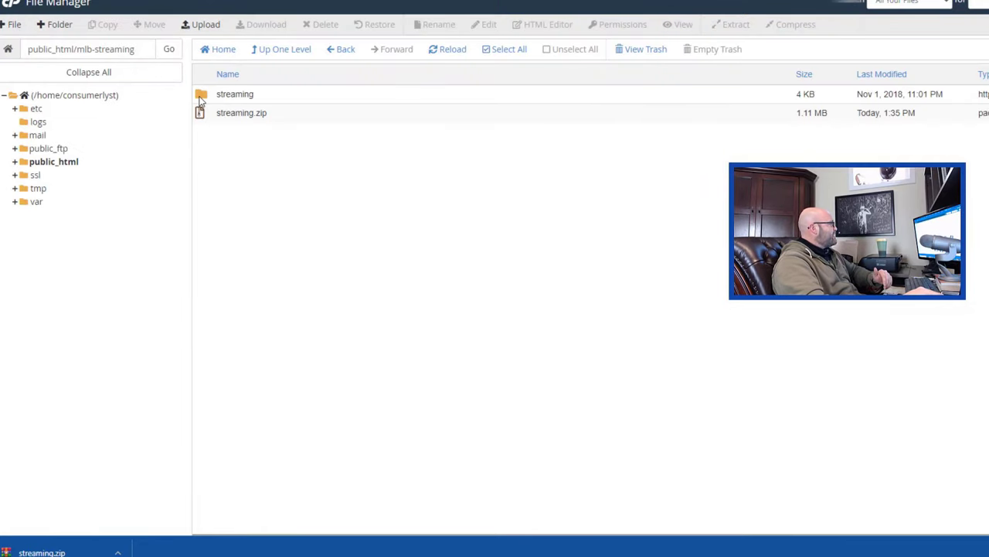
Open index.php from the streaming folder in the code editor.
double_click(235, 94)
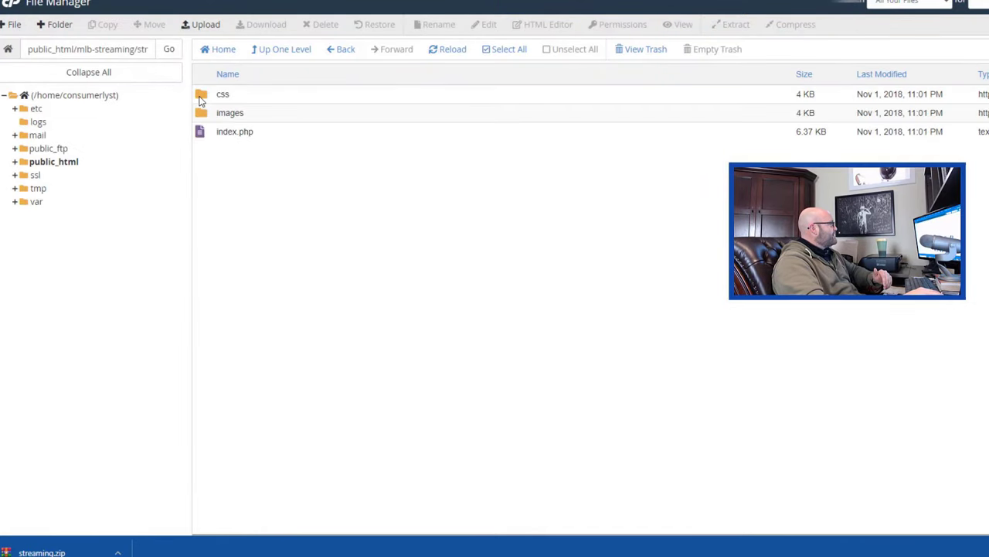
left_click(234, 132)
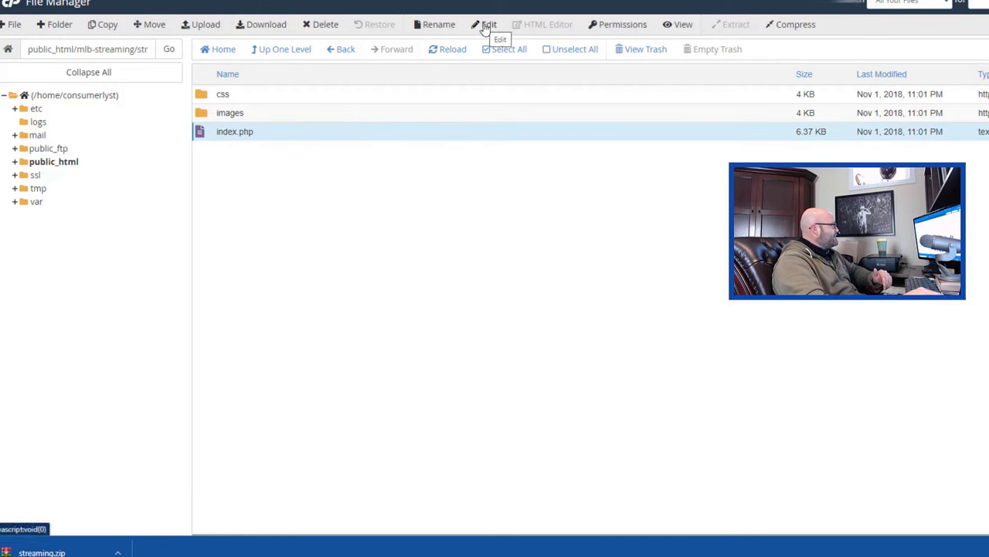
mouse_move(547, 24)
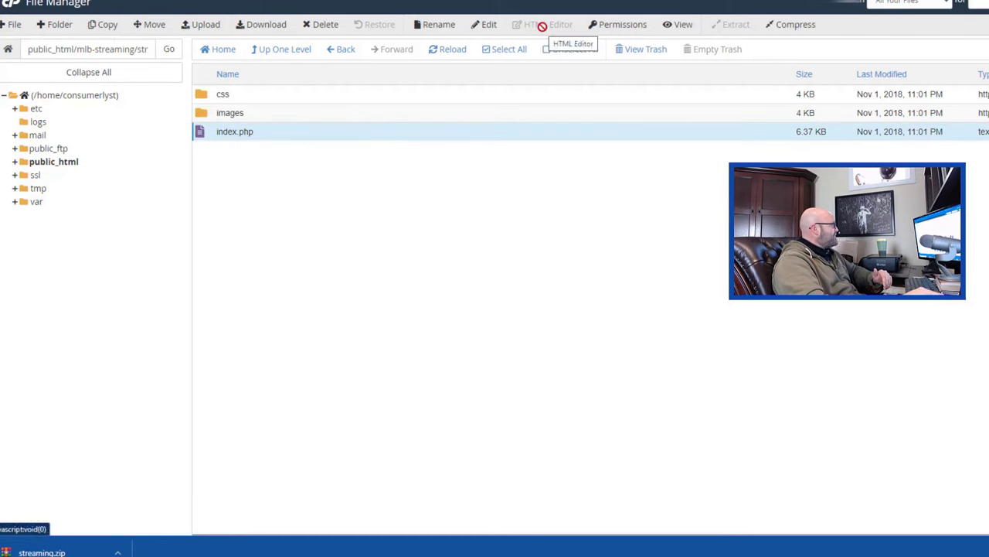
left_click(488, 24)
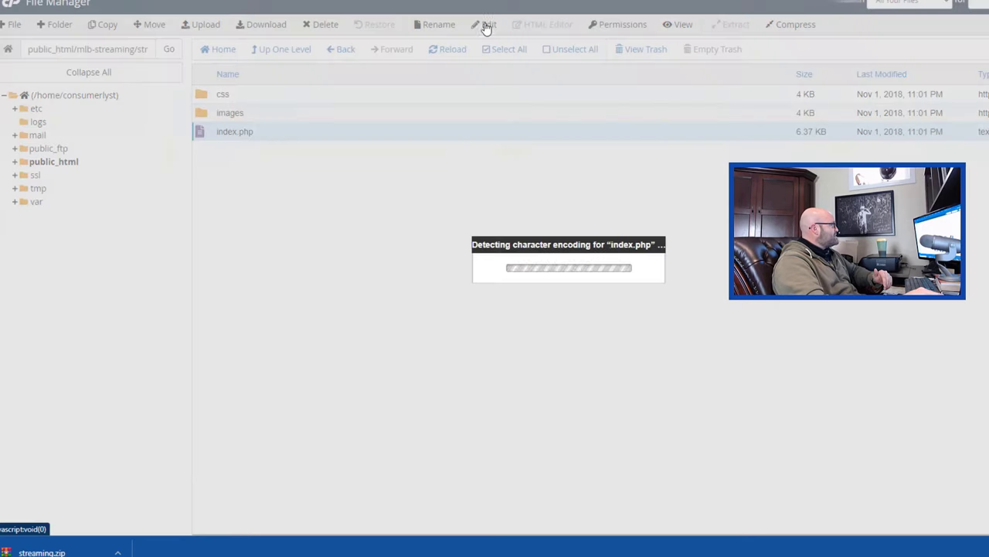
left_click(487, 24)
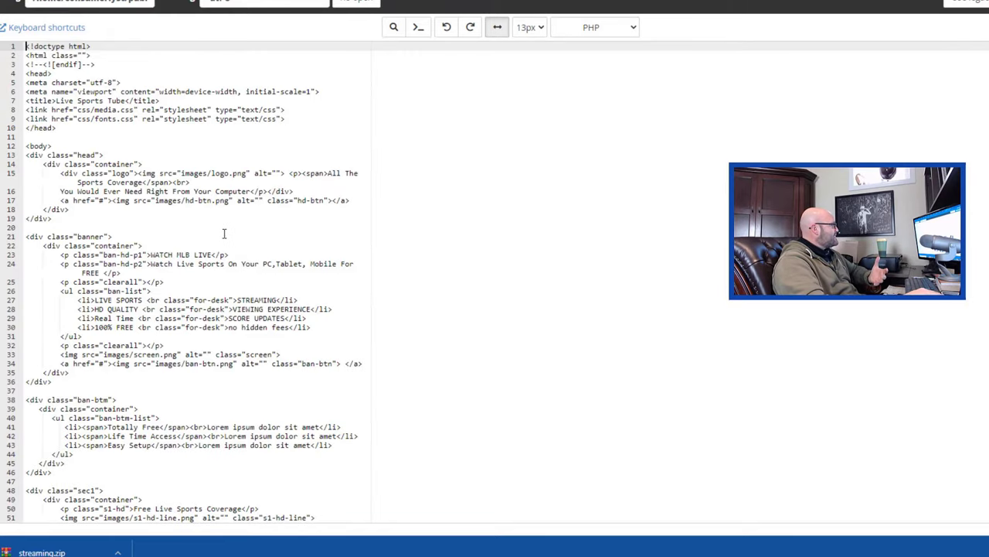
Scroll the index.php source and select the Life Time Access placeholder text.
scroll("down", 3)
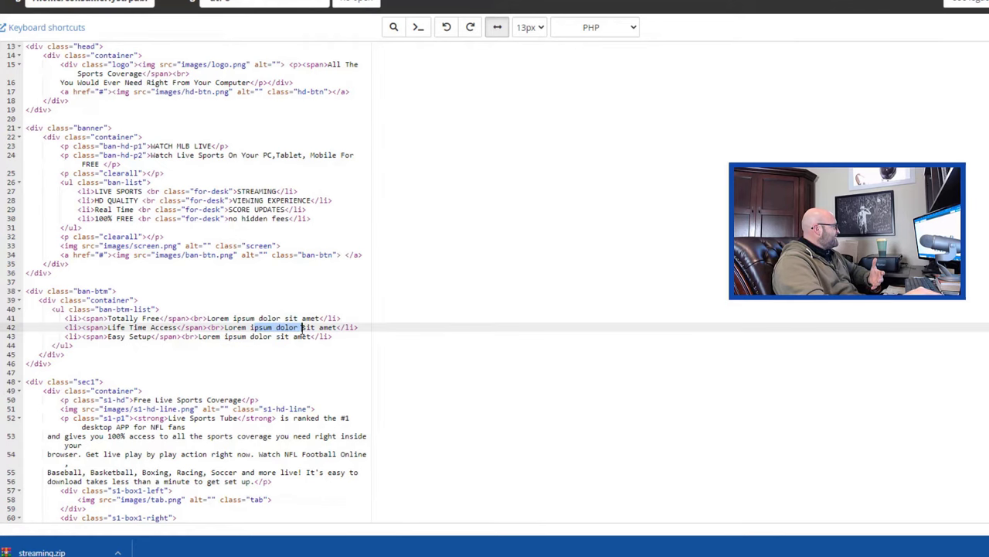
left_click(224, 327)
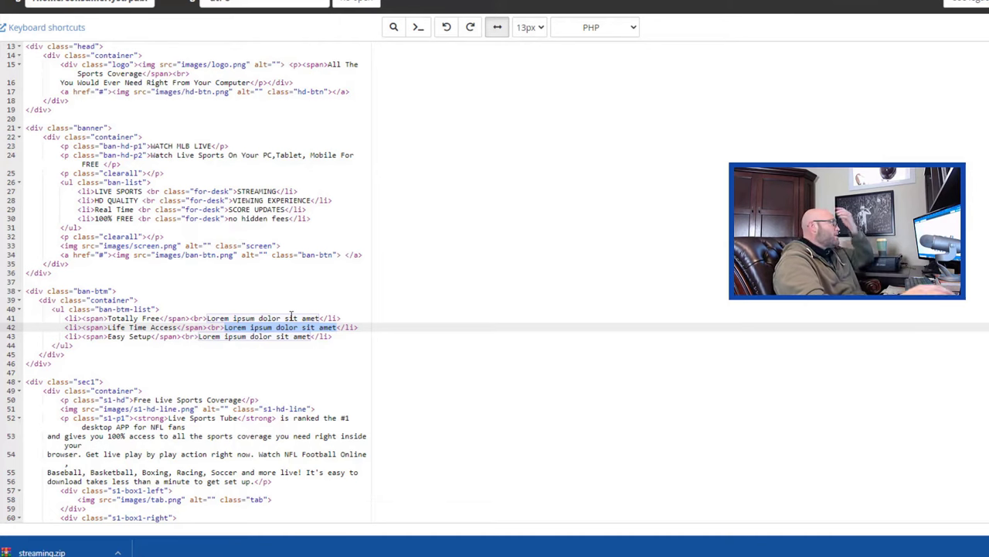
scroll("down", 3)
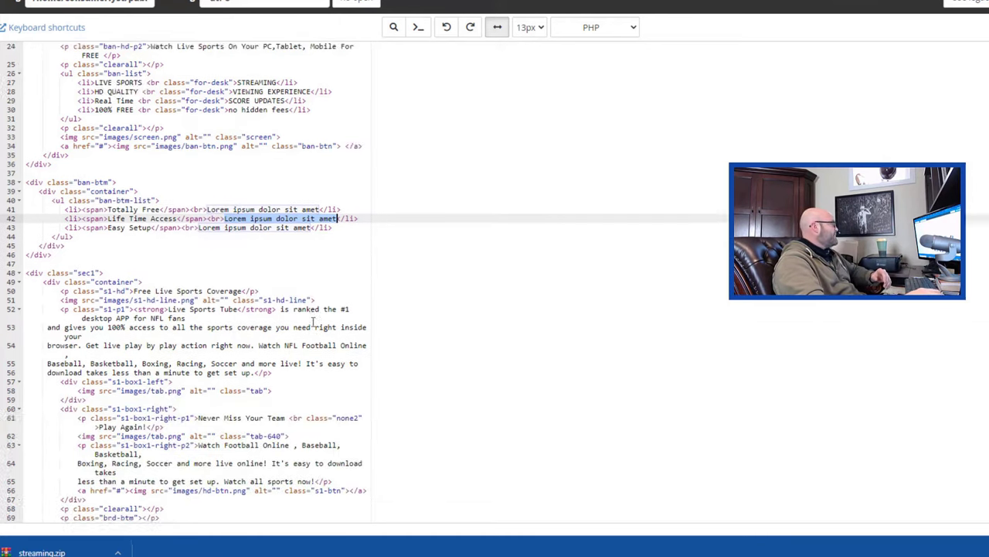
scroll("down", 3)
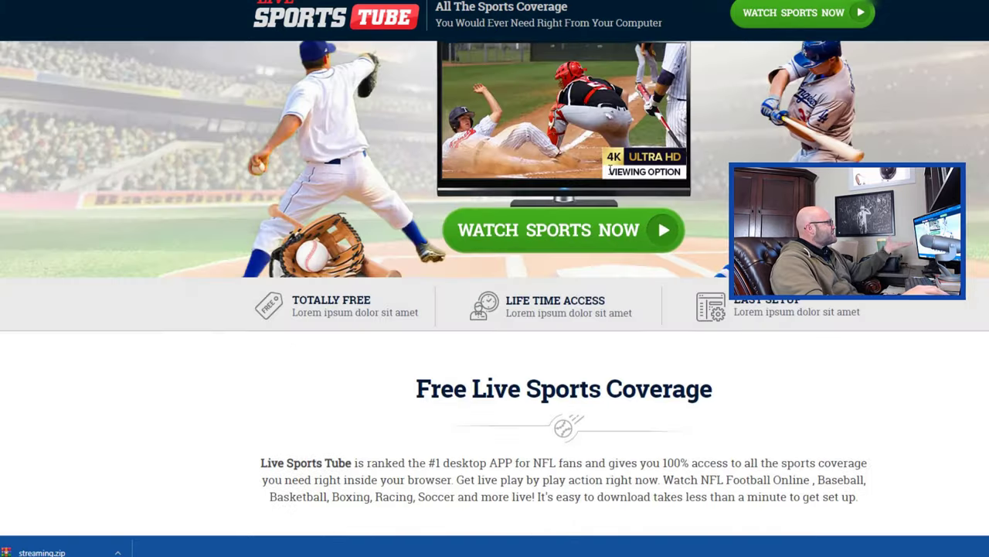
scroll("down", 3)
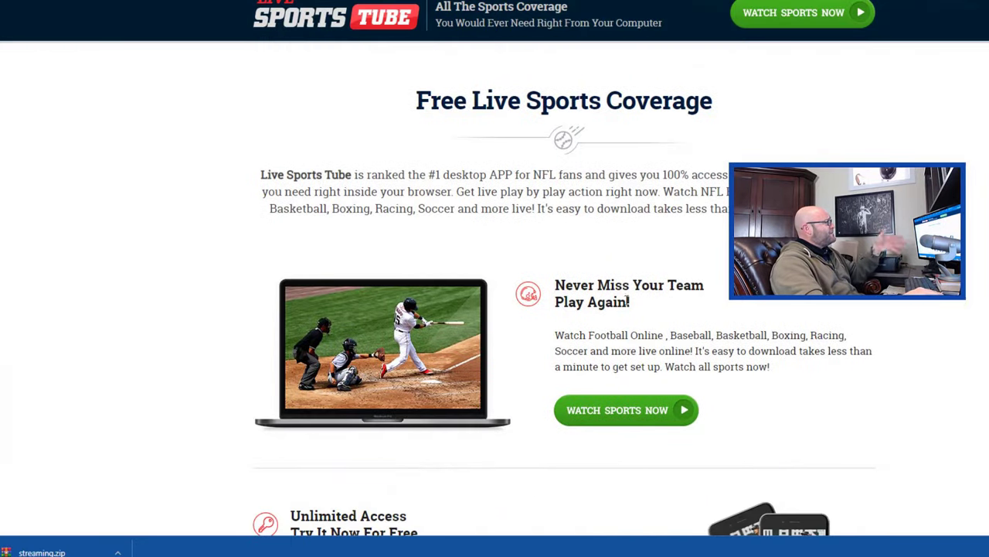
triple_click(563, 100)
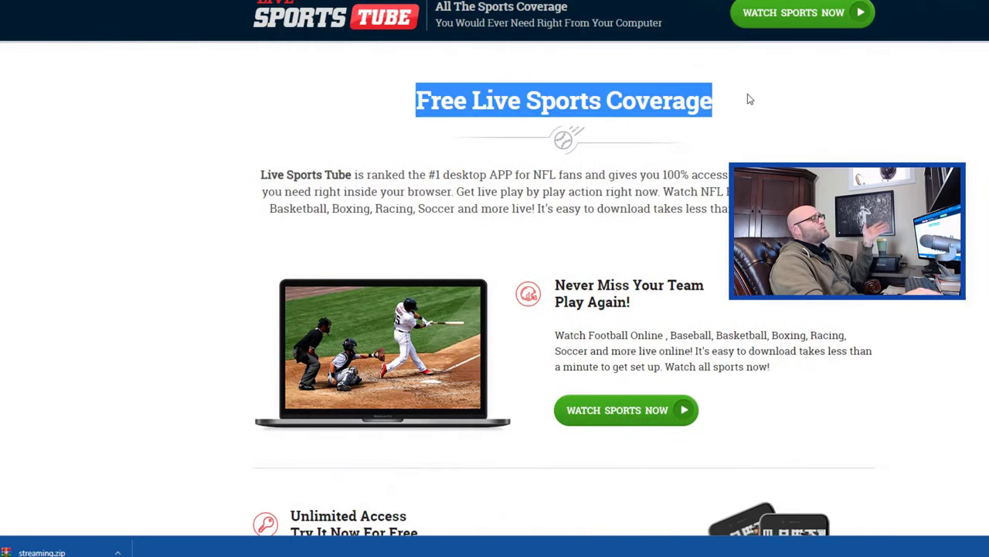
scroll("up", 3)
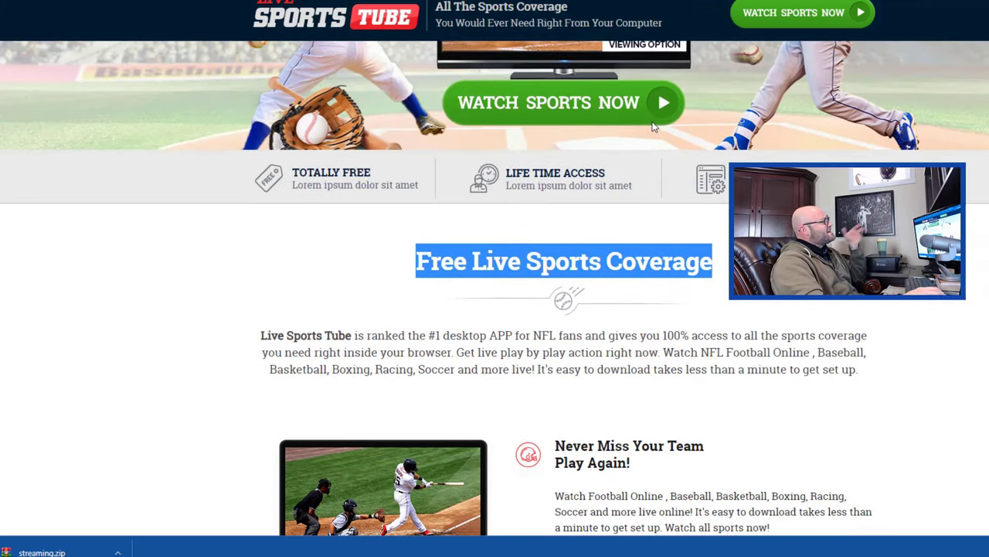
scroll("up", 3)
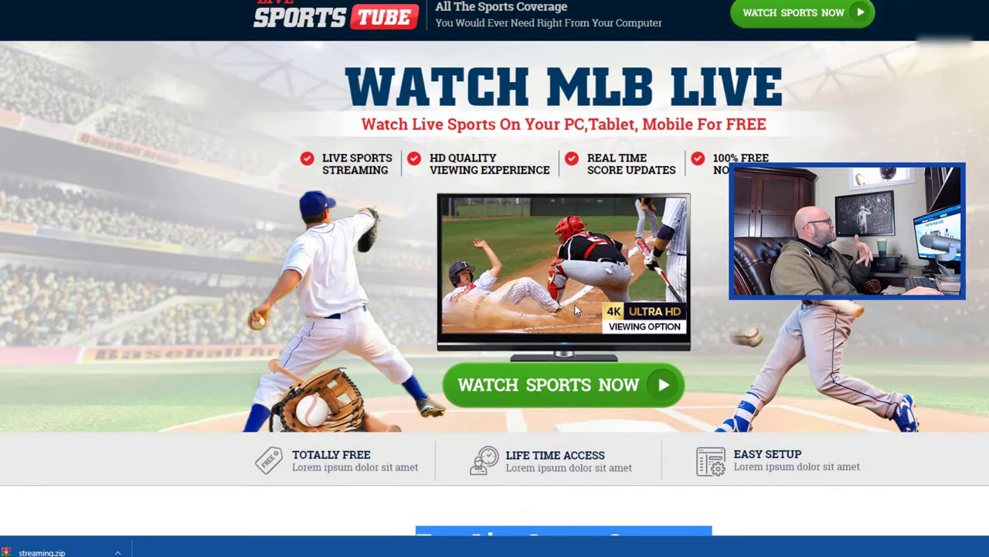
mouse_move(136, 31)
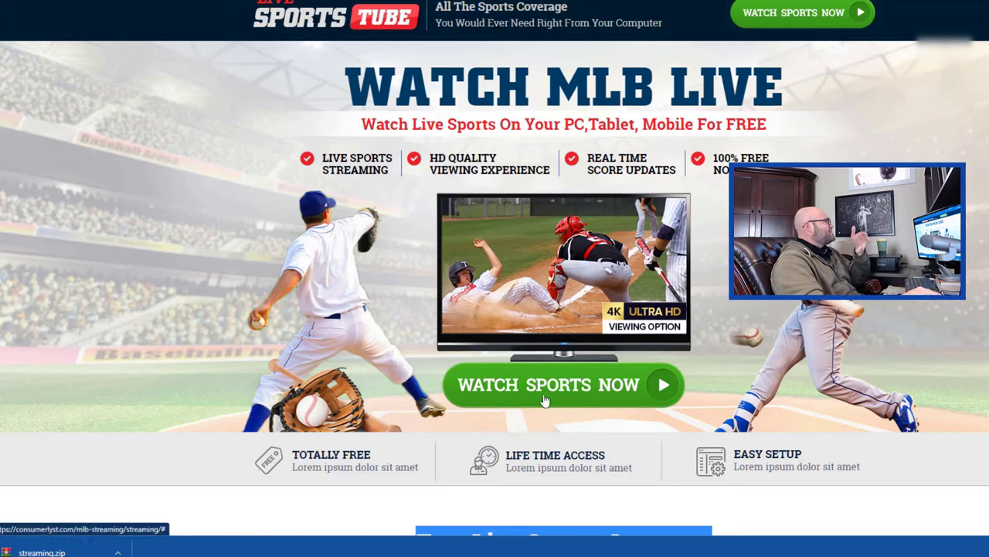
mouse_move(214, 108)
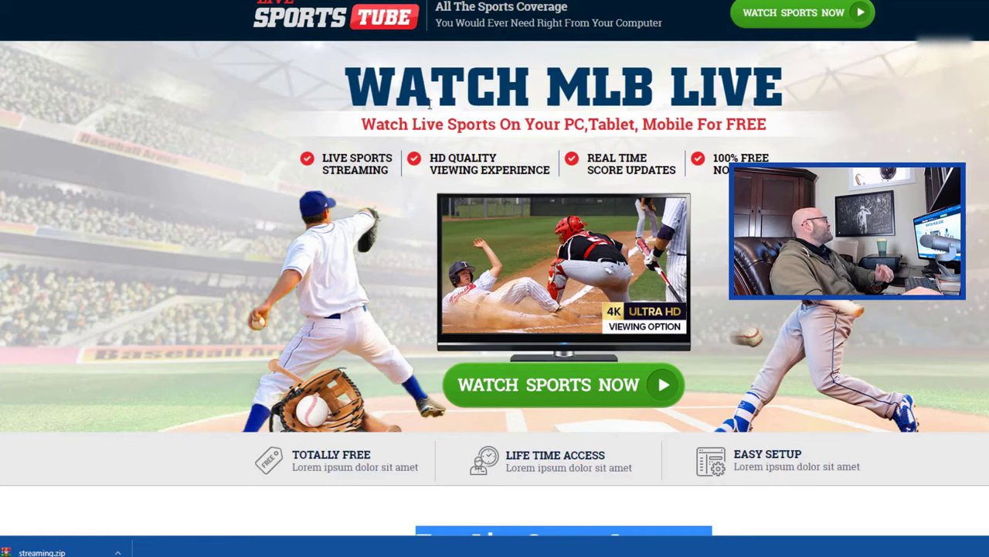
mouse_move(416, 146)
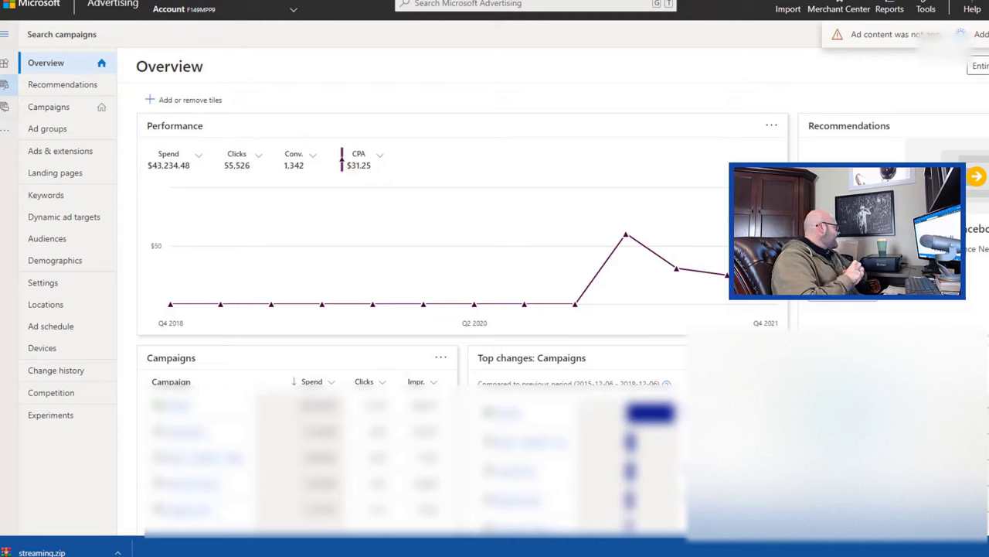
mouse_move(648, 101)
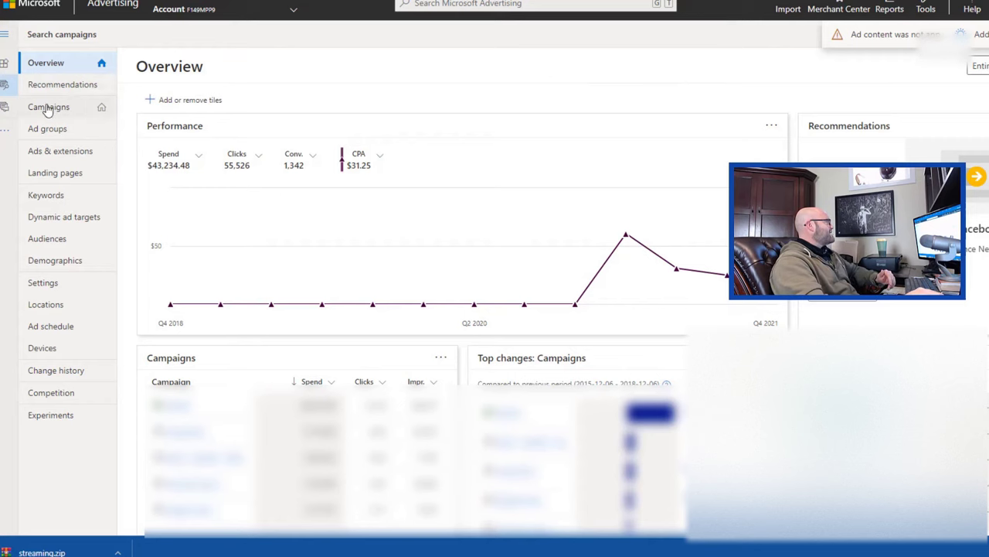
left_click(48, 106)
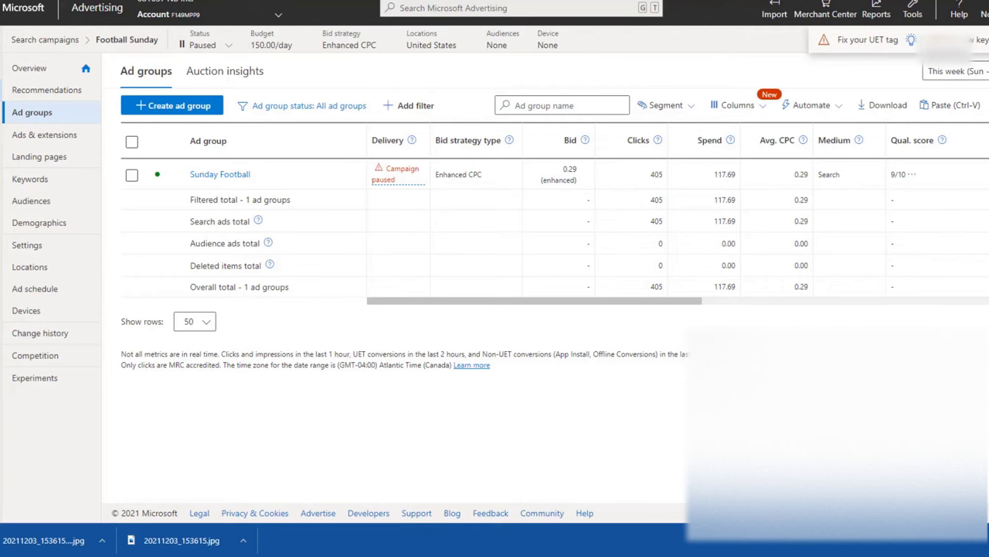
mouse_move(483, 227)
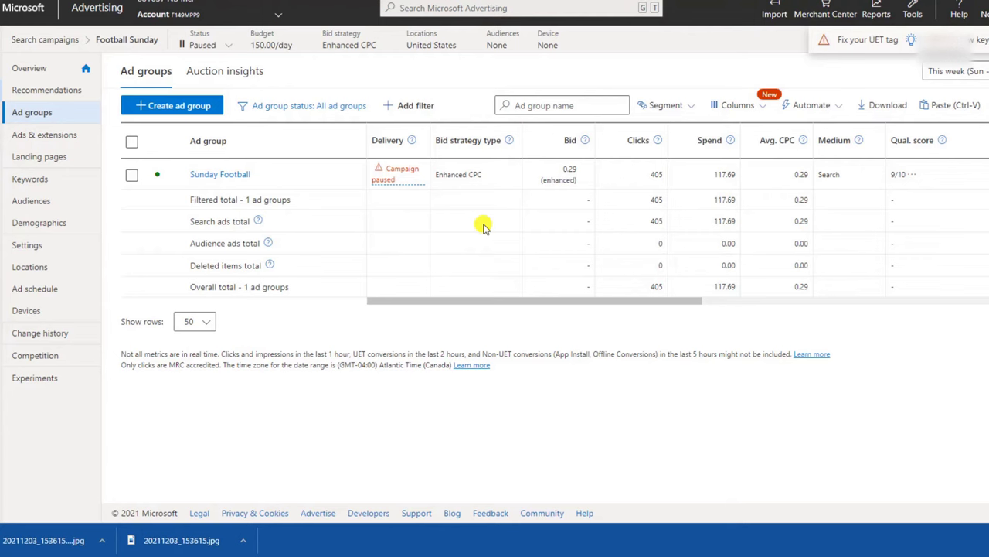
mouse_move(519, 221)
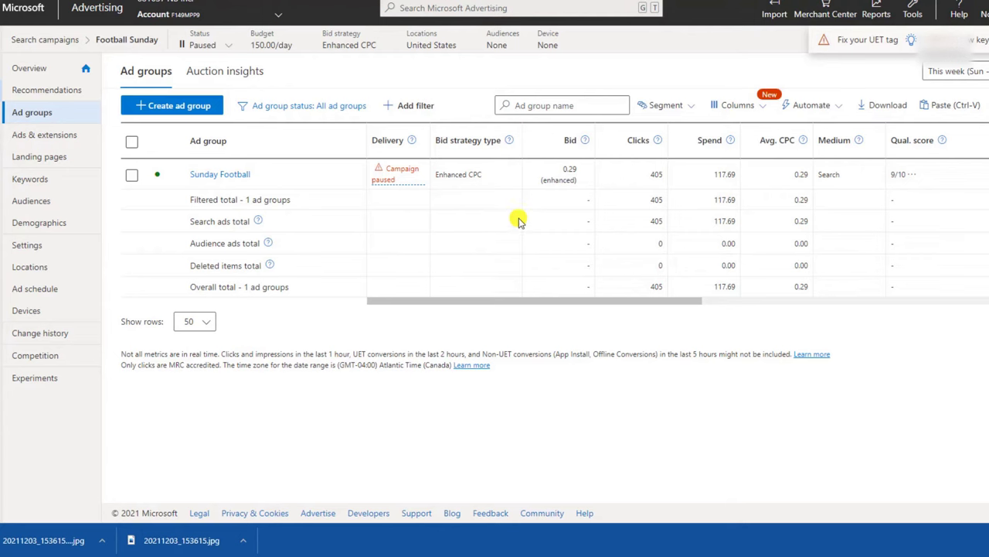
mouse_move(920, 310)
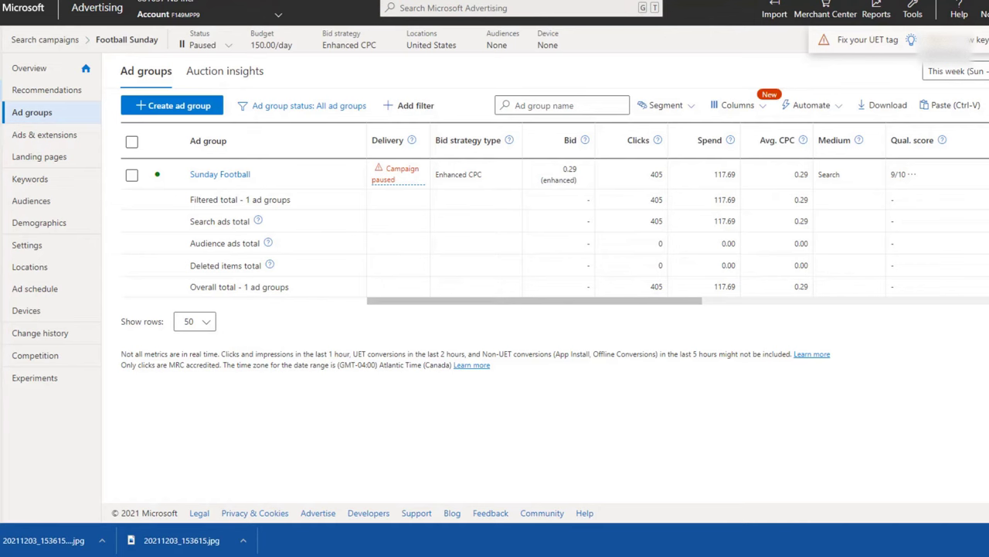
mouse_move(703, 167)
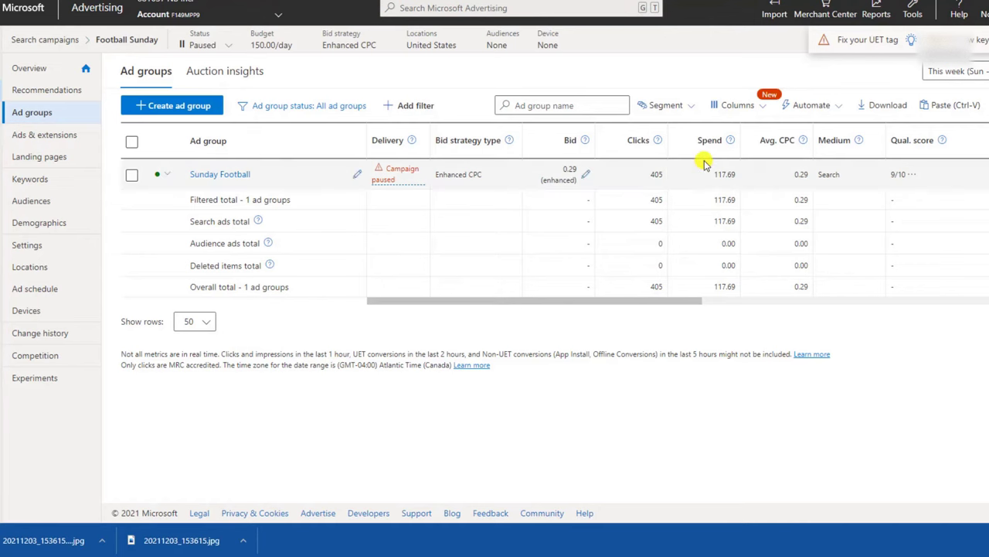
mouse_move(807, 173)
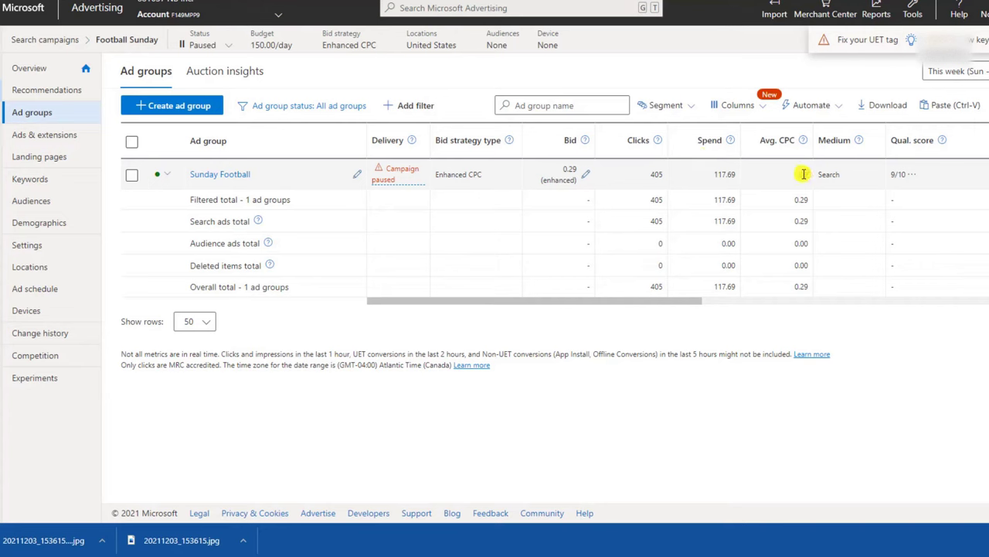
mouse_move(849, 314)
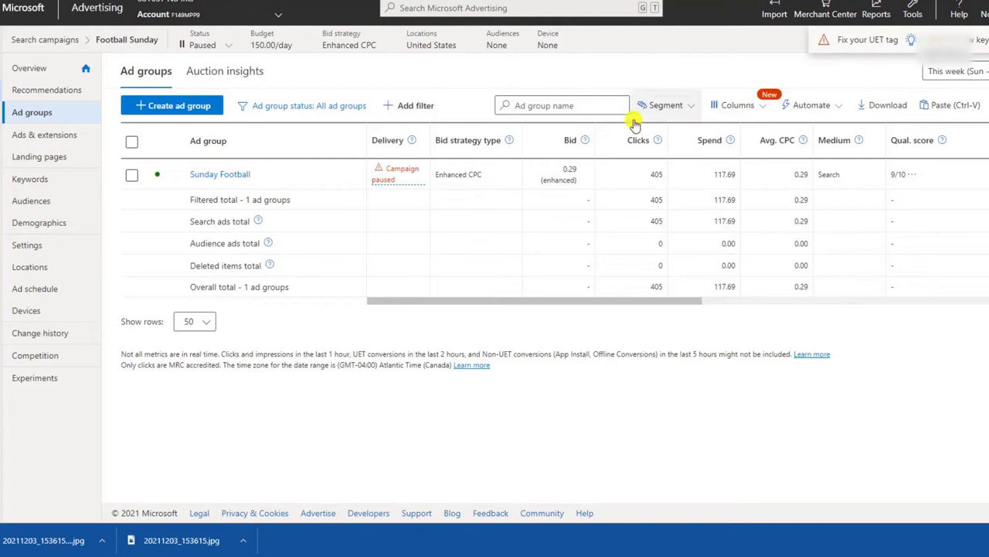
mouse_move(325, 356)
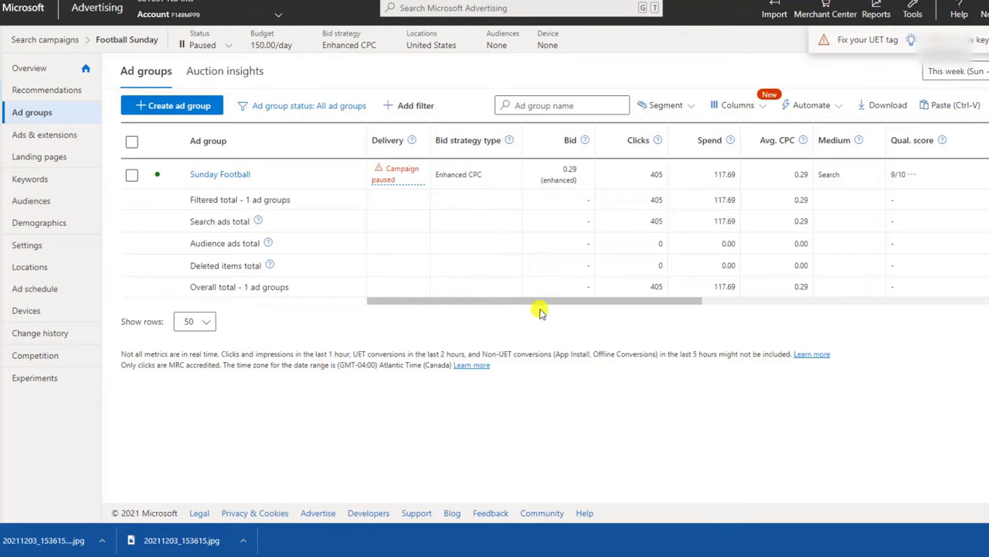
mouse_move(572, 300)
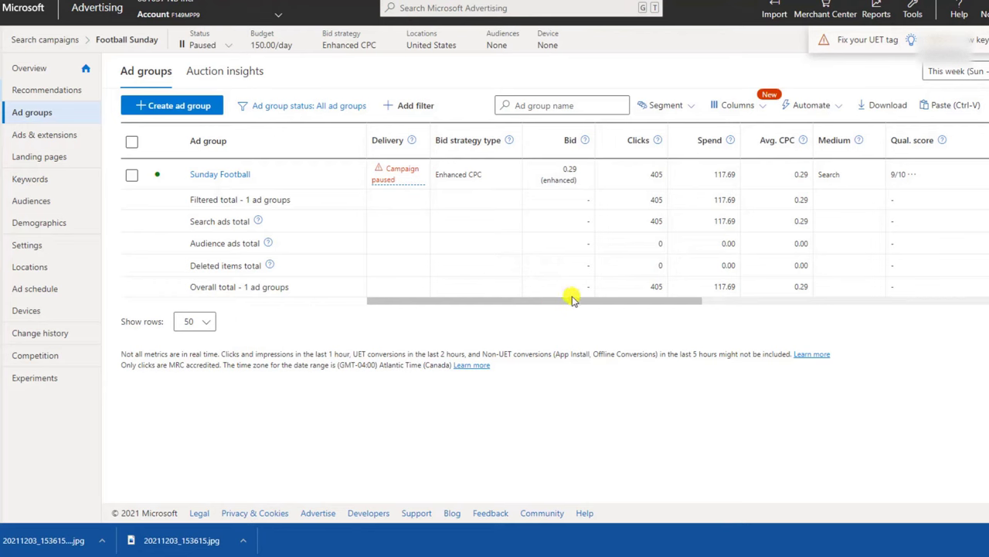
mouse_move(638, 292)
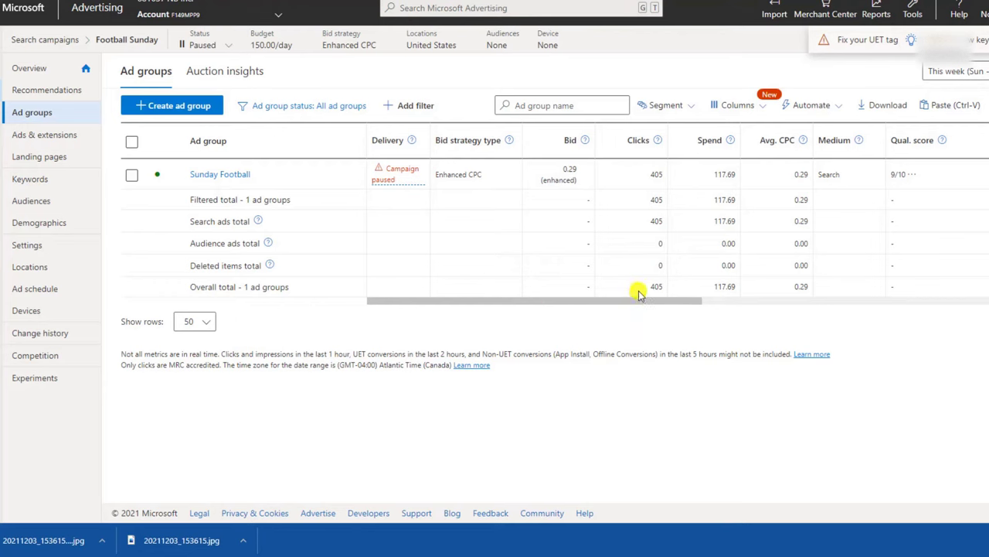
mouse_move(651, 287)
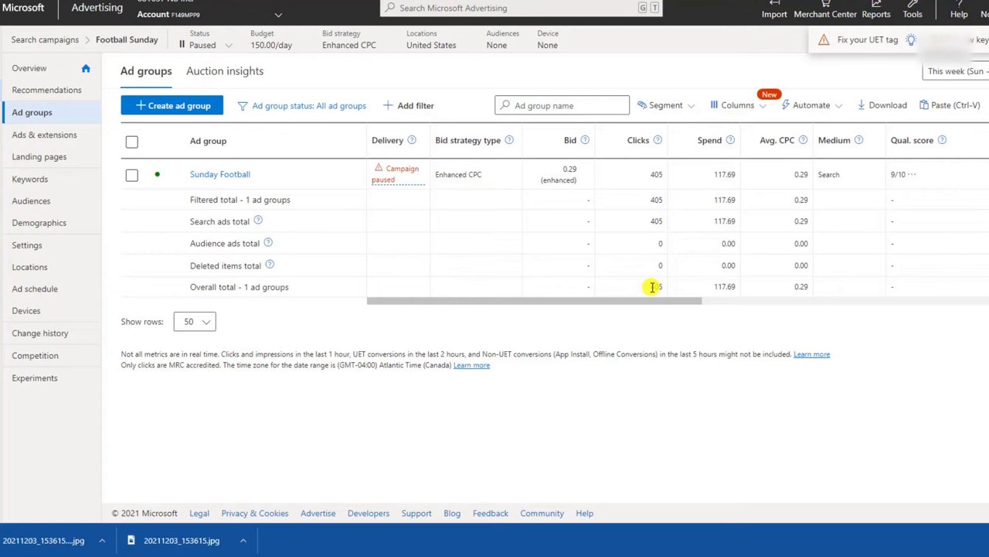
double_click(656, 286)
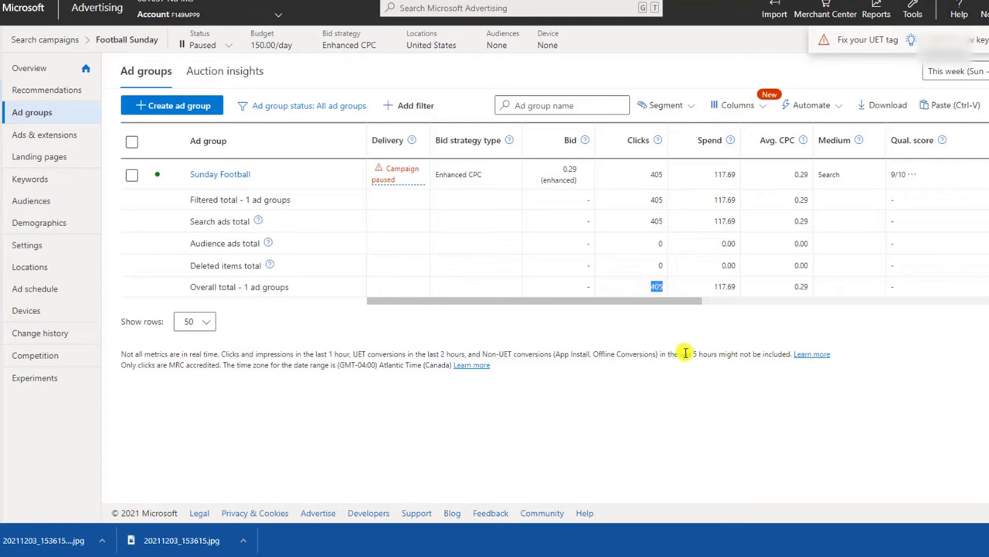
mouse_move(410, 286)
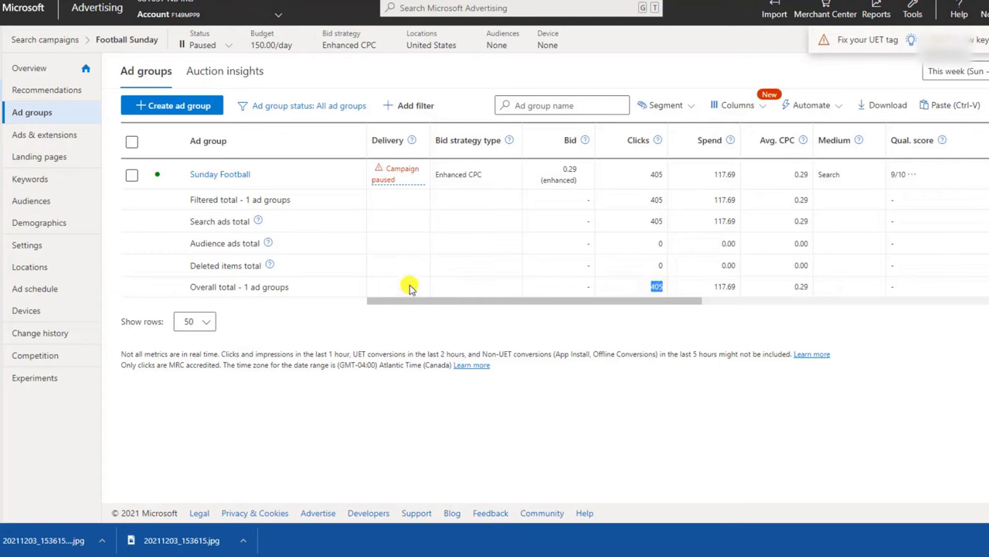
mouse_move(439, 274)
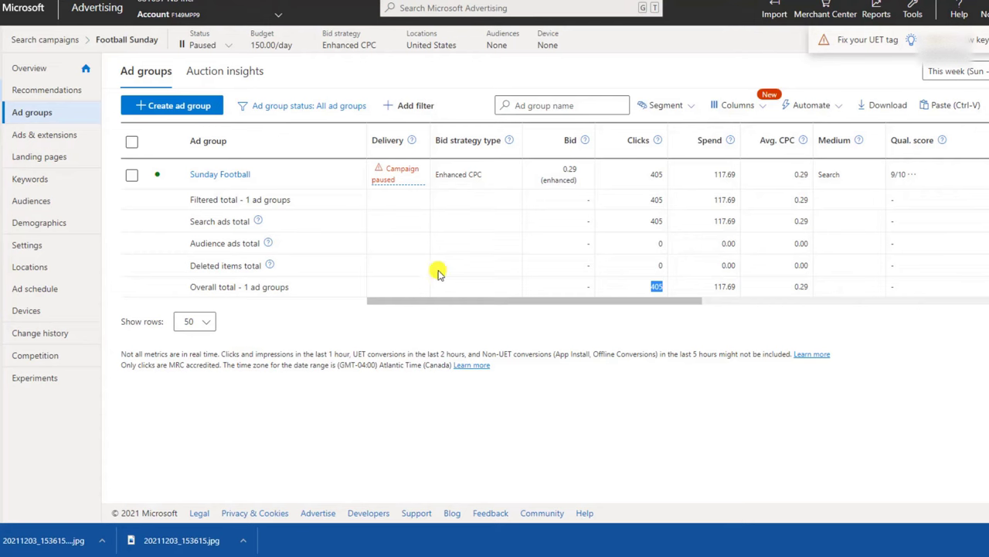
mouse_move(597, 294)
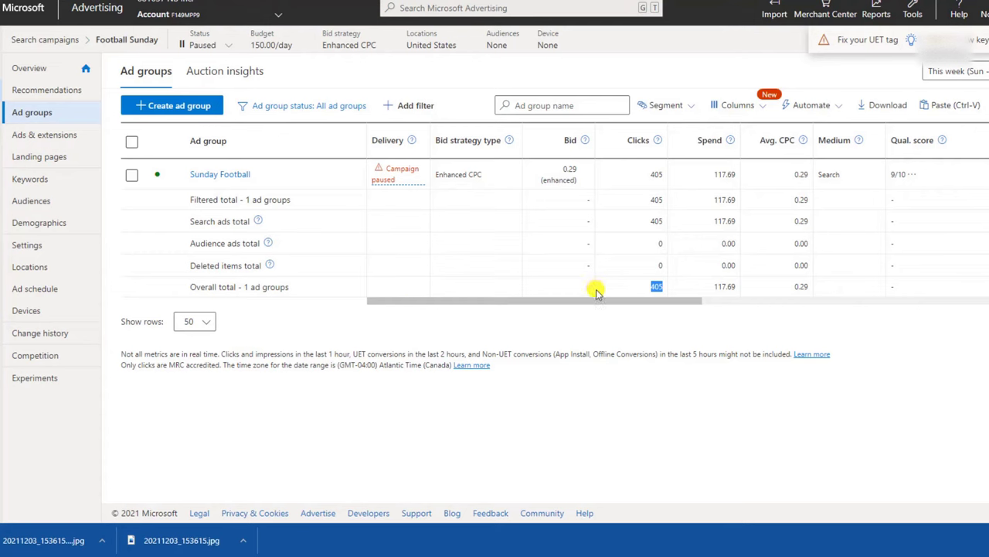
mouse_move(610, 288)
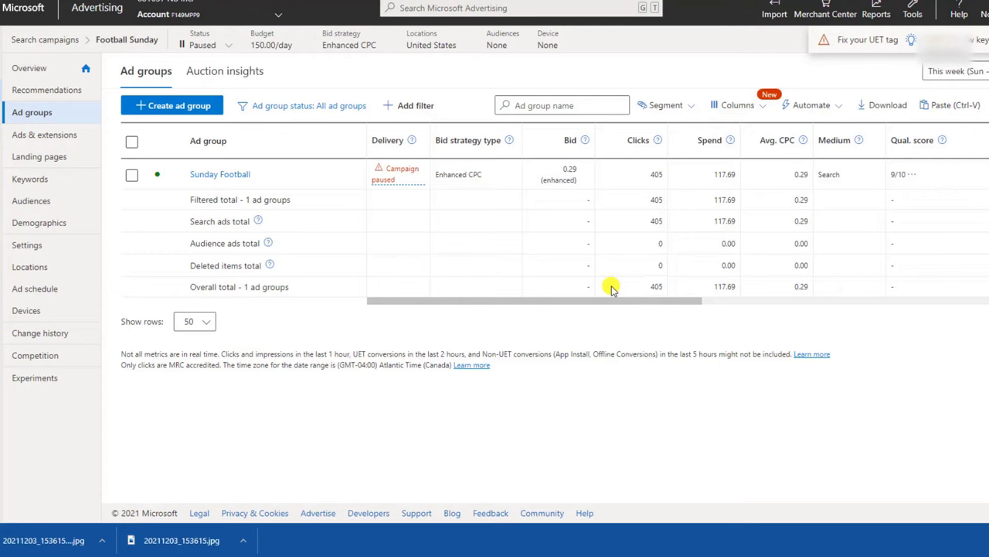
mouse_move(144, 127)
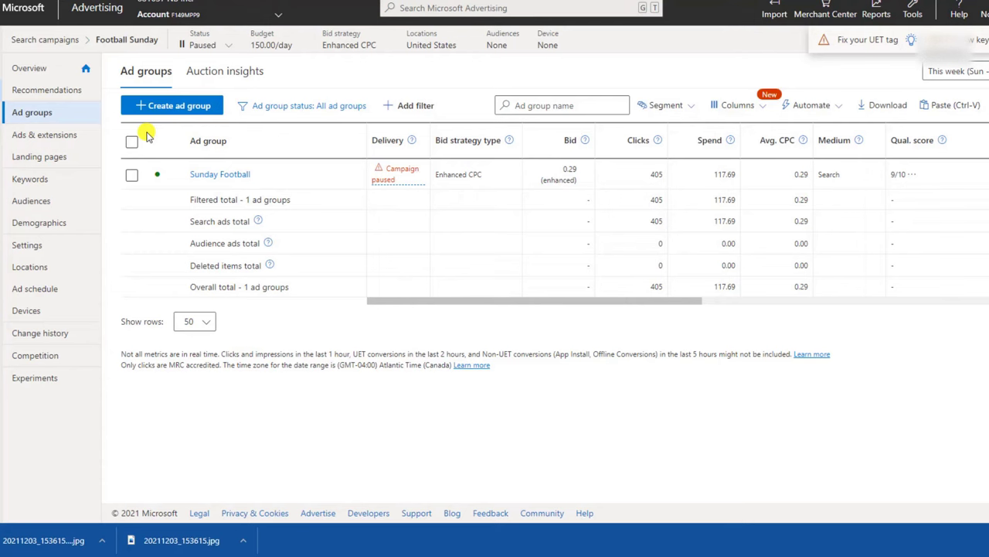
mouse_move(167, 160)
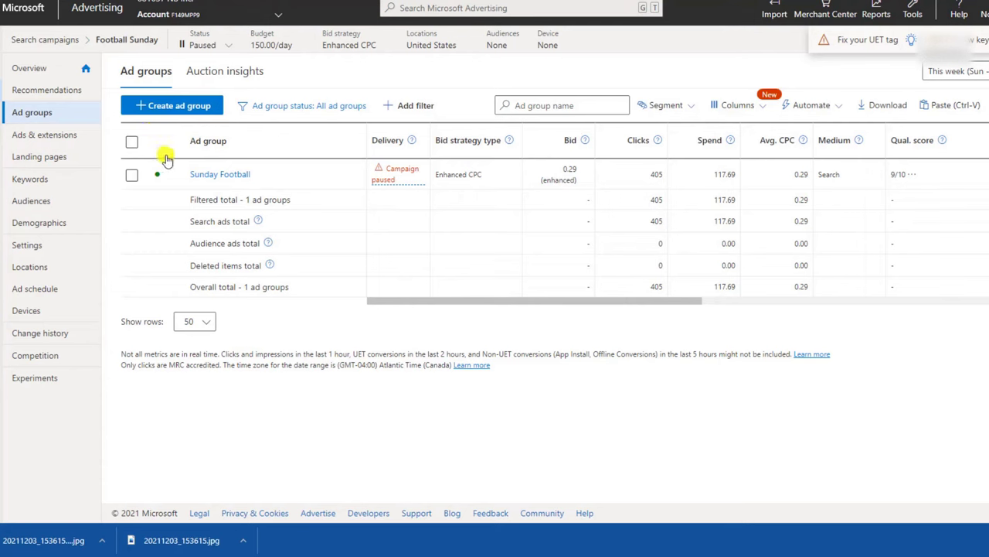
mouse_move(147, 277)
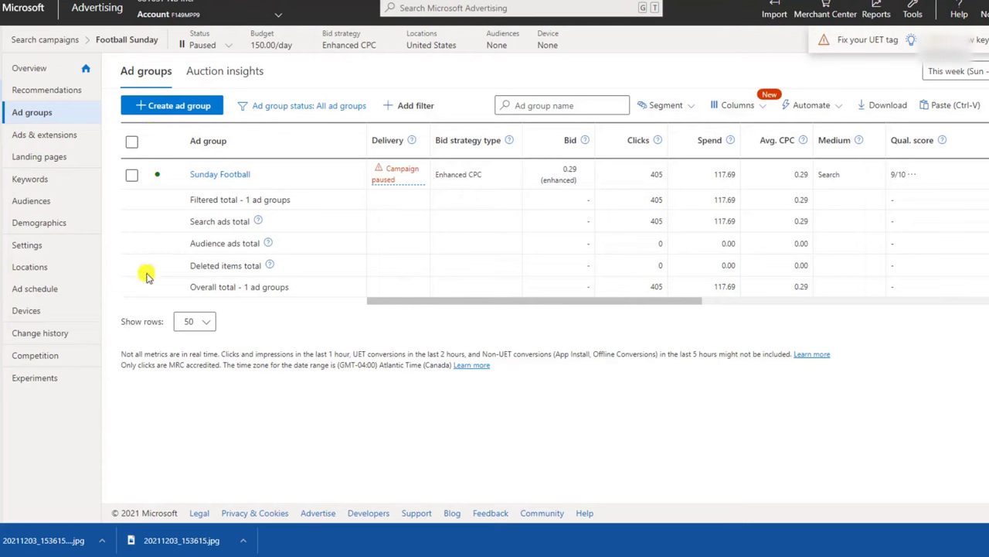
mouse_move(170, 185)
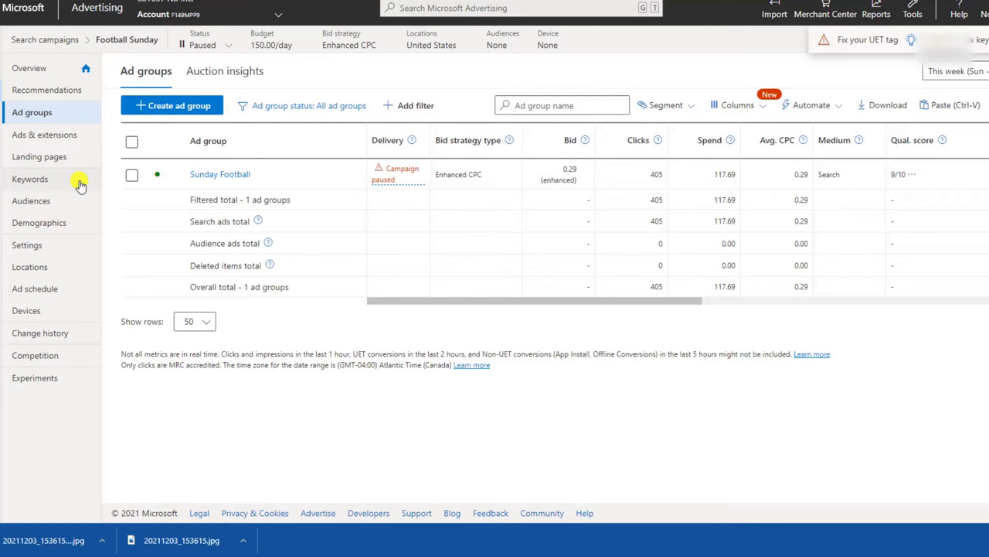
mouse_move(29, 179)
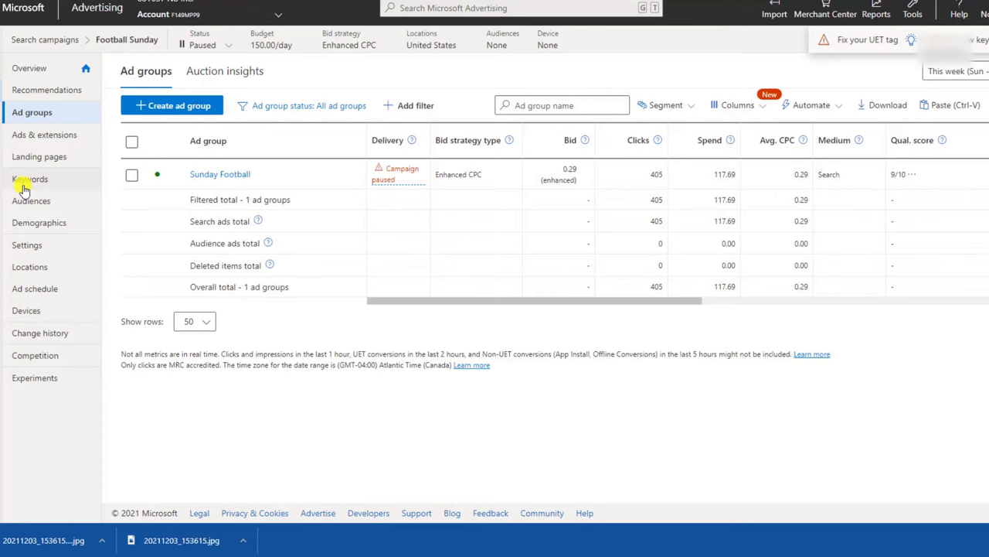
mouse_move(99, 188)
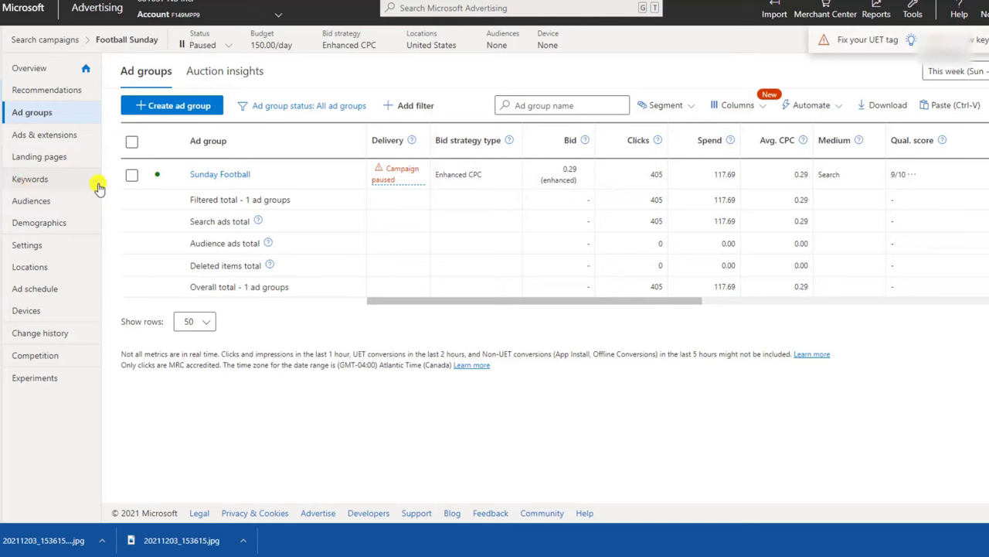
mouse_move(567, 319)
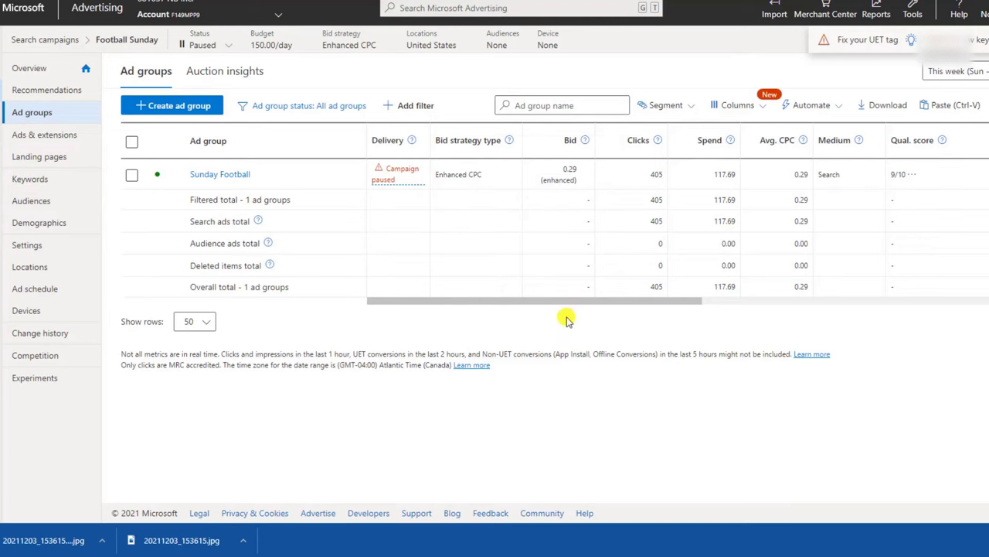
mouse_move(566, 330)
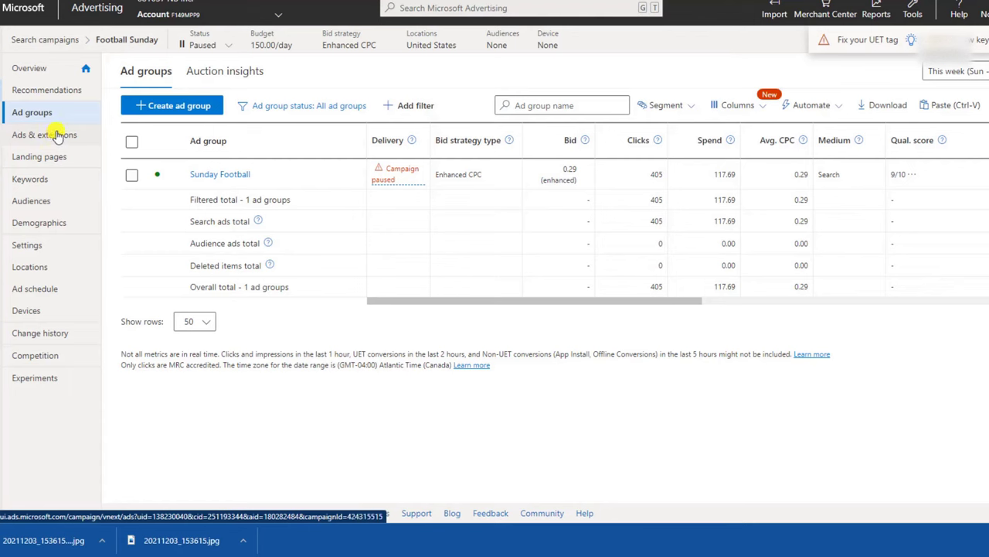
mouse_move(659, 186)
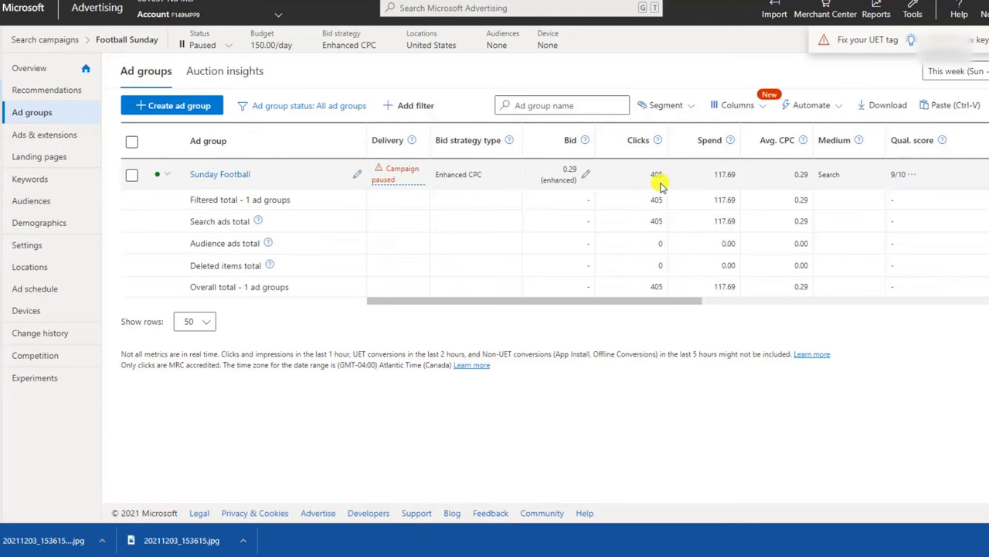
mouse_move(704, 178)
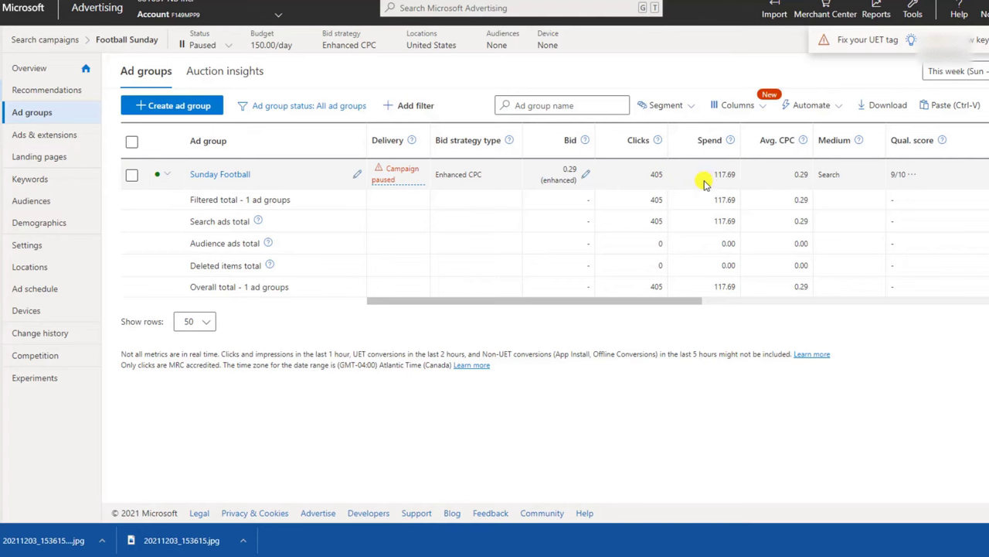
mouse_move(784, 178)
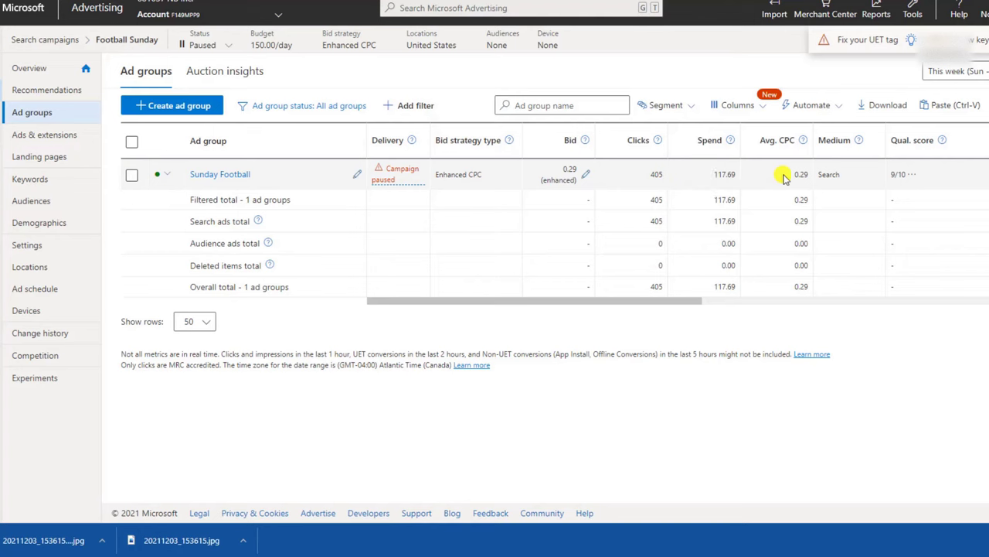
mouse_move(800, 172)
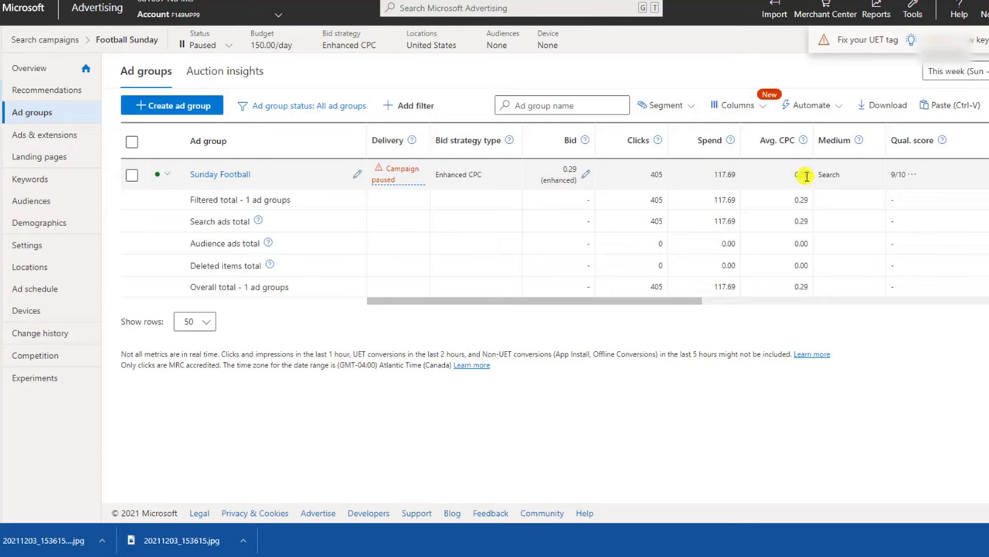
mouse_move(656, 191)
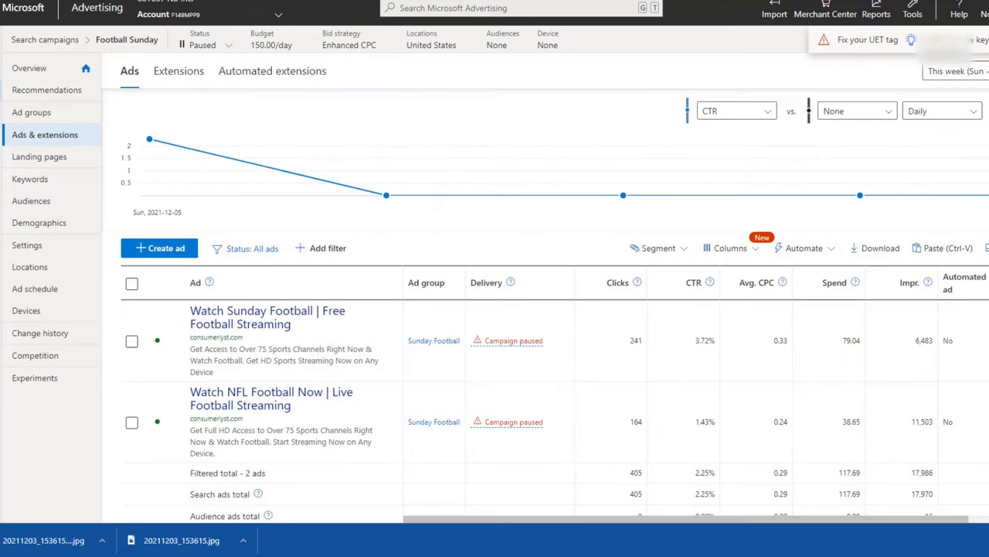
mouse_move(482, 190)
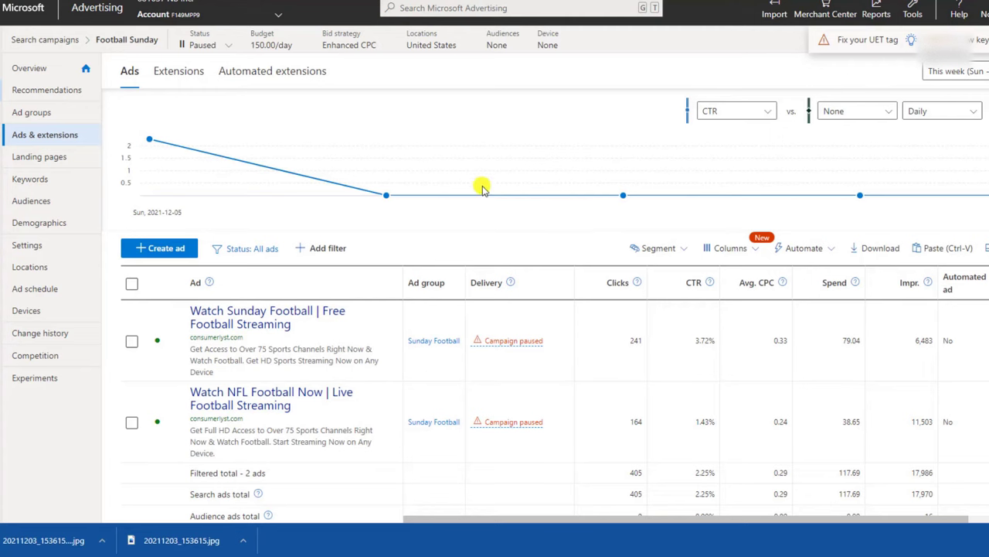
mouse_move(656, 178)
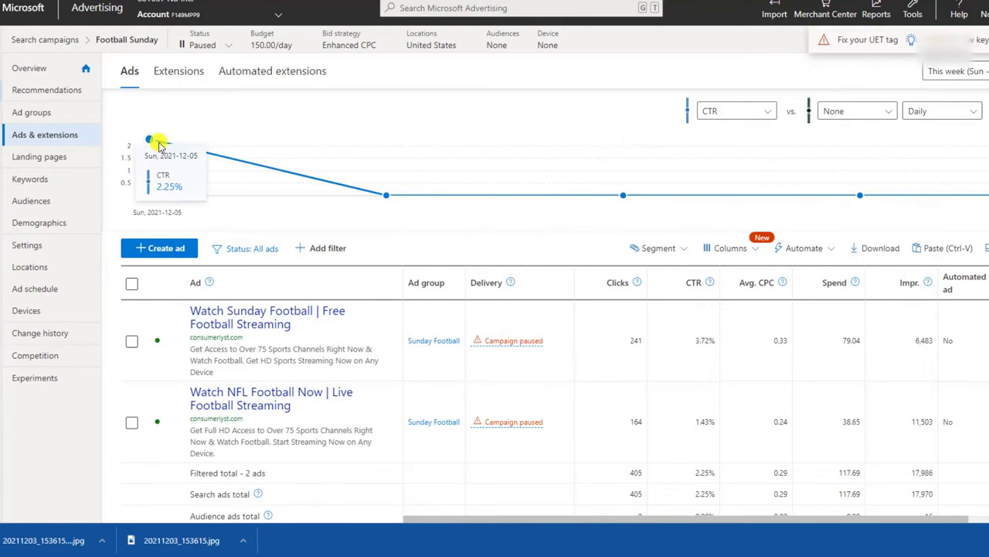
mouse_move(254, 284)
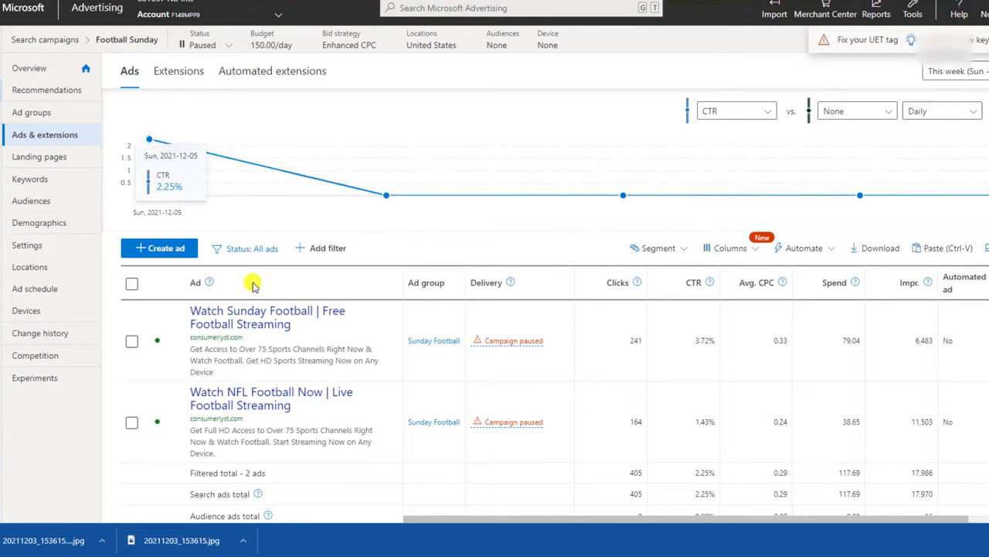
mouse_move(384, 303)
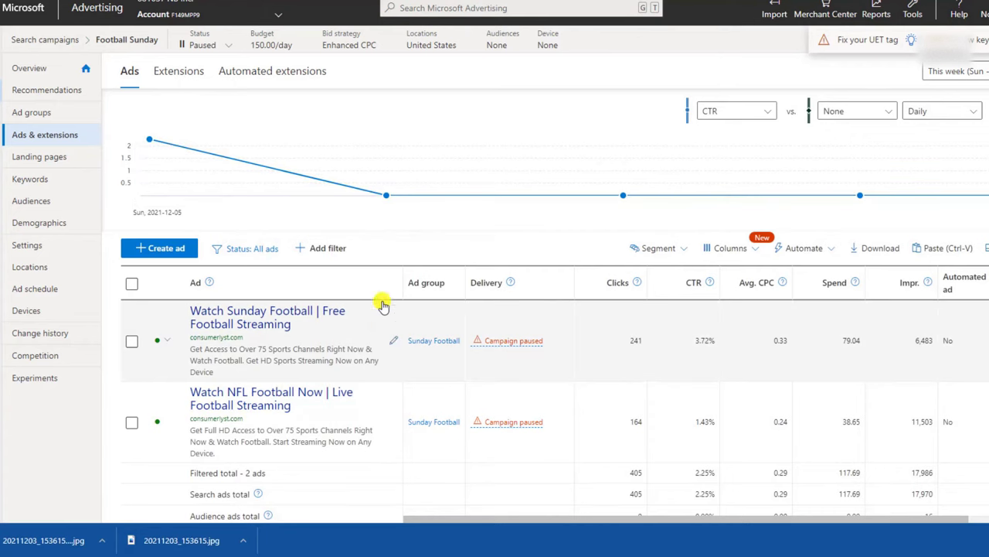
mouse_move(371, 329)
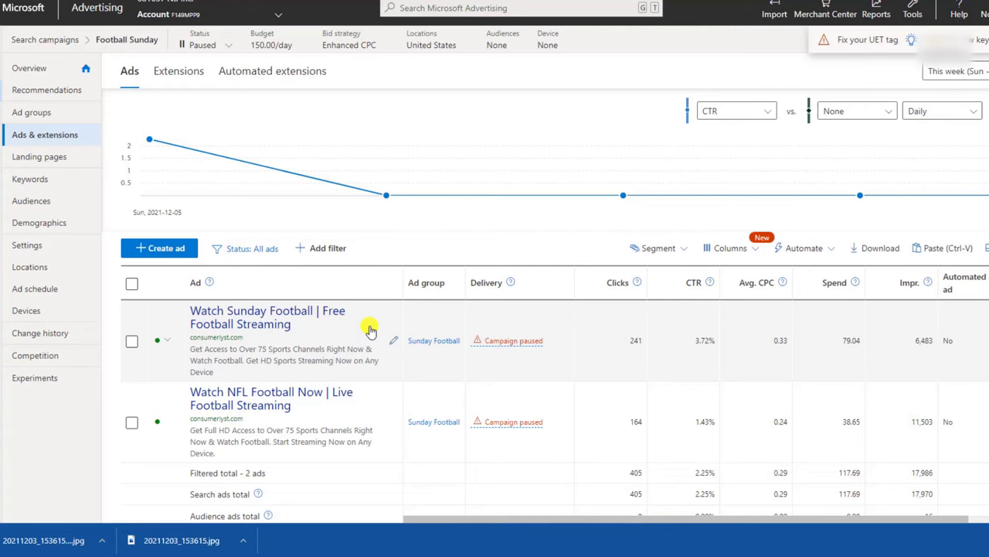
mouse_move(34, 432)
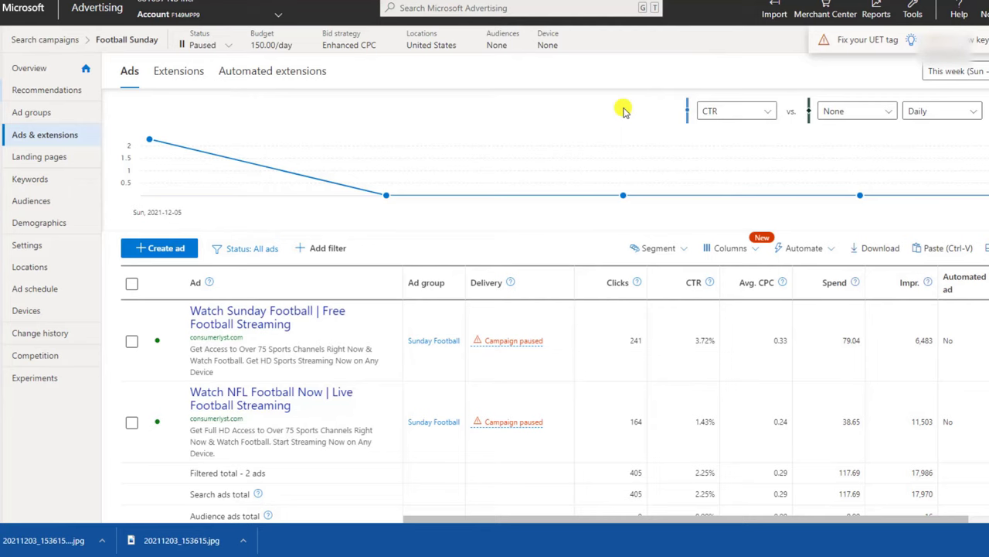
mouse_move(623, 194)
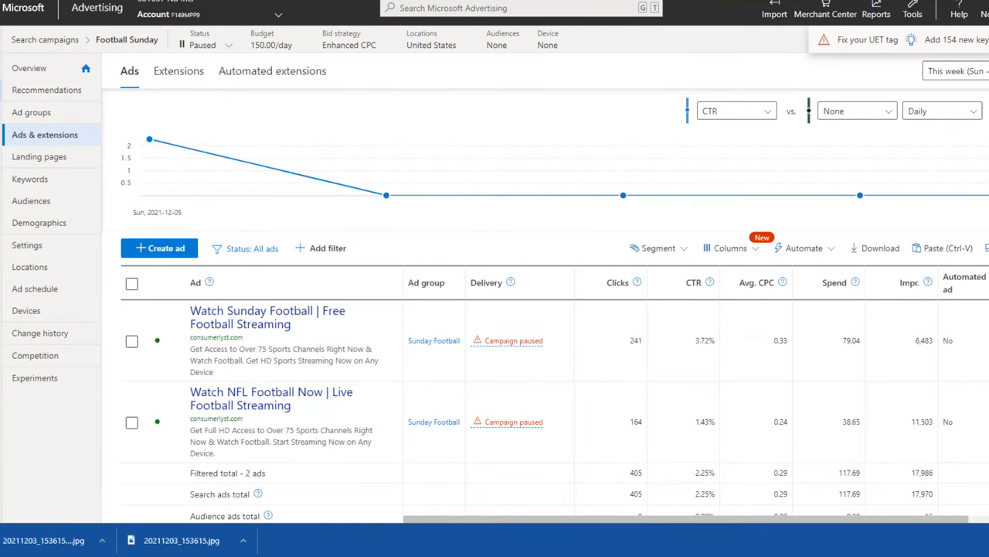
mouse_move(7, 454)
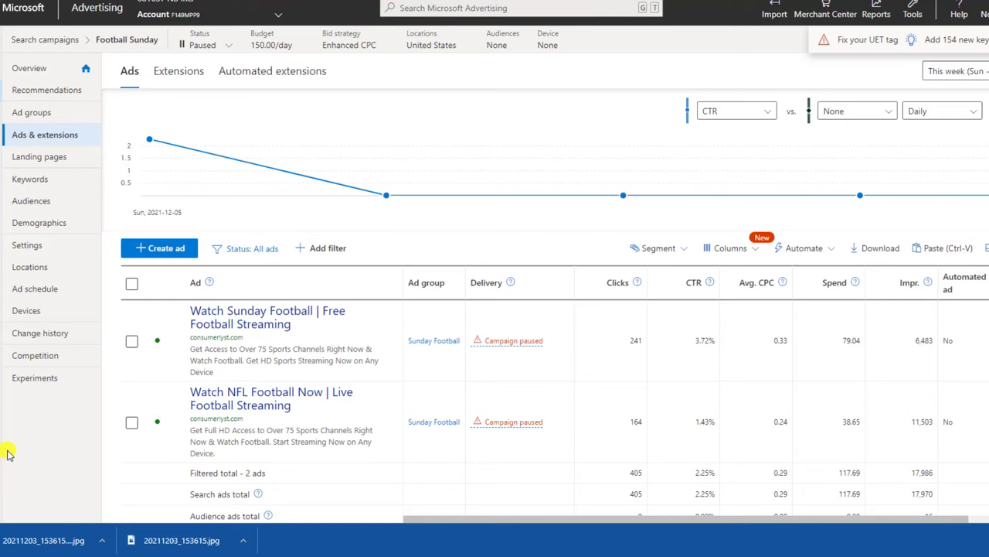
mouse_move(684, 194)
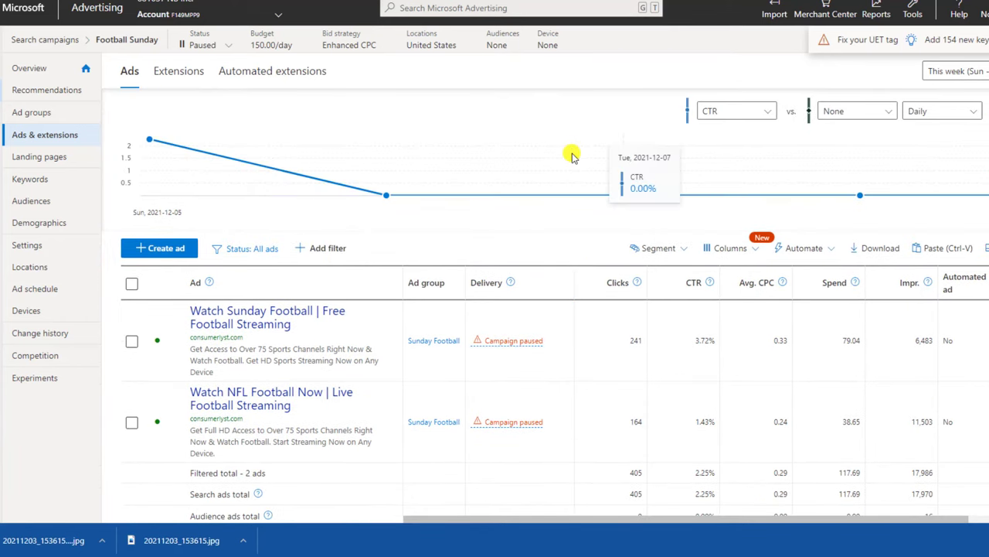
mouse_move(623, 192)
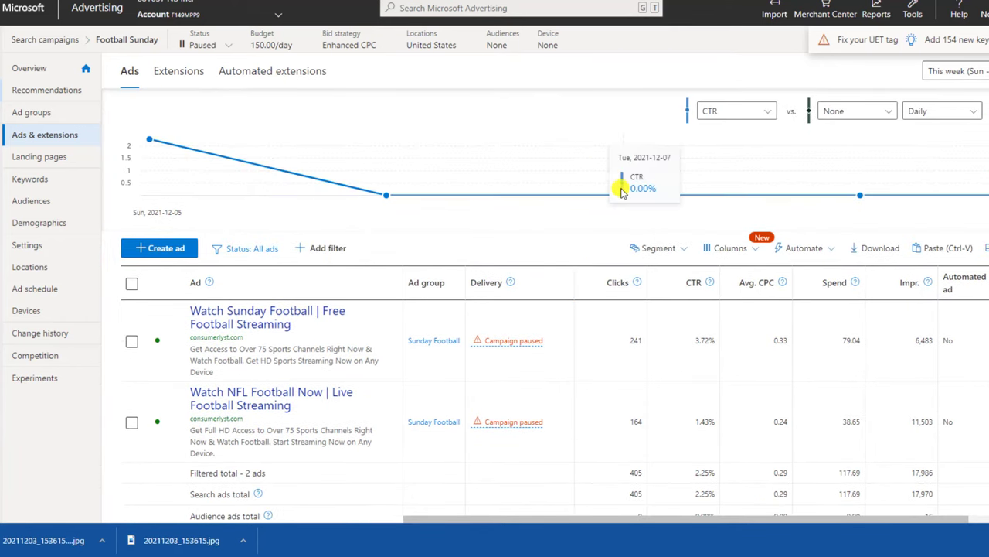
mouse_move(572, 192)
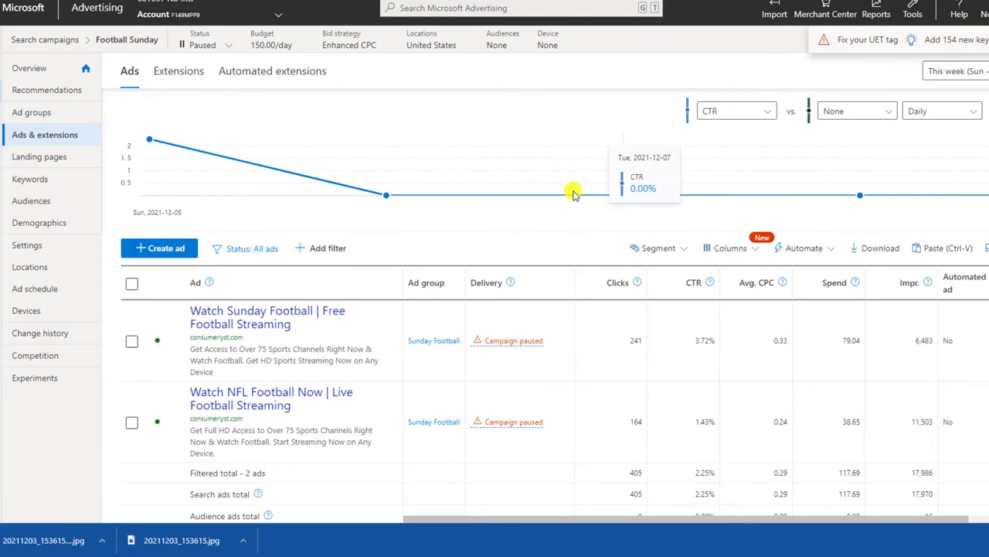
scroll("down", 3)
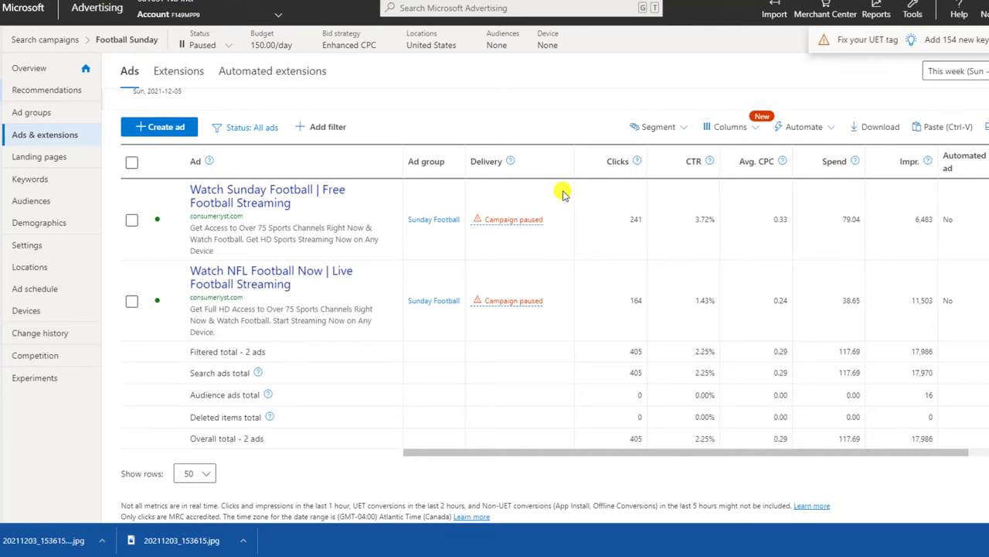
mouse_move(584, 485)
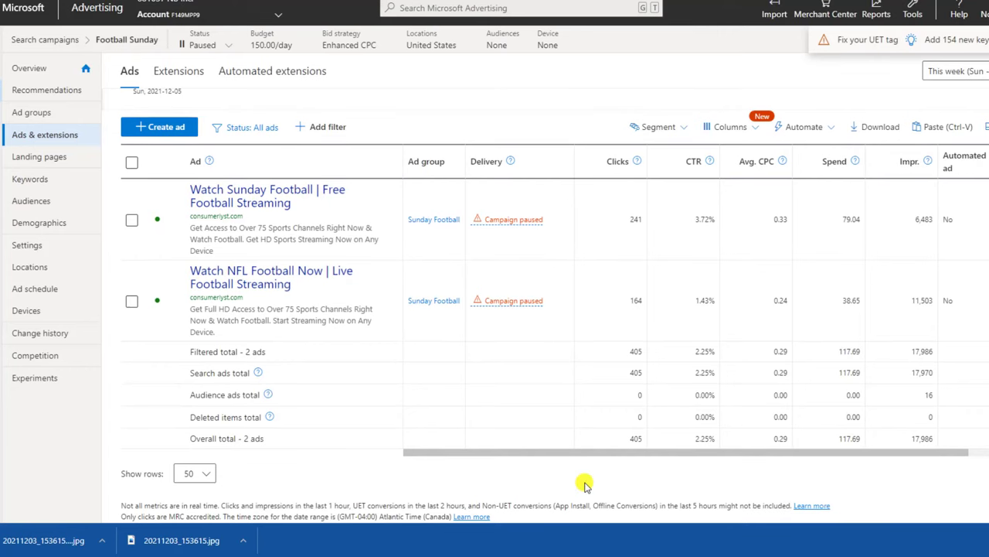
mouse_move(584, 482)
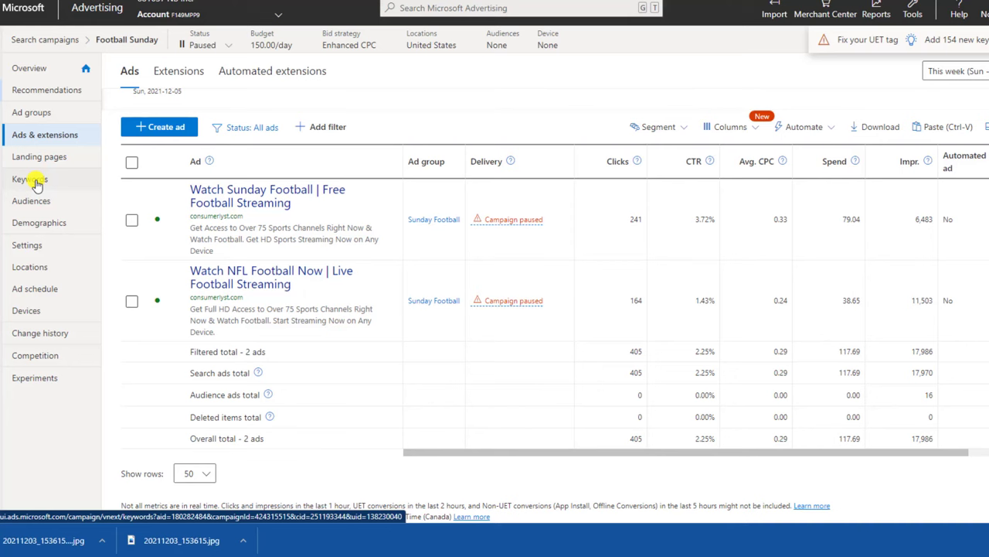
Show the Football Sunday keyword list, led by watch nfl with 176 clicks.
left_click(29, 179)
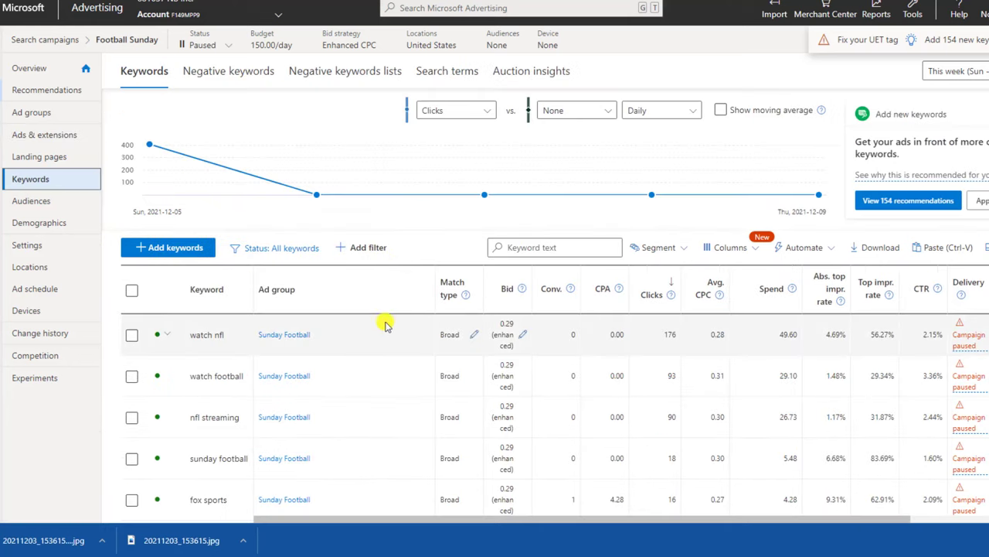
mouse_move(348, 412)
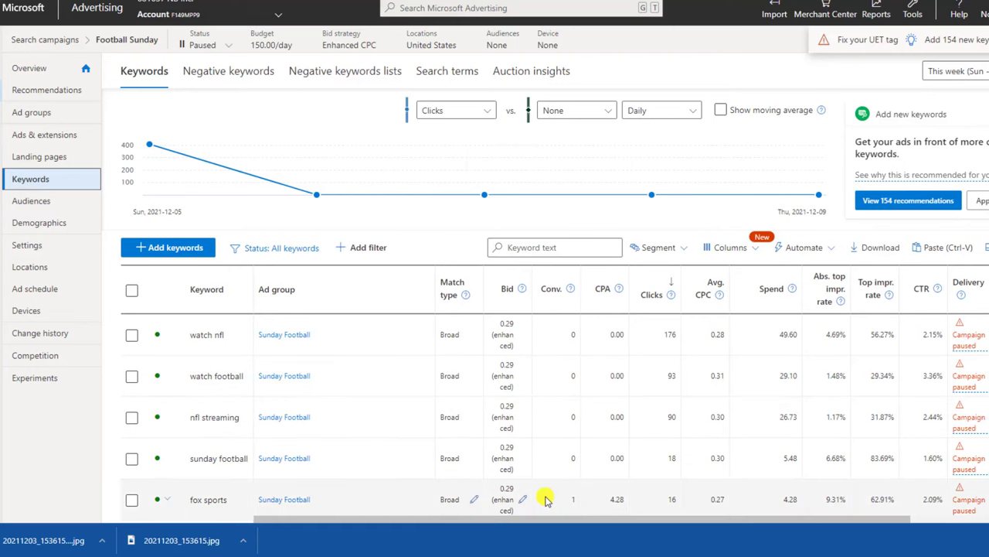
mouse_move(284, 499)
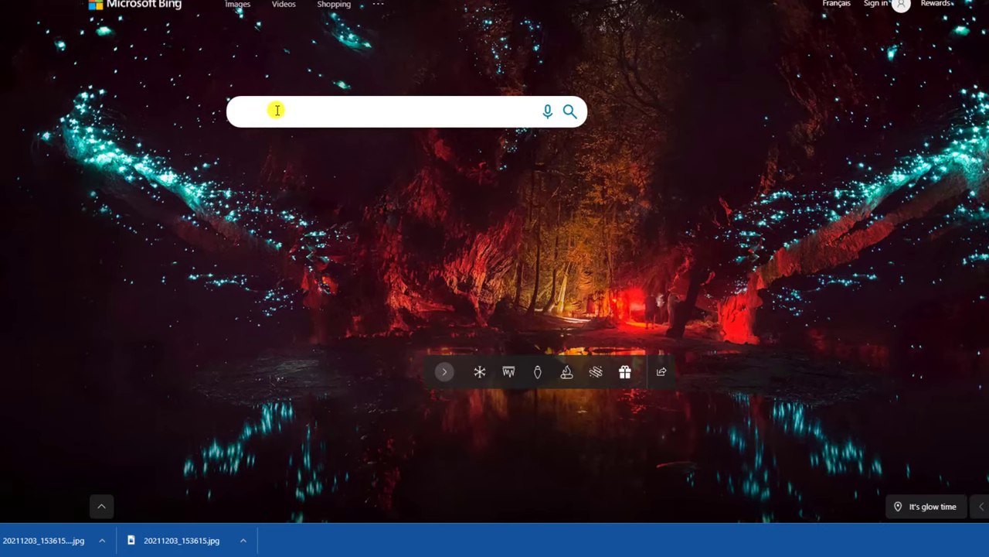
Search Bing for 'watch nfl' and scroll through the streaming results.
type("watch nfl")
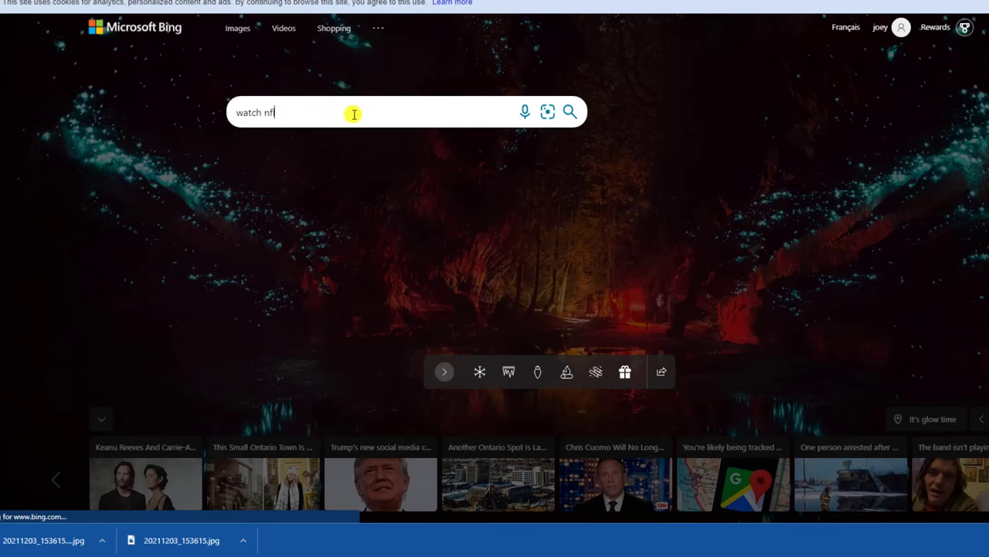
key("Return")
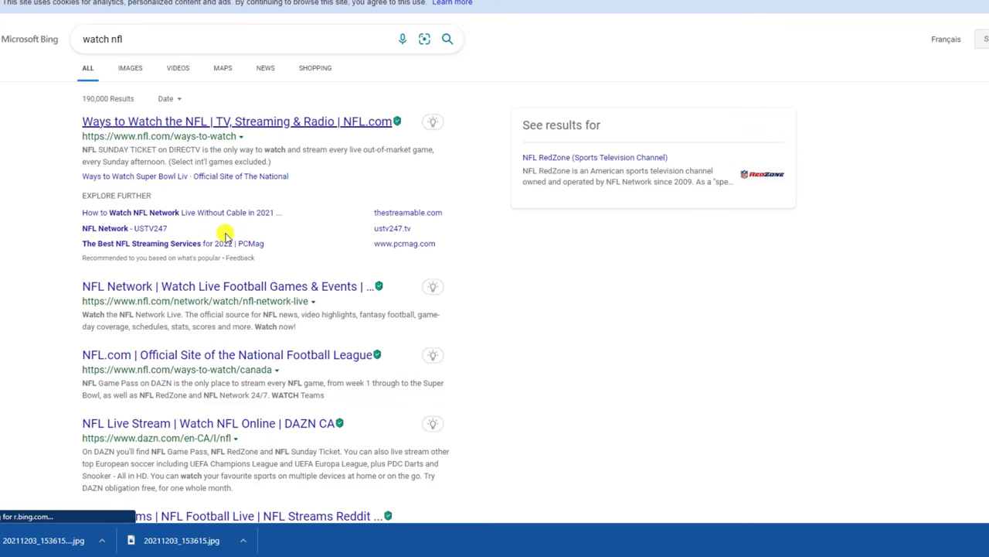
scroll("down", 3)
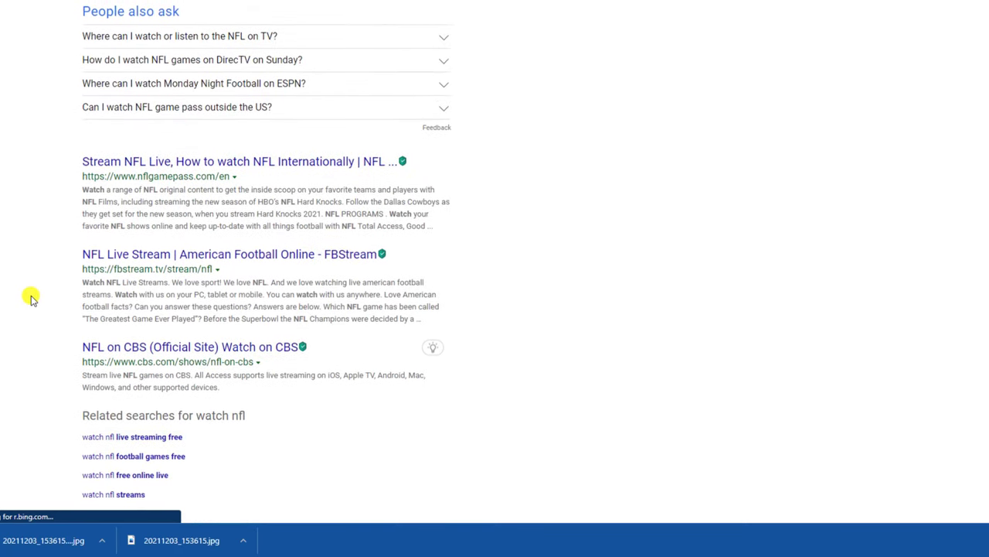
scroll("down", 3)
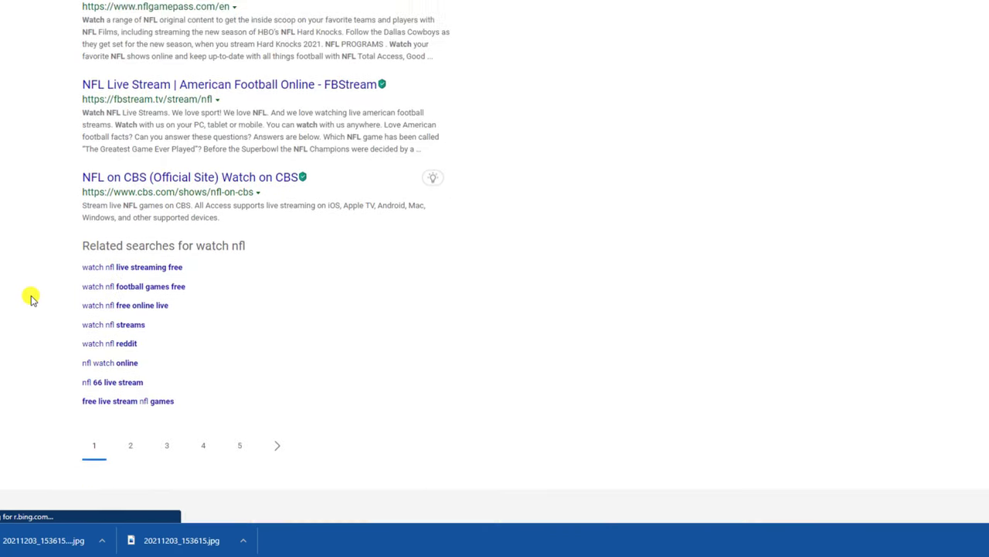
scroll("up", 3)
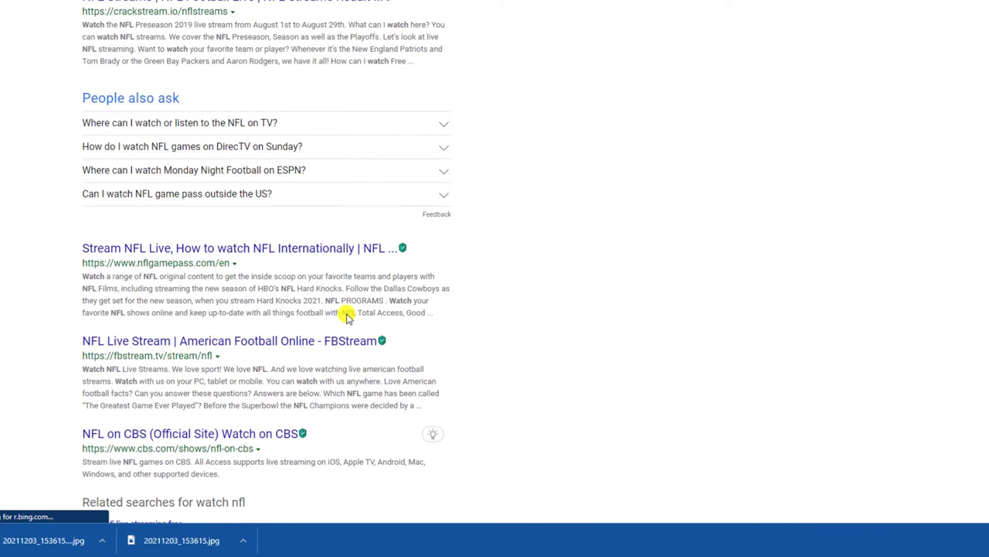
scroll("up", 3)
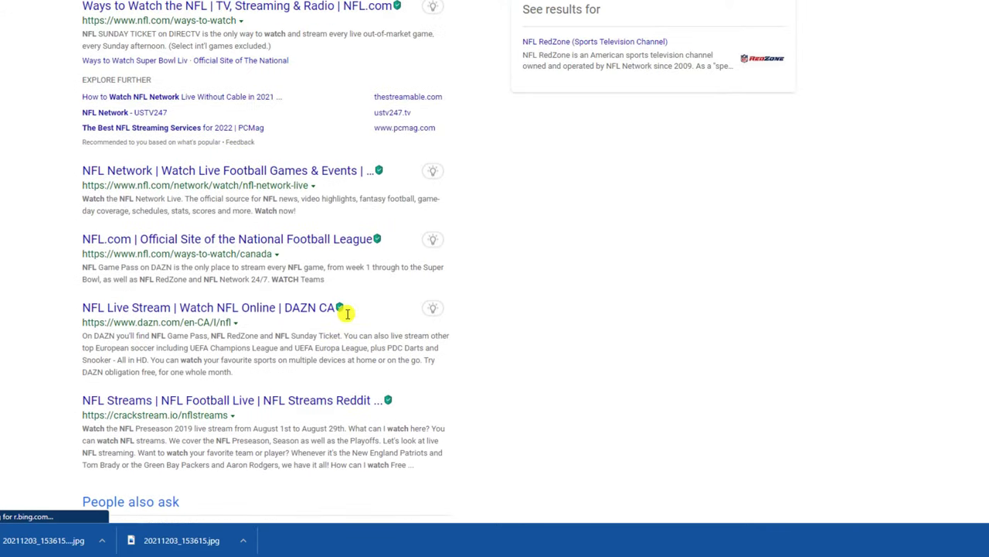
scroll("up", 3)
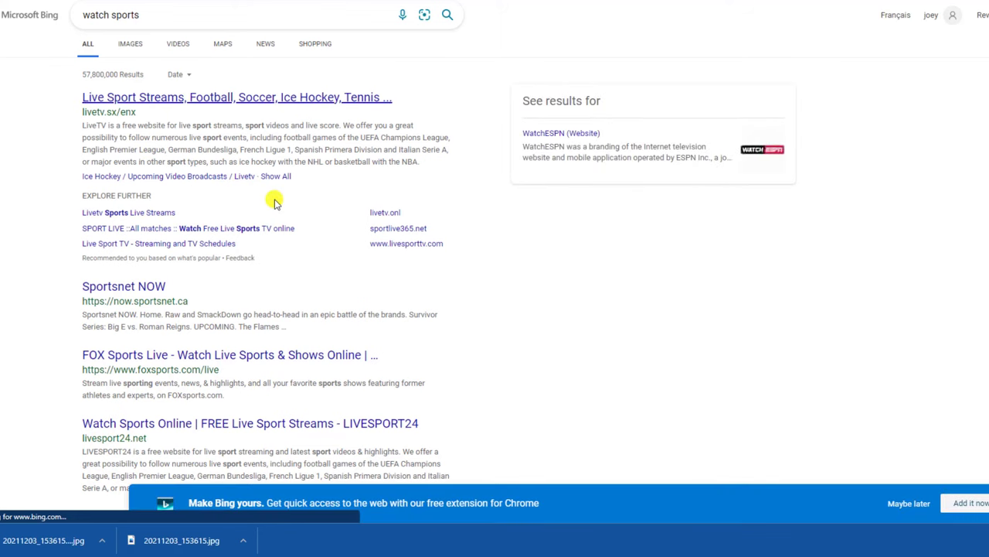
Scroll the watch sports results past the ads, then back to People also ask.
scroll("down", 3)
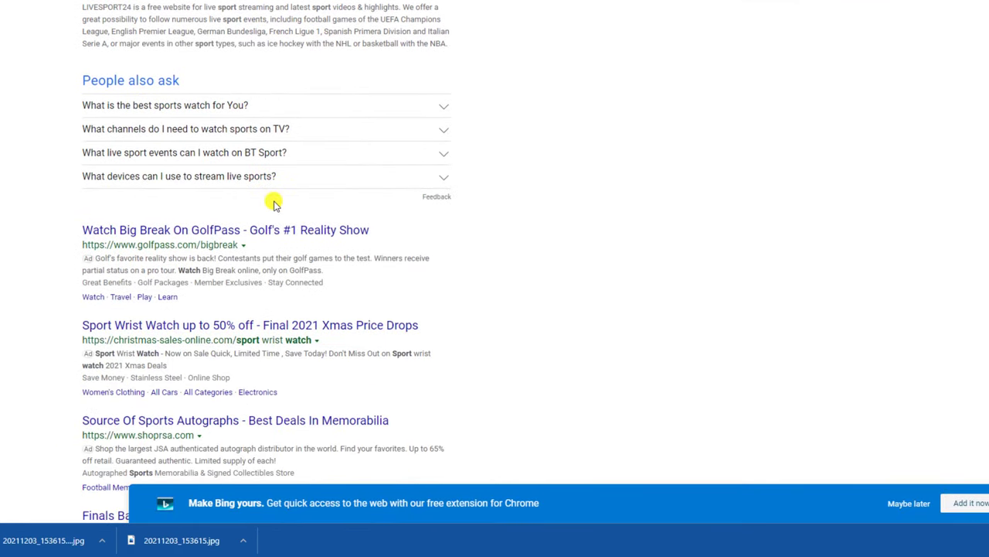
scroll("down", 3)
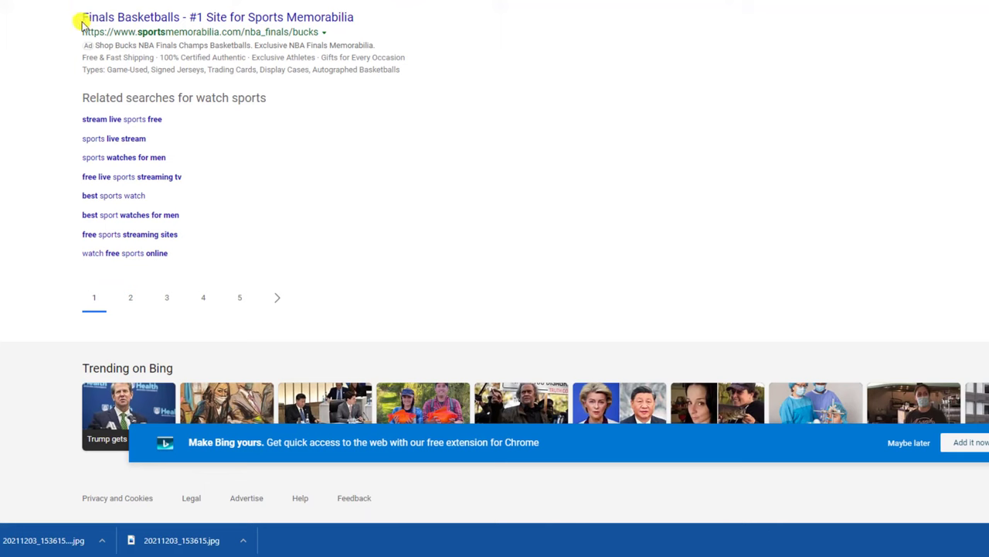
mouse_move(583, 193)
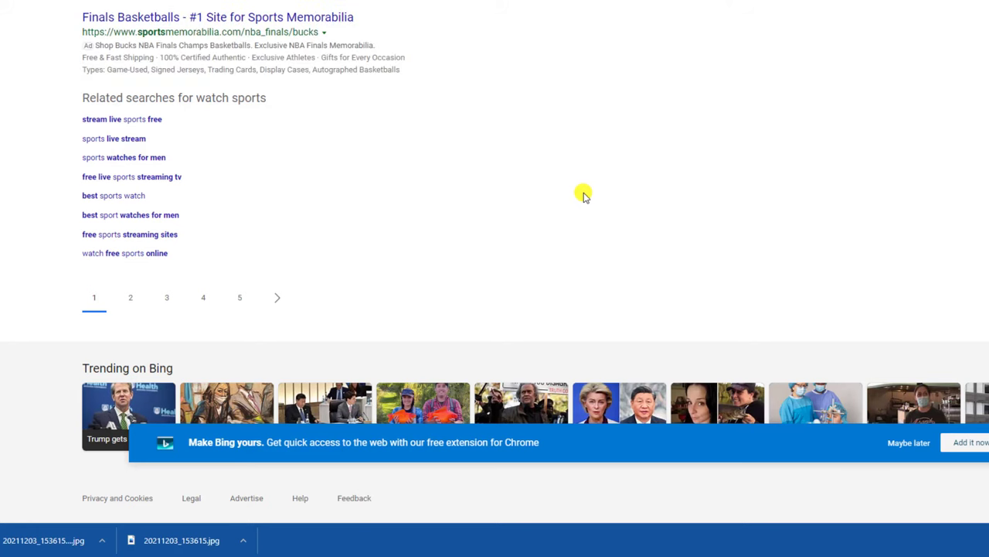
mouse_move(582, 194)
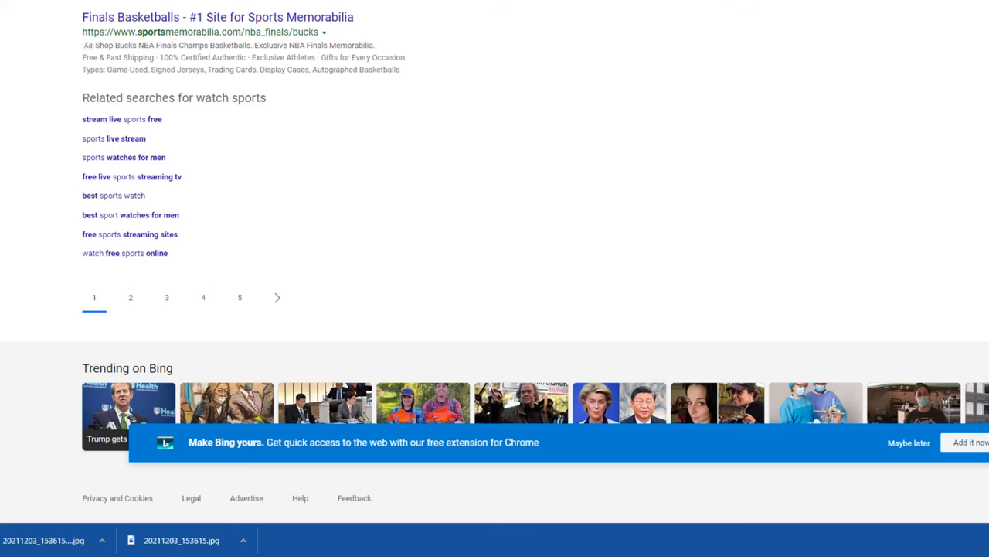
scroll("up", 3)
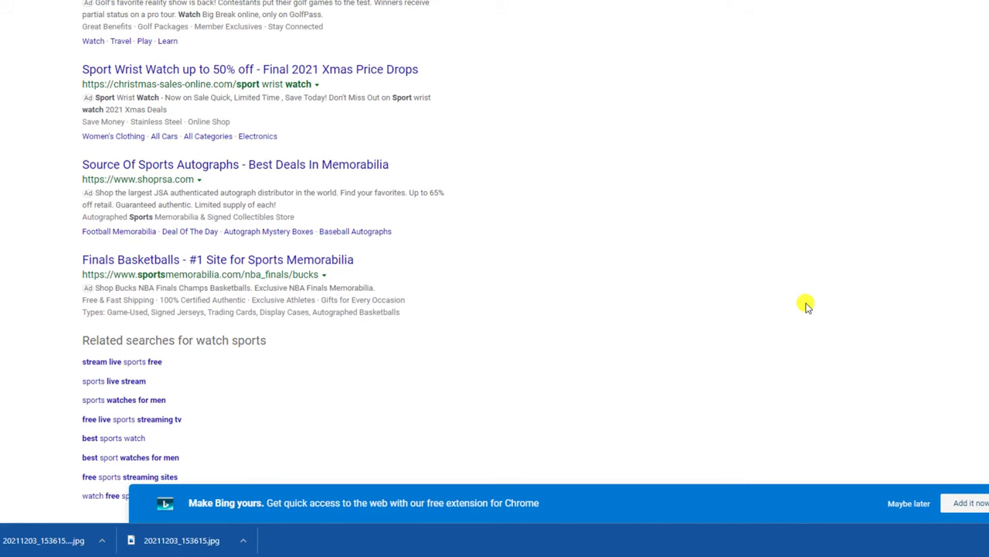
scroll("up", 3)
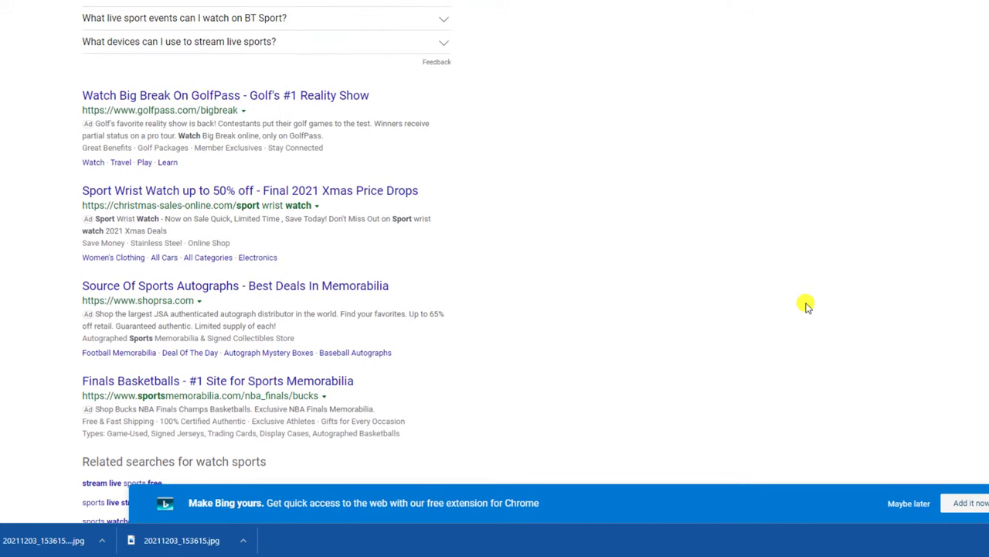
scroll("up", 3)
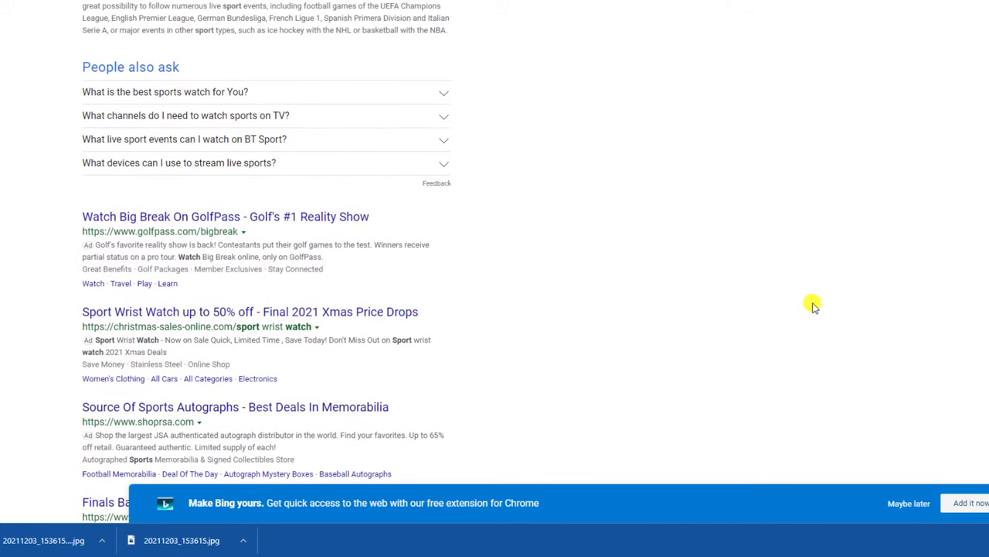